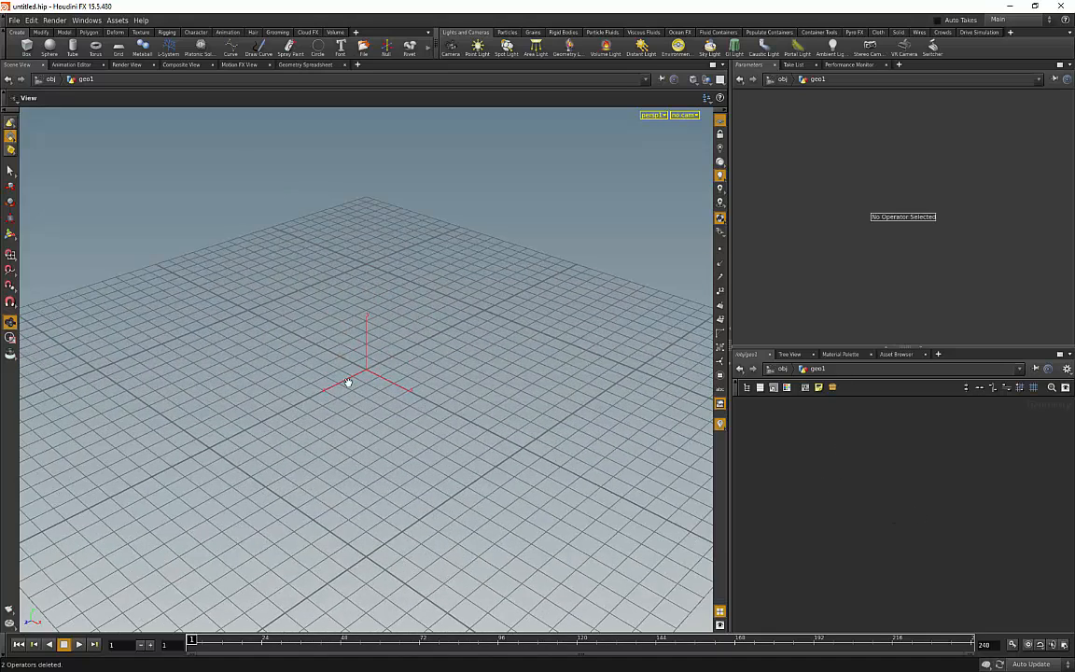
pyautogui.moveTo(404, 400)
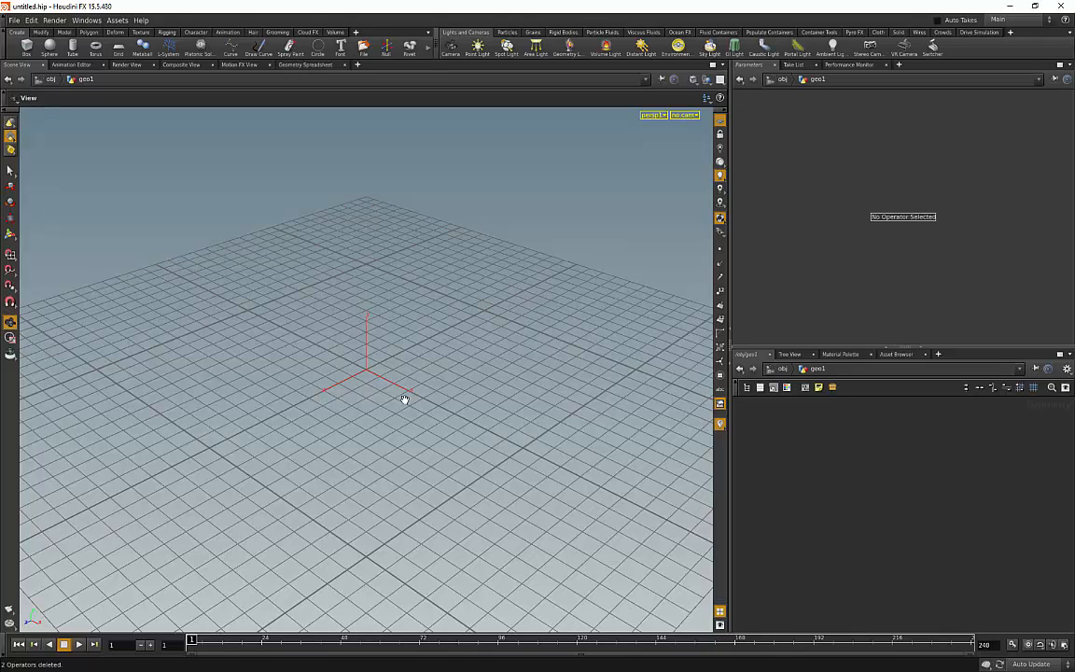
pyautogui.moveTo(795, 551)
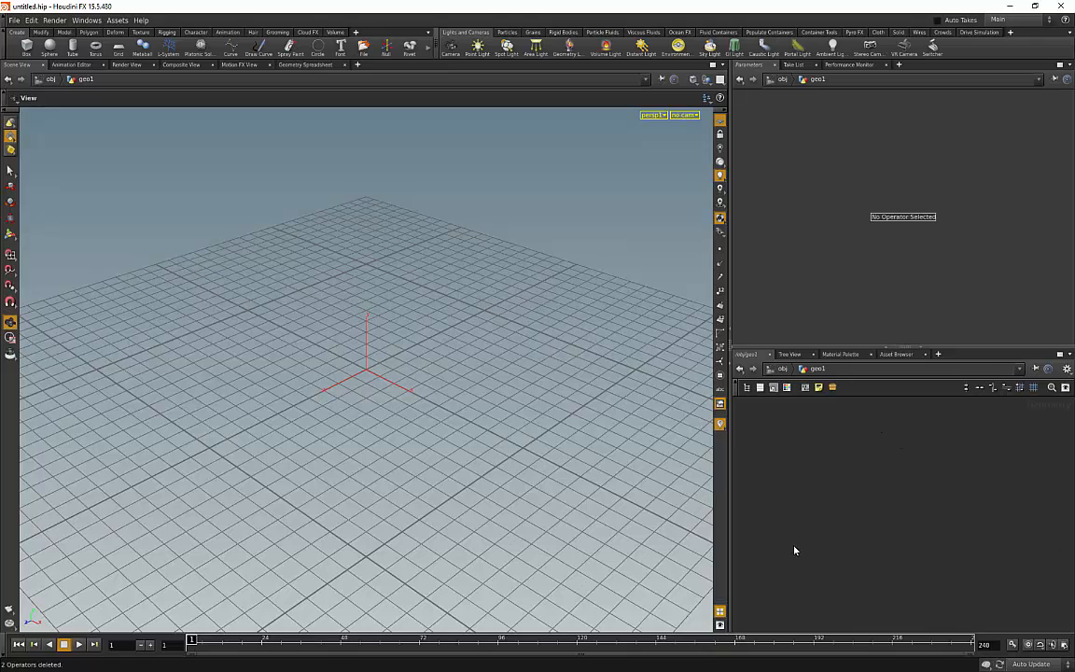
pyautogui.moveTo(853, 465)
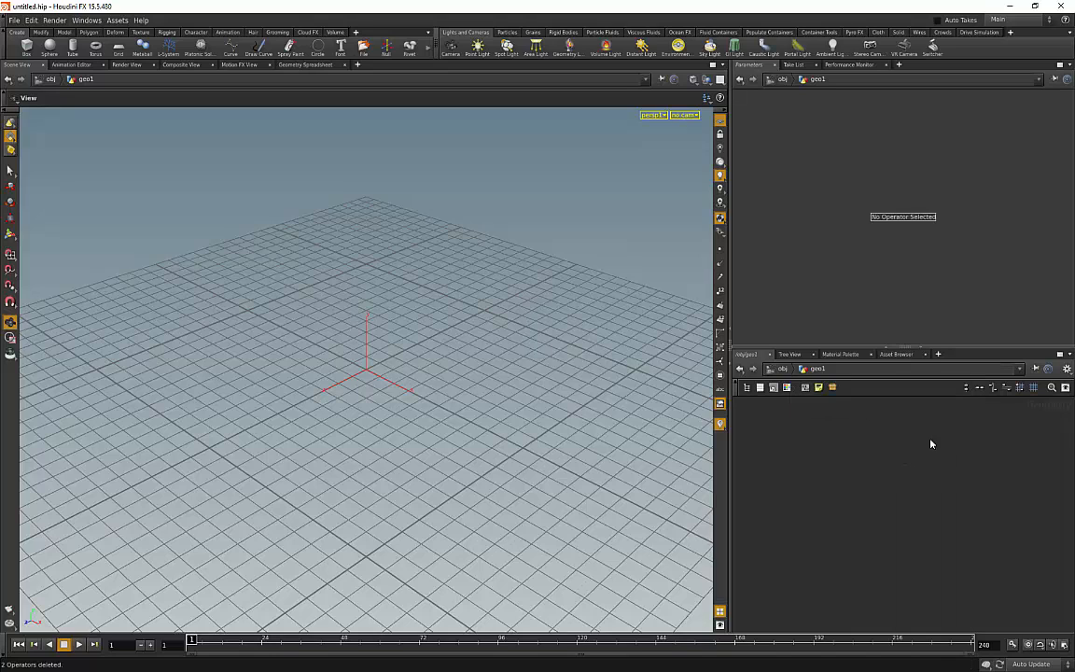
pyautogui.moveTo(855, 522)
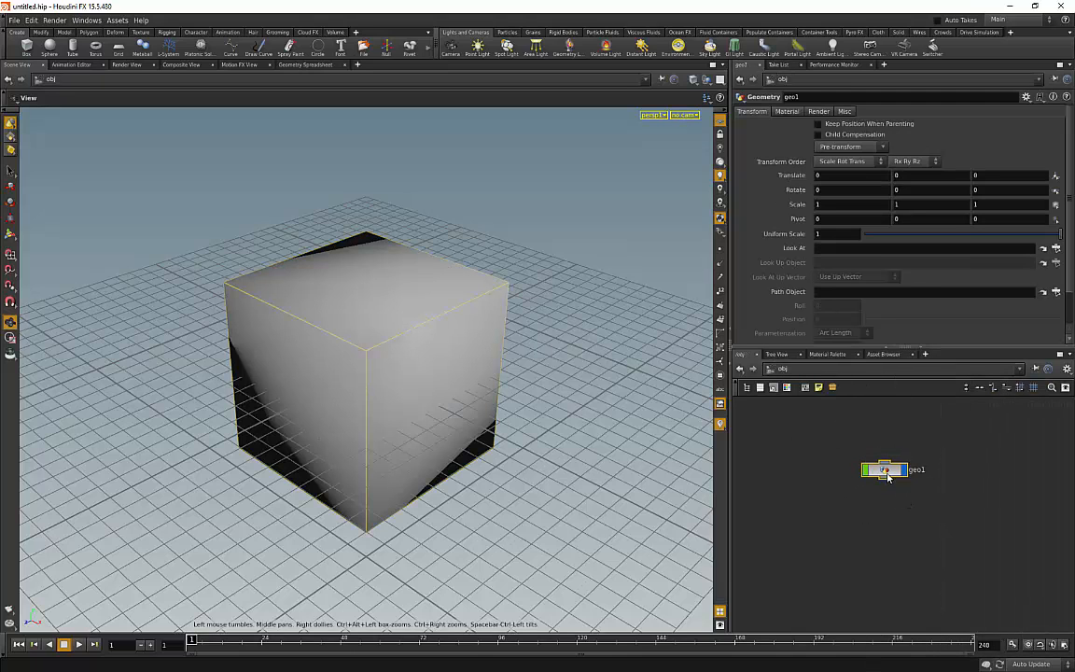
# Dive into geo1 and start a new node from subnet1's output for a second subnetwork.
pyautogui.doubleClick(885, 470)
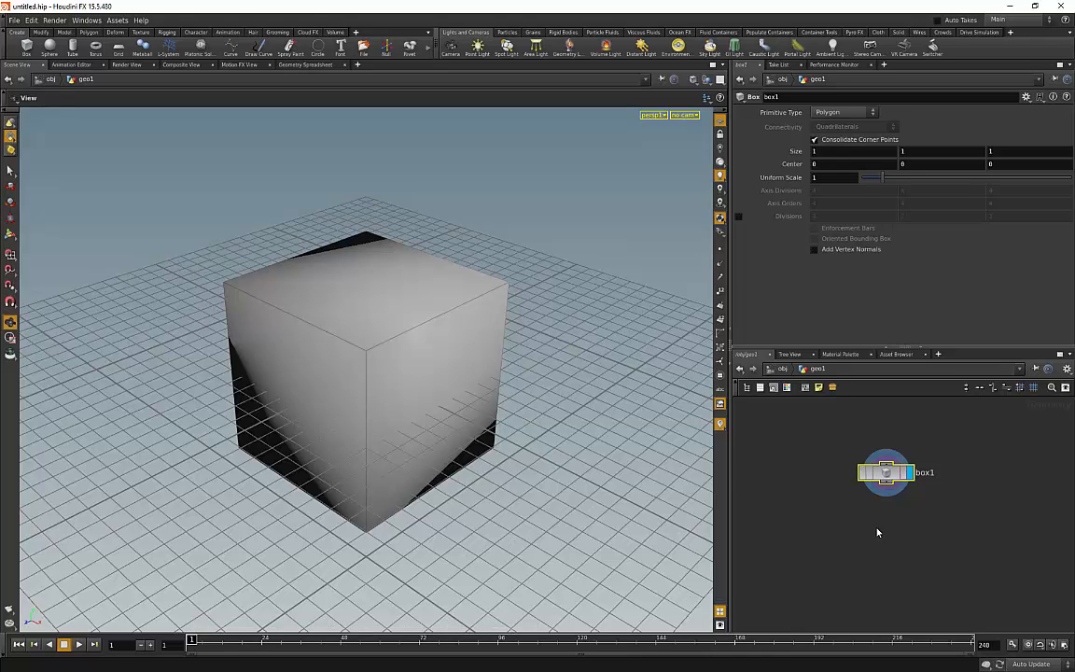
pyautogui.moveTo(888, 526)
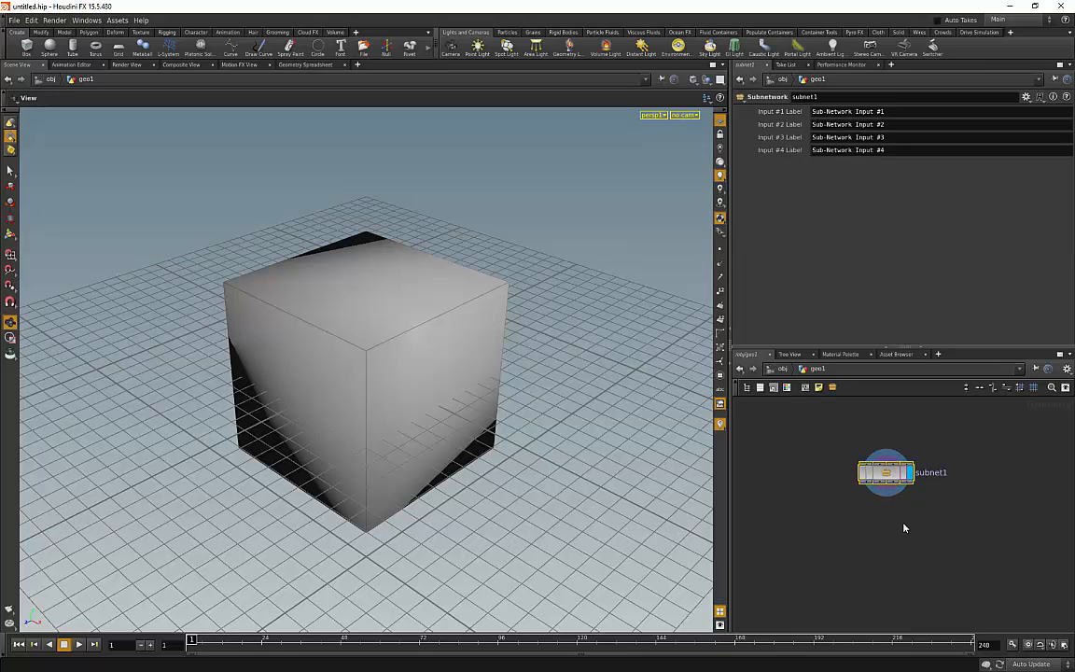
pyautogui.moveTo(884, 485); pyautogui.dragTo(899, 545)
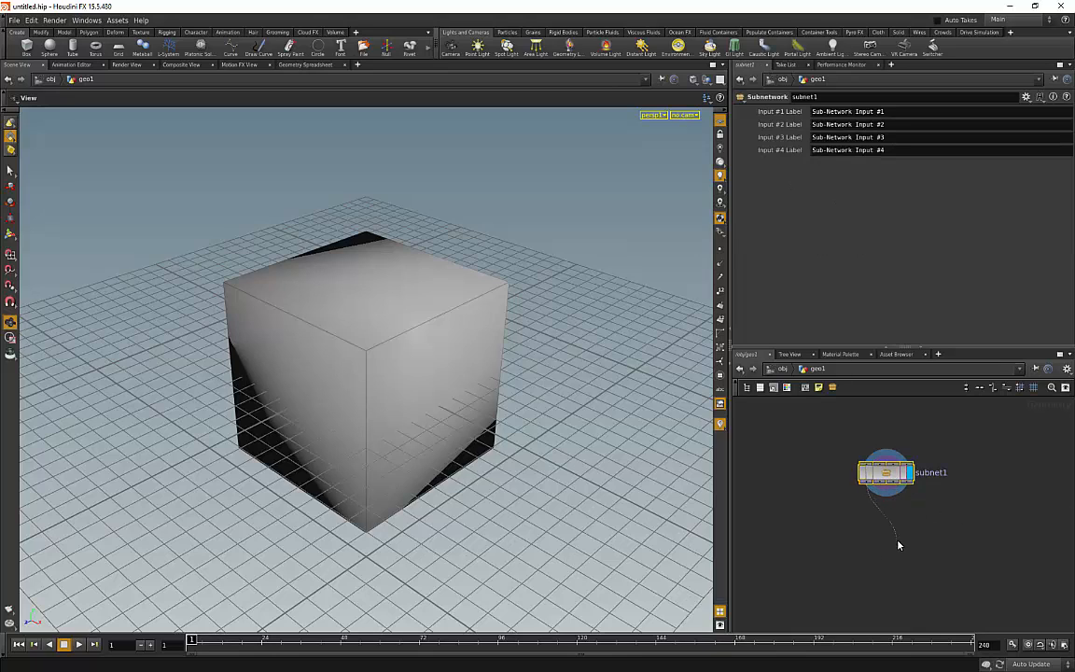
pyautogui.moveTo(929, 539)
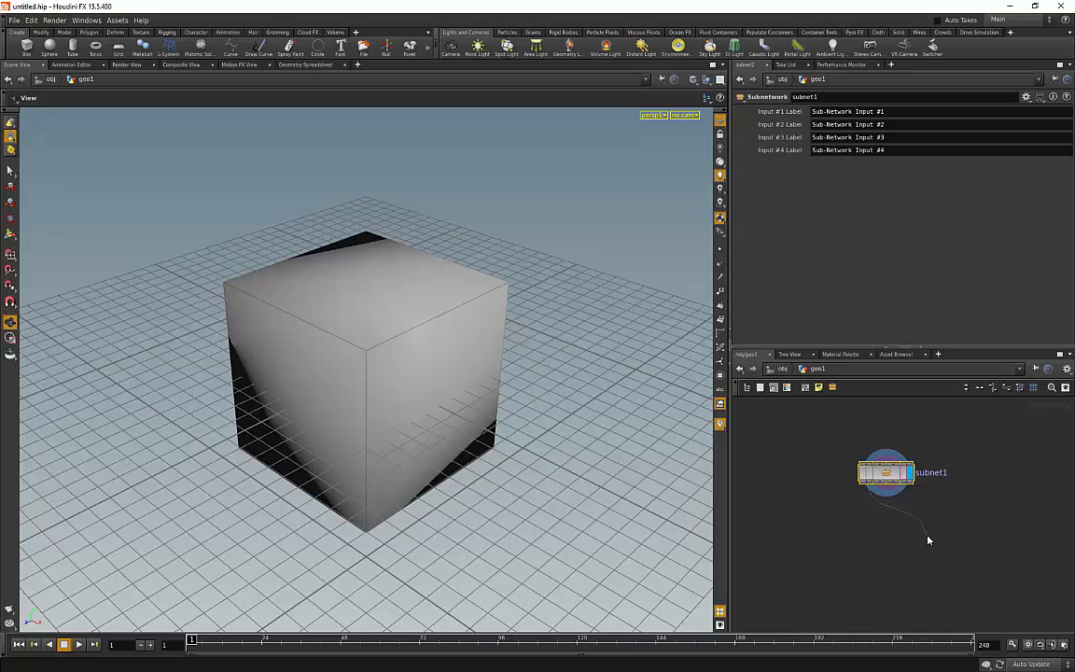
pyautogui.press('tab')
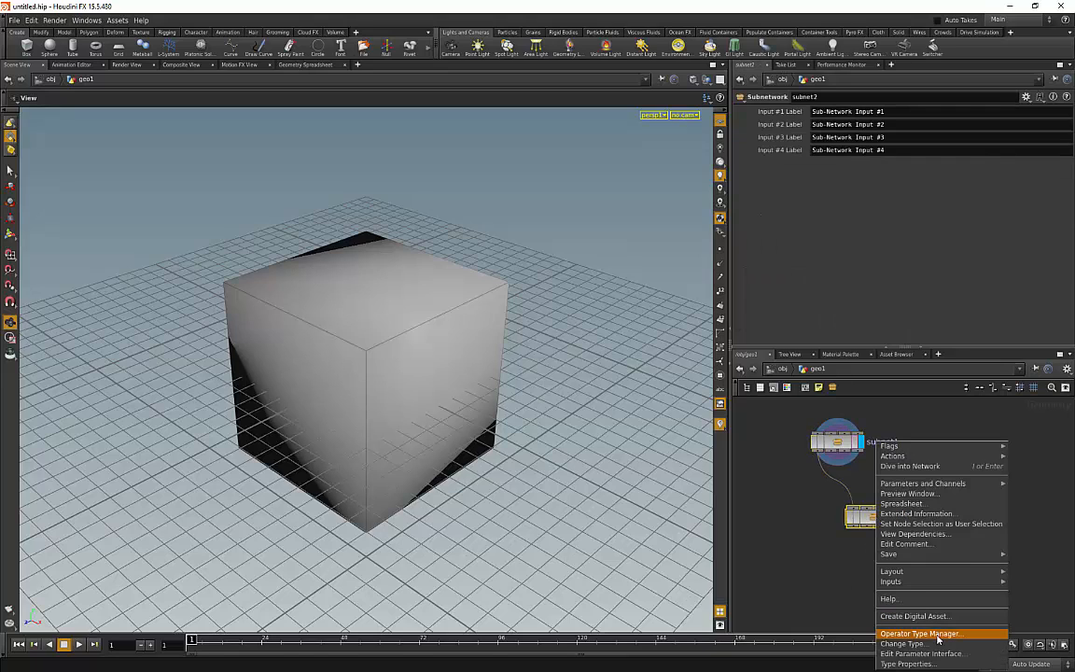
# Create a digital asset from subnet2 with operator name polyred, accepting the name warning.
pyautogui.click(914, 616)
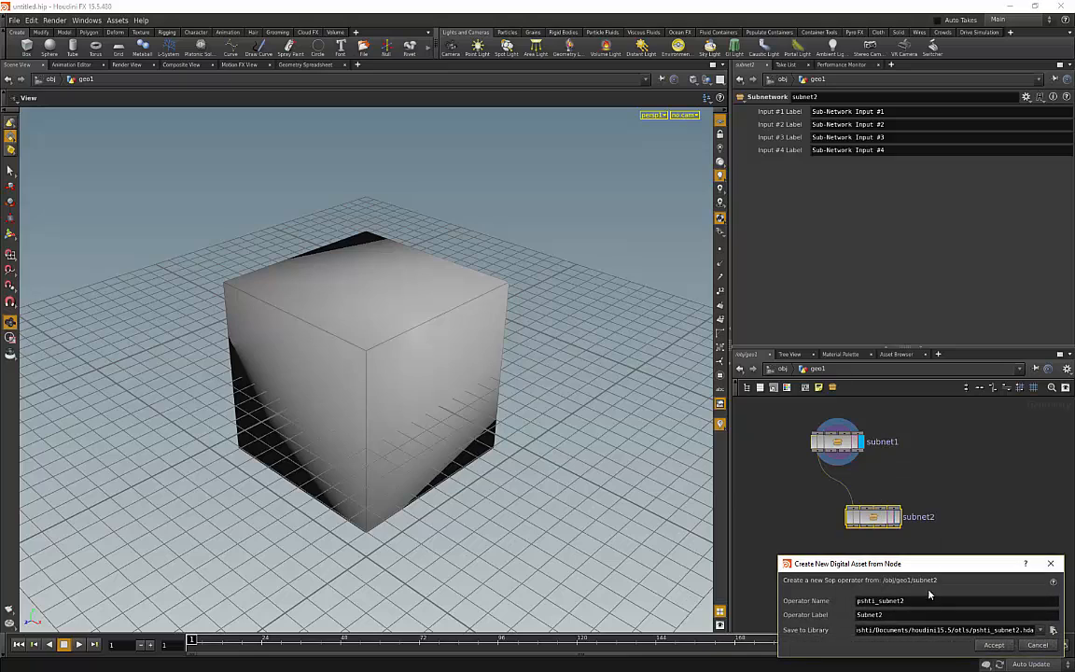
pyautogui.doubleClick(889, 601)
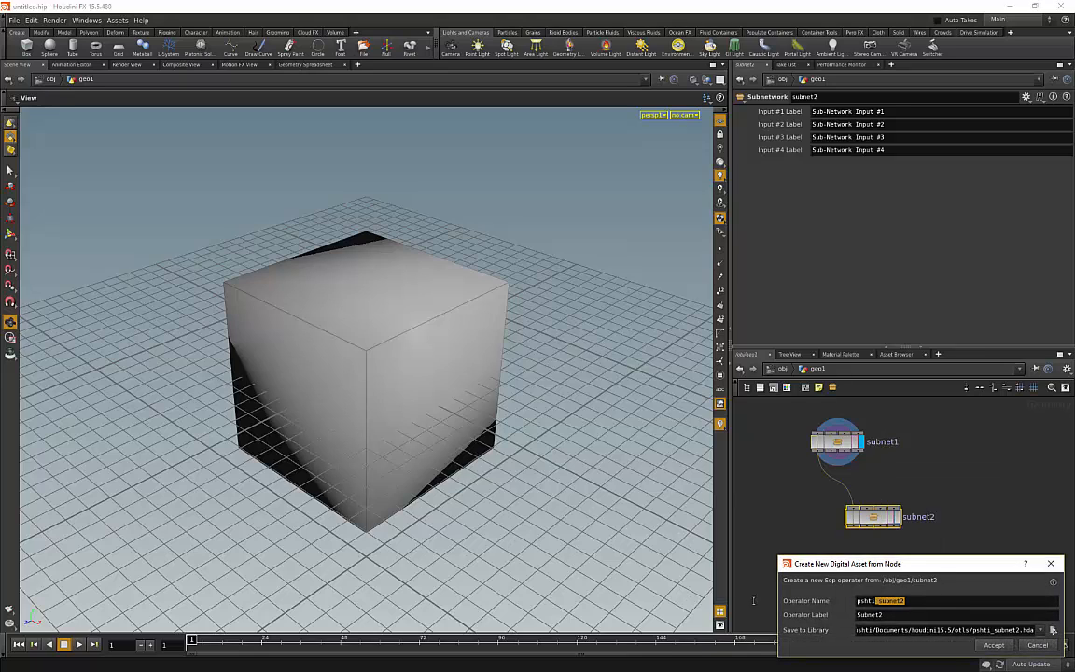
pyautogui.write('polyred')
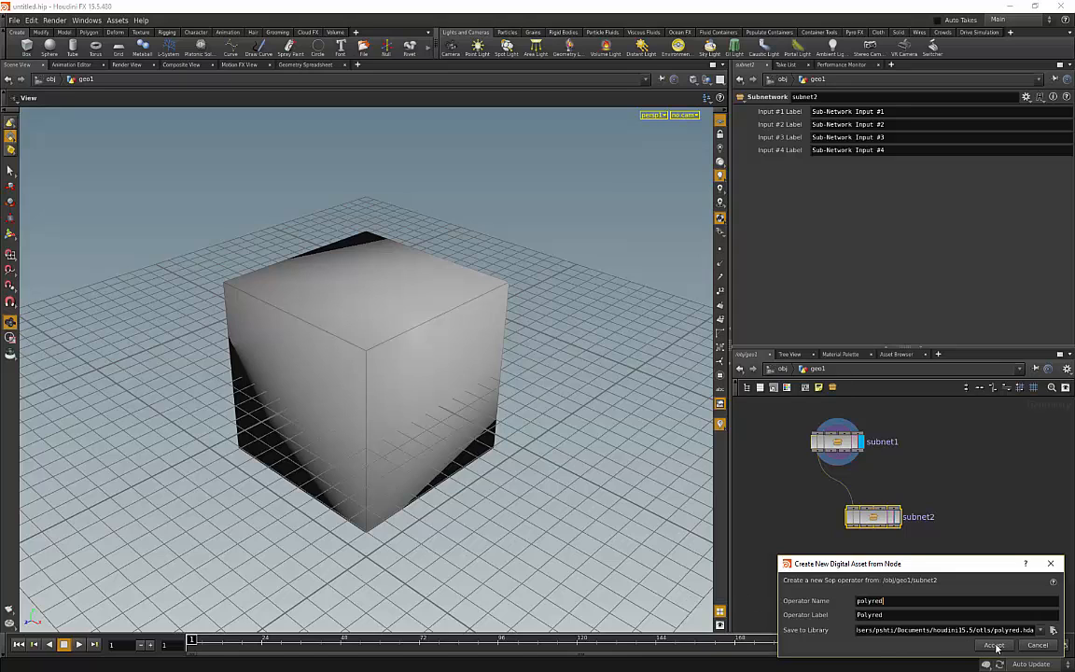
pyautogui.click(992, 646)
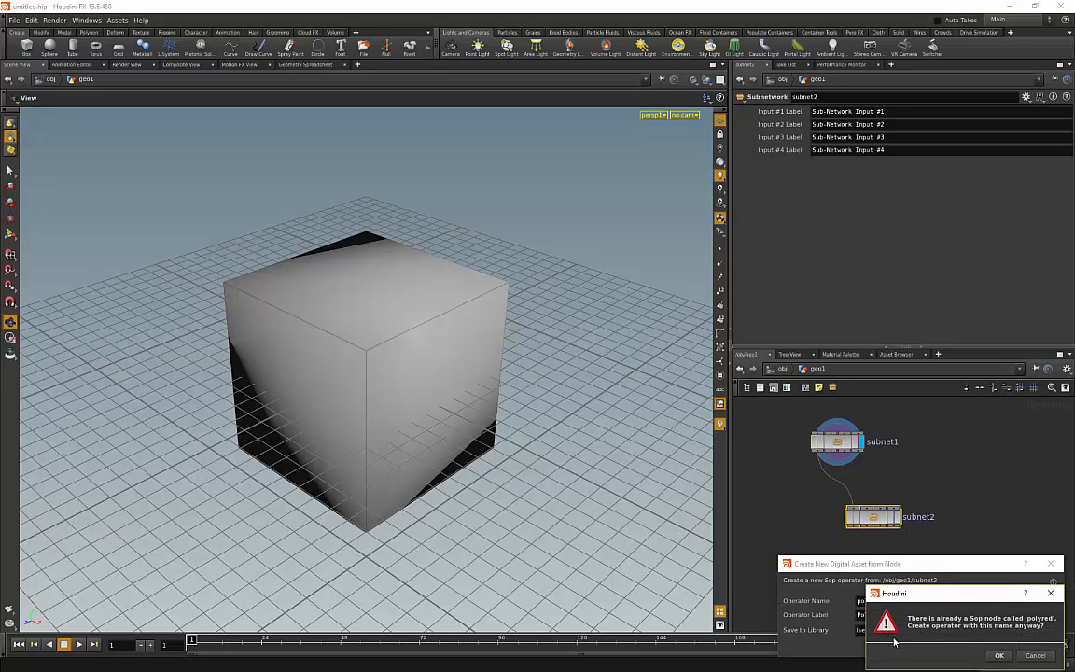
pyautogui.click(998, 654)
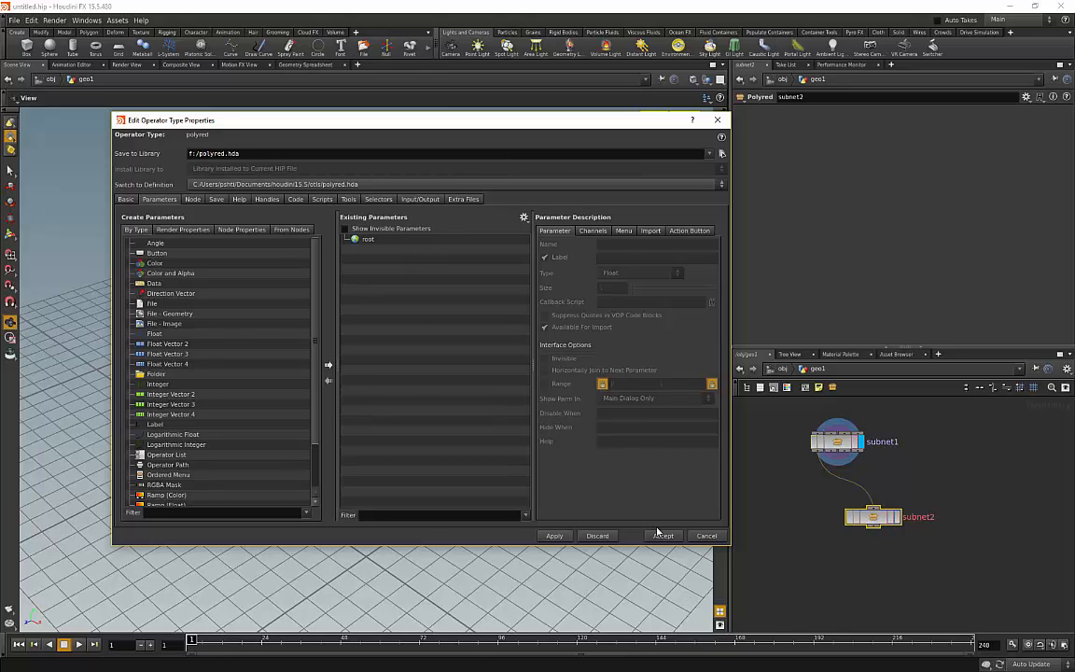
# Accept the polyred type properties and dive into the asset's internal network.
pyautogui.click(662, 534)
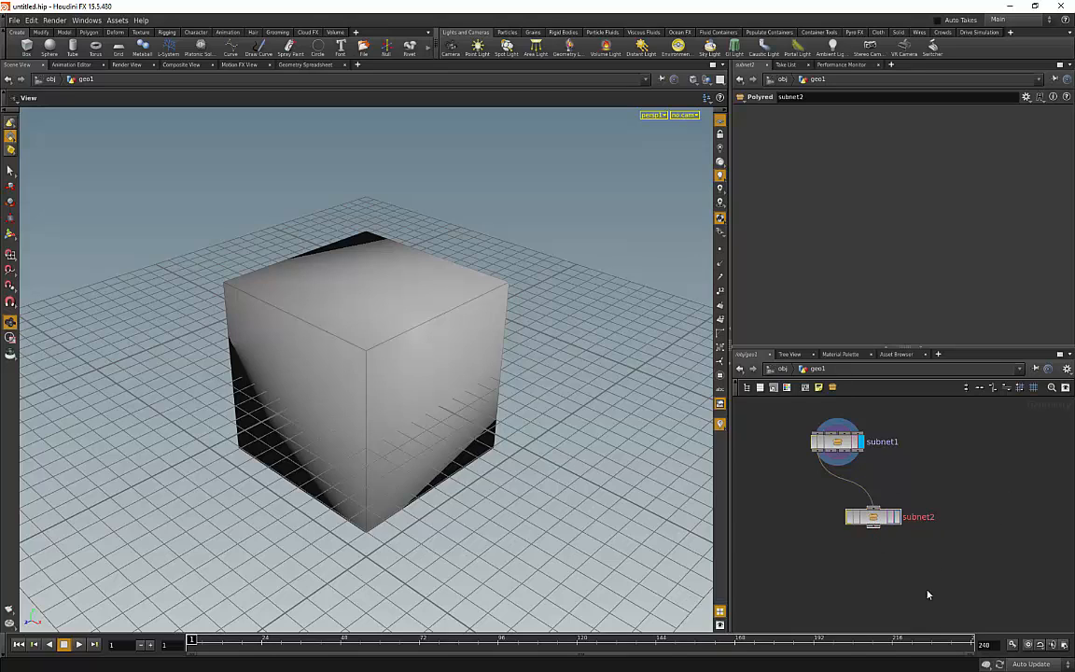
pyautogui.click(870, 517)
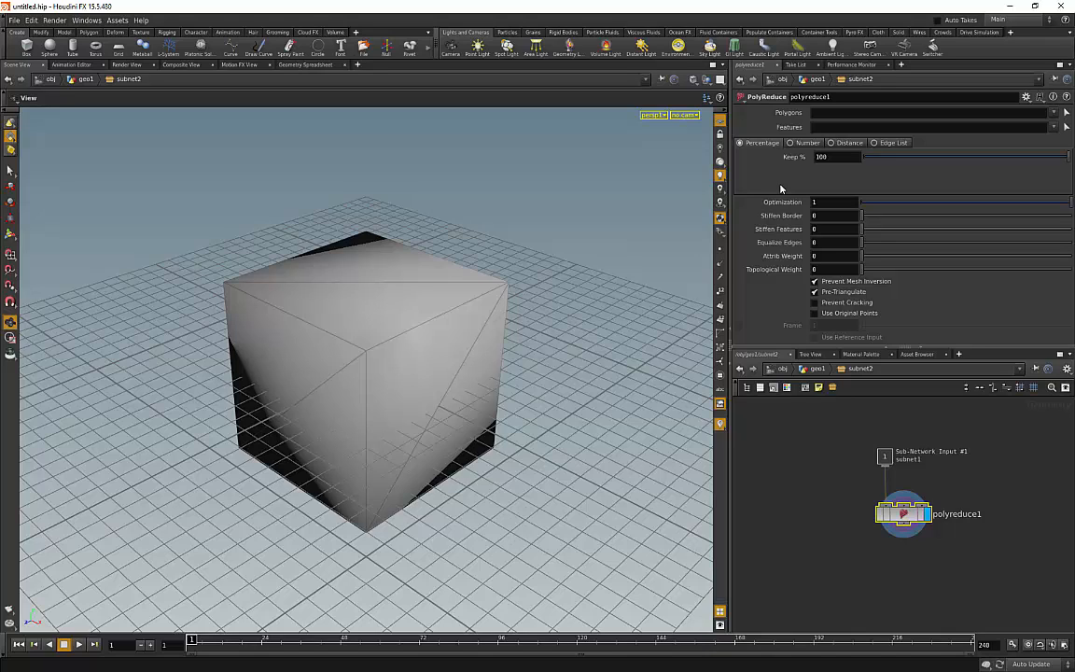
pyautogui.moveTo(784, 190)
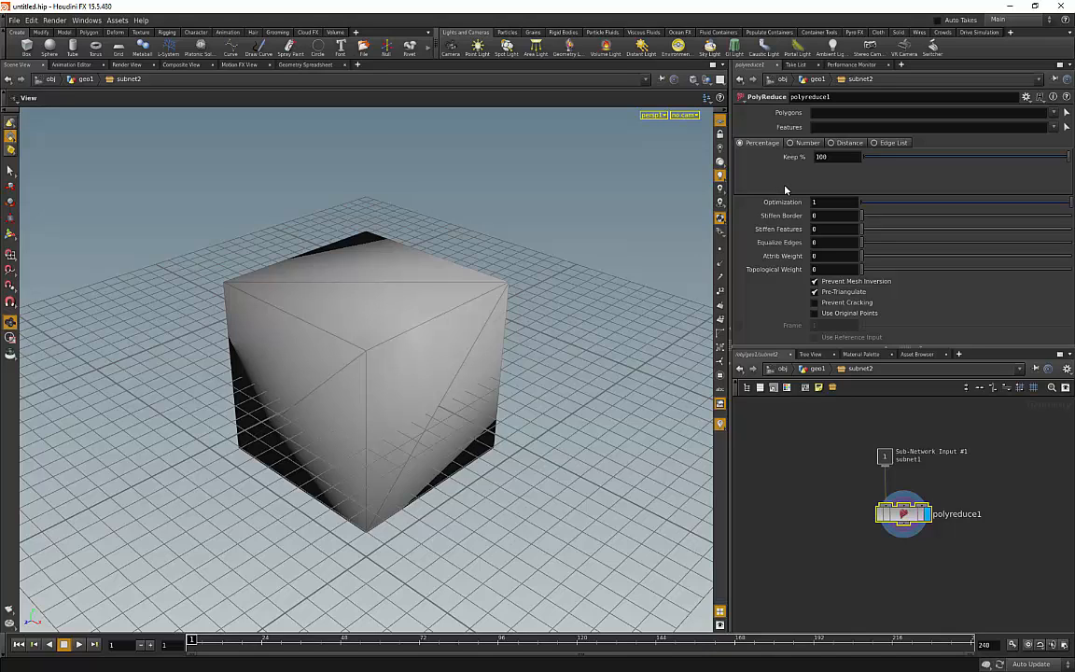
pyautogui.moveTo(925, 209)
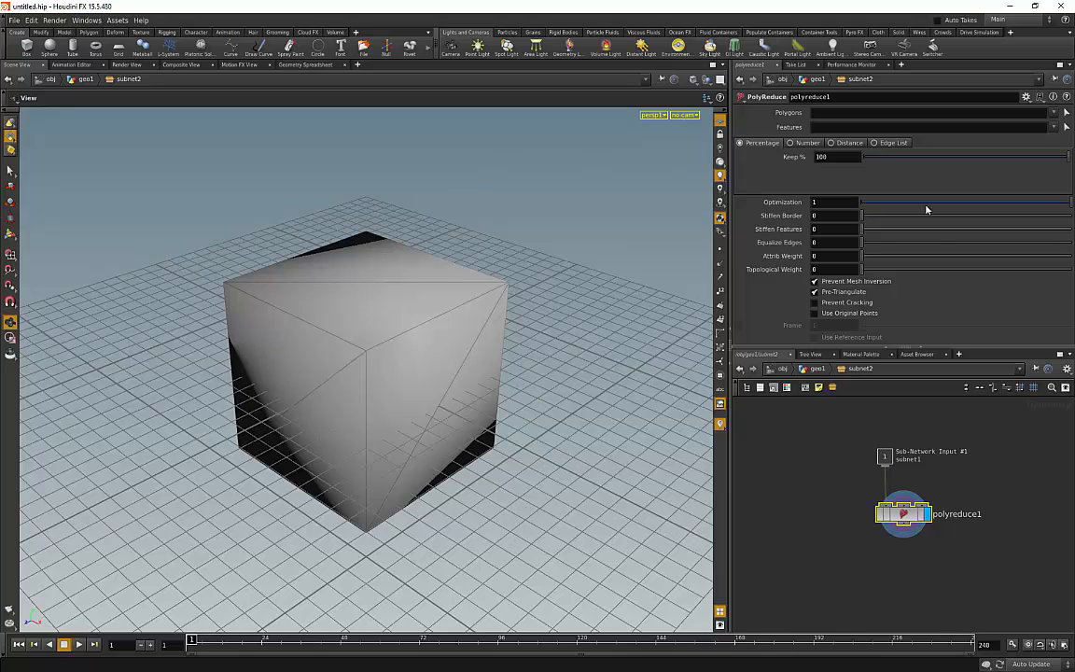
# Vary polyreduce1's Keep % between about 26% and 86%, settling near 36%.
pyautogui.moveTo(1068, 157); pyautogui.dragTo(982, 157)
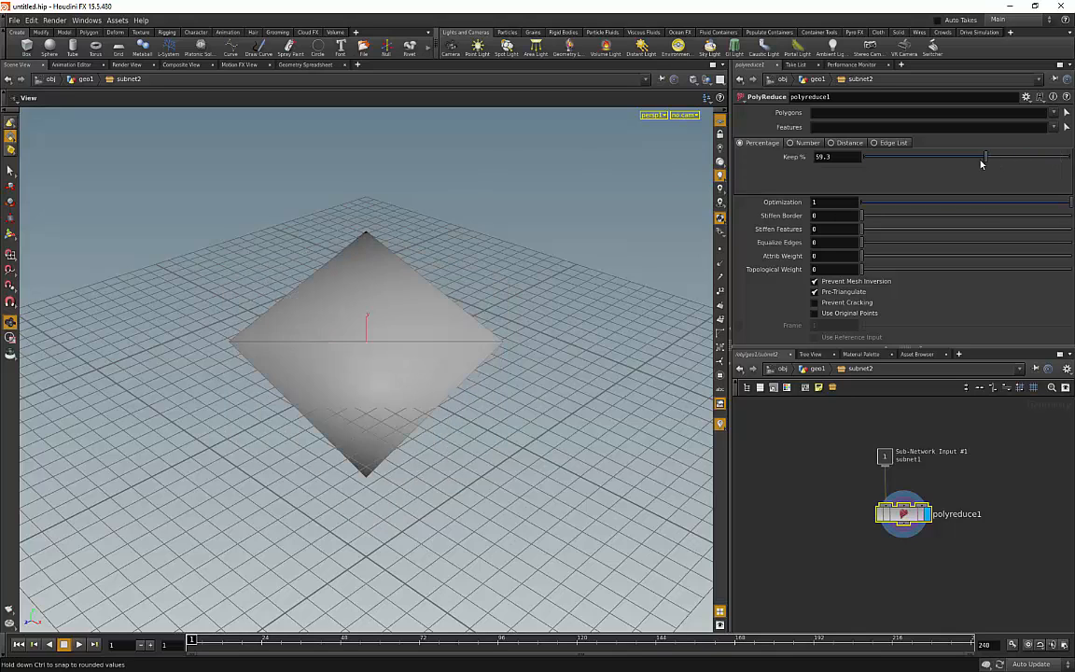
pyautogui.moveTo(986, 157); pyautogui.dragTo(1060, 157)
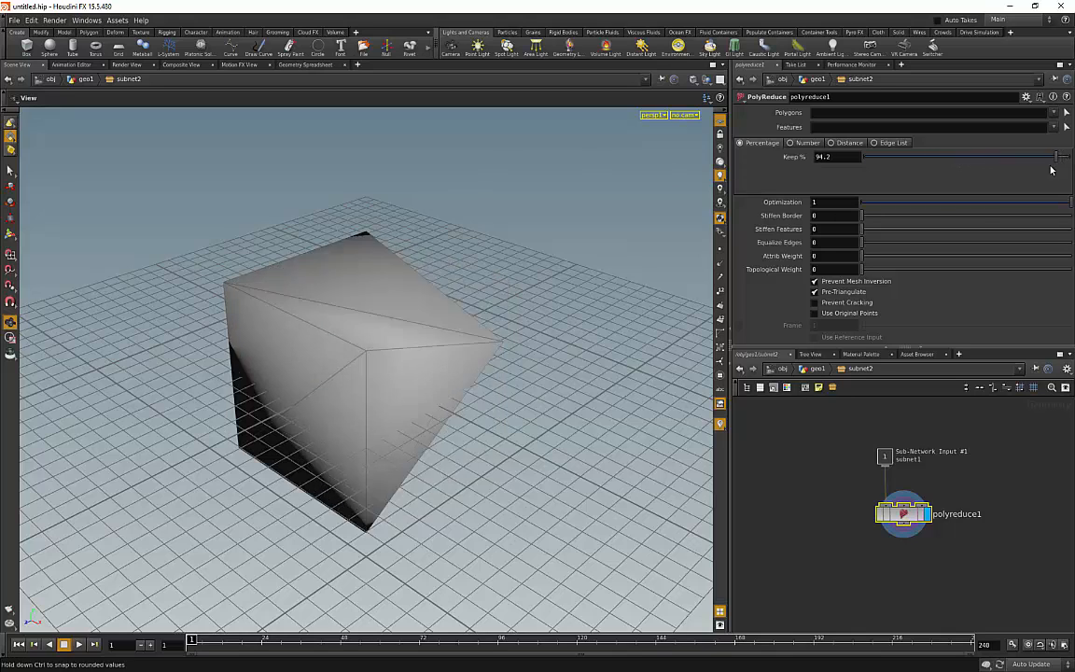
pyautogui.moveTo(1061, 157); pyautogui.dragTo(923, 157)
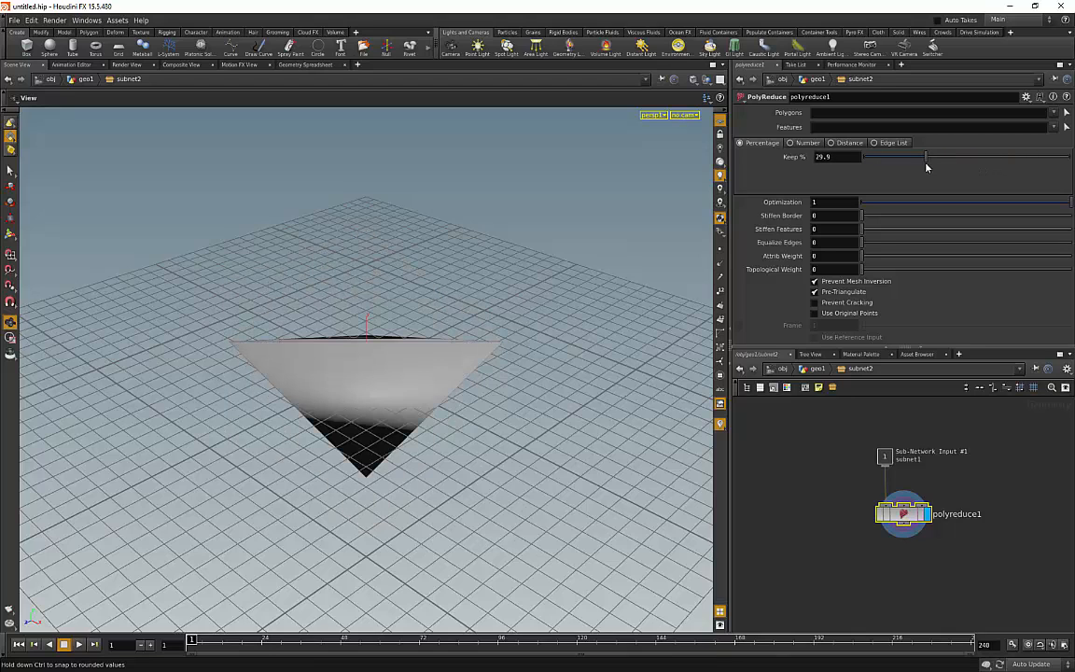
pyautogui.moveTo(923, 157); pyautogui.dragTo(887, 157)
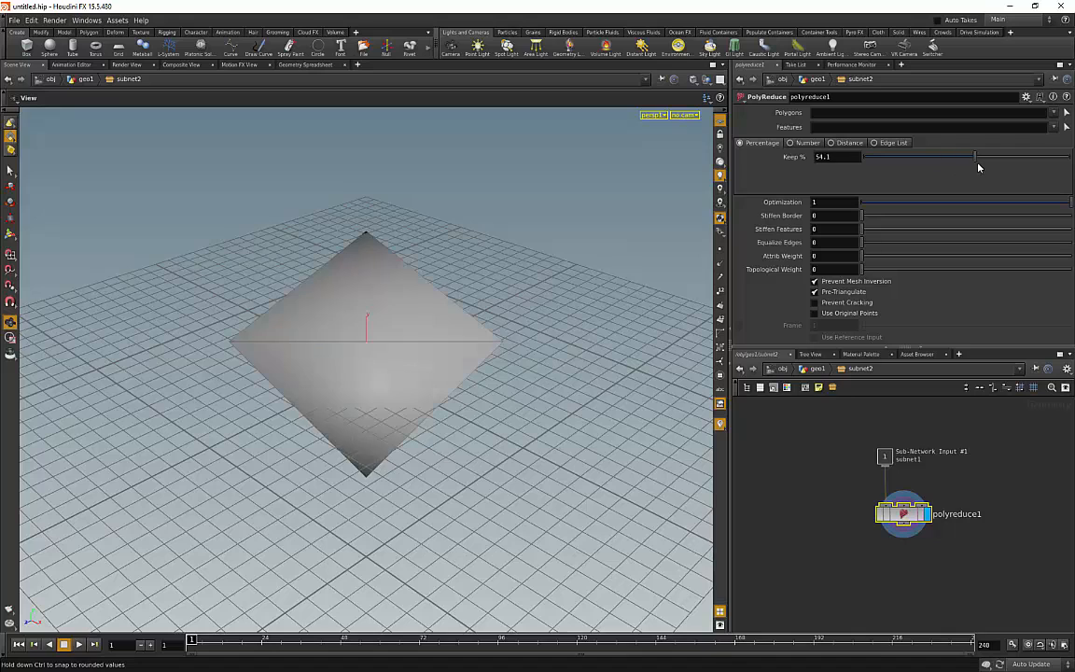
pyautogui.moveTo(974, 156); pyautogui.dragTo(1022, 157)
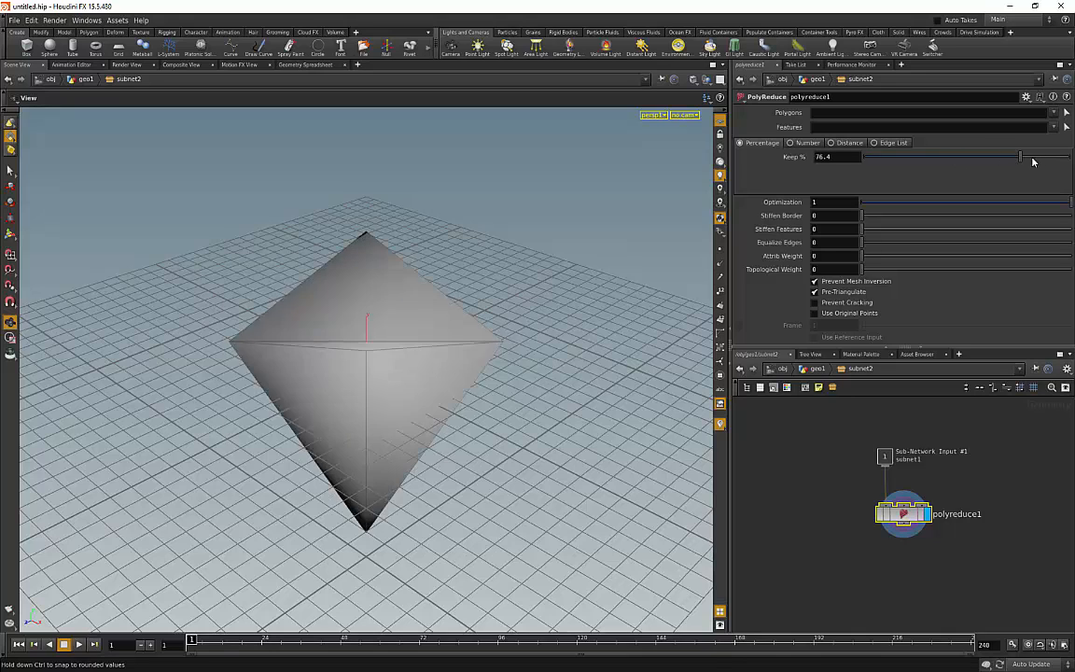
pyautogui.moveTo(1019, 157); pyautogui.dragTo(1071, 156)
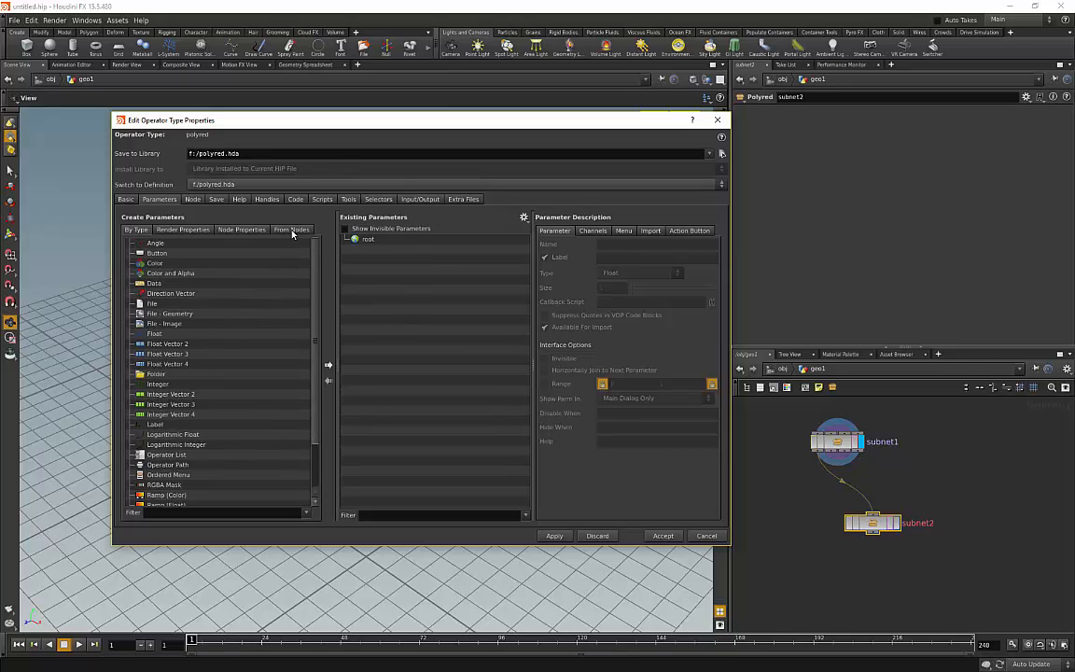
# Promote polyreduce1's Keep % to the polyred asset with a 0–100 range and accept.
pyautogui.click(291, 230)
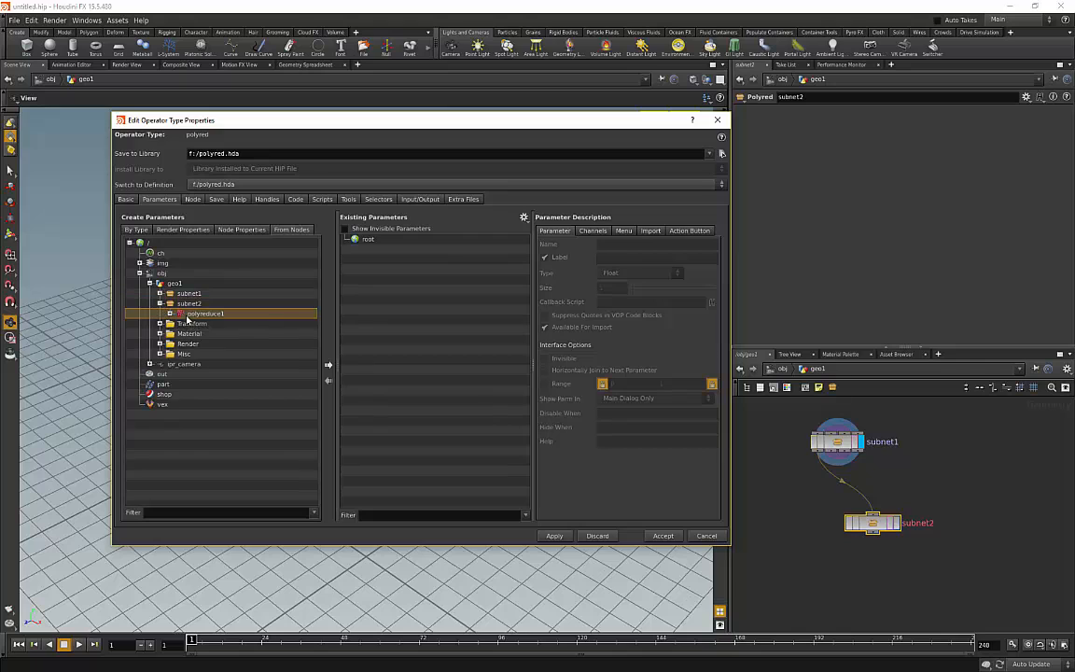
pyautogui.click(172, 314)
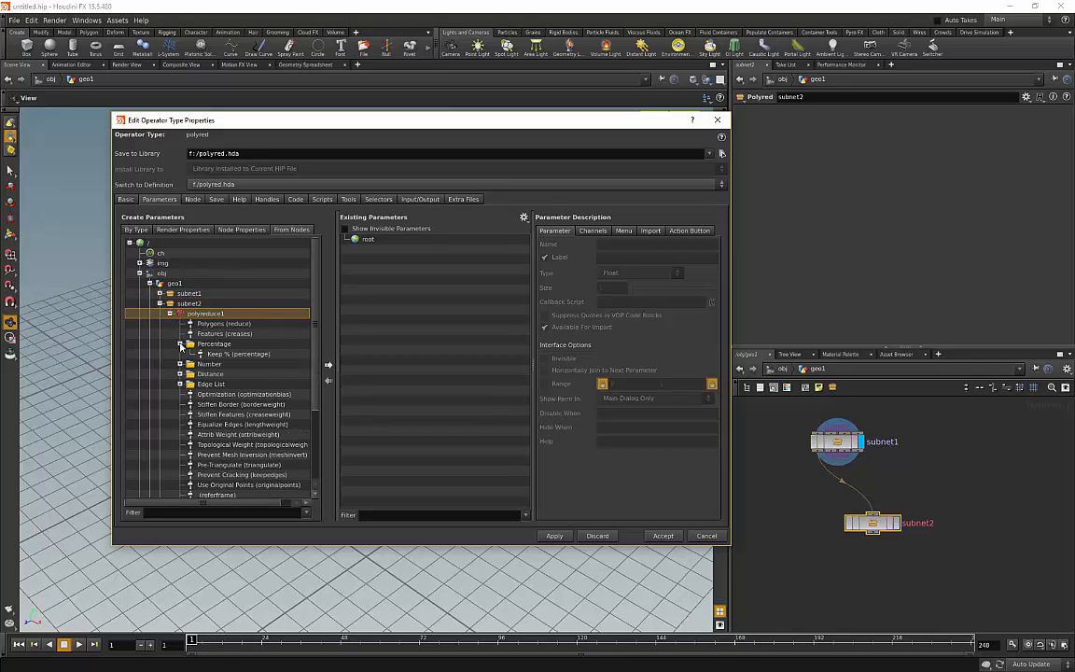
pyautogui.click(237, 354)
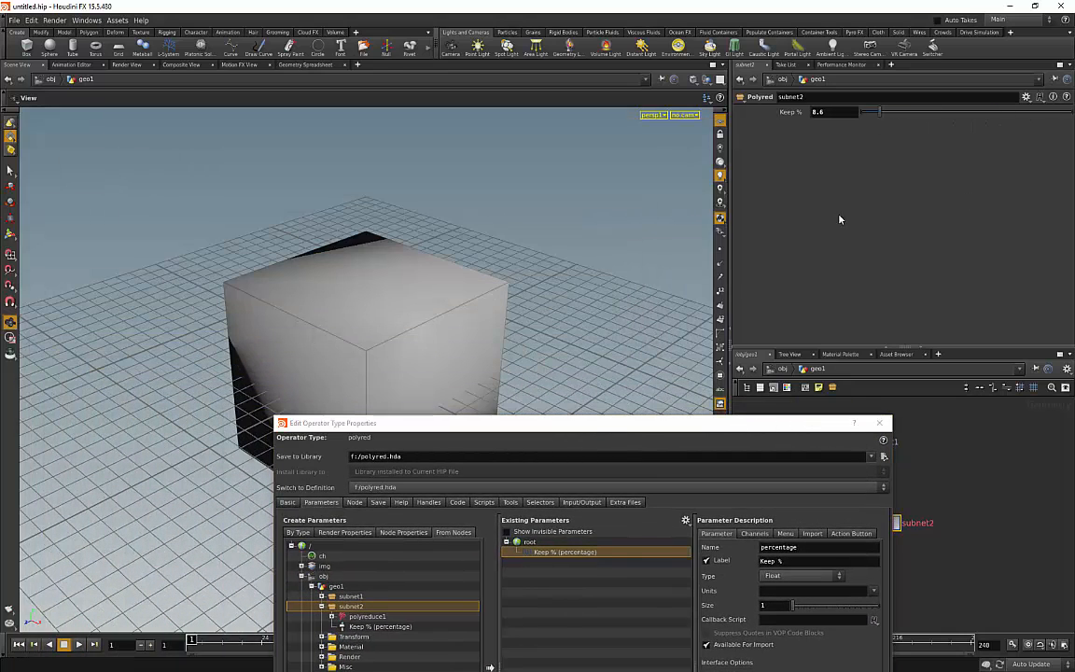
pyautogui.moveTo(527, 302)
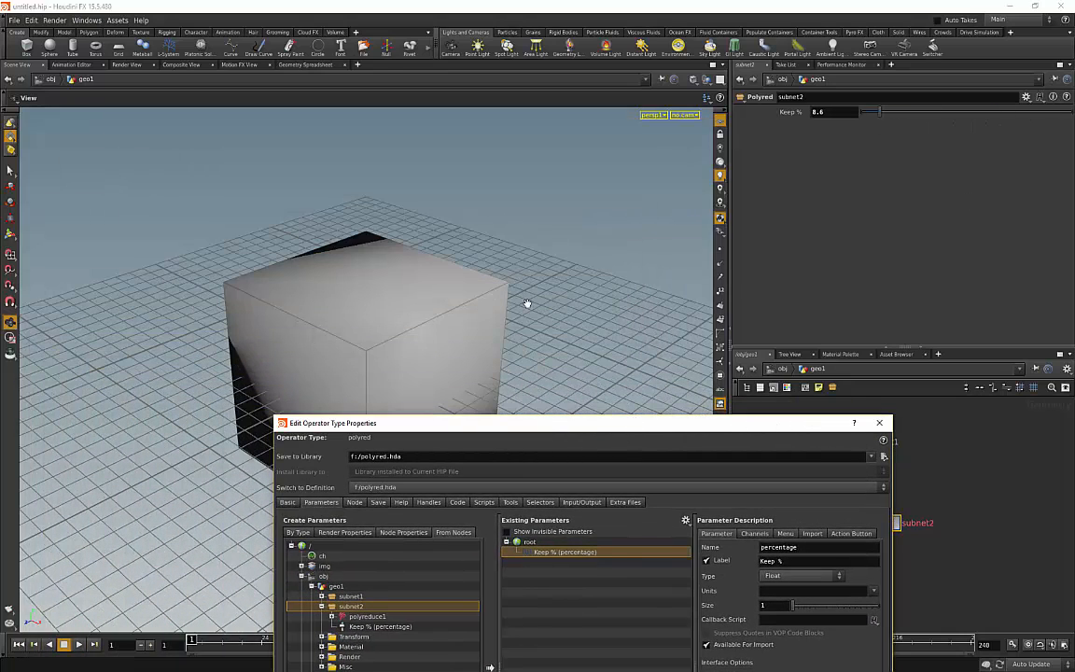
pyautogui.moveTo(665, 310)
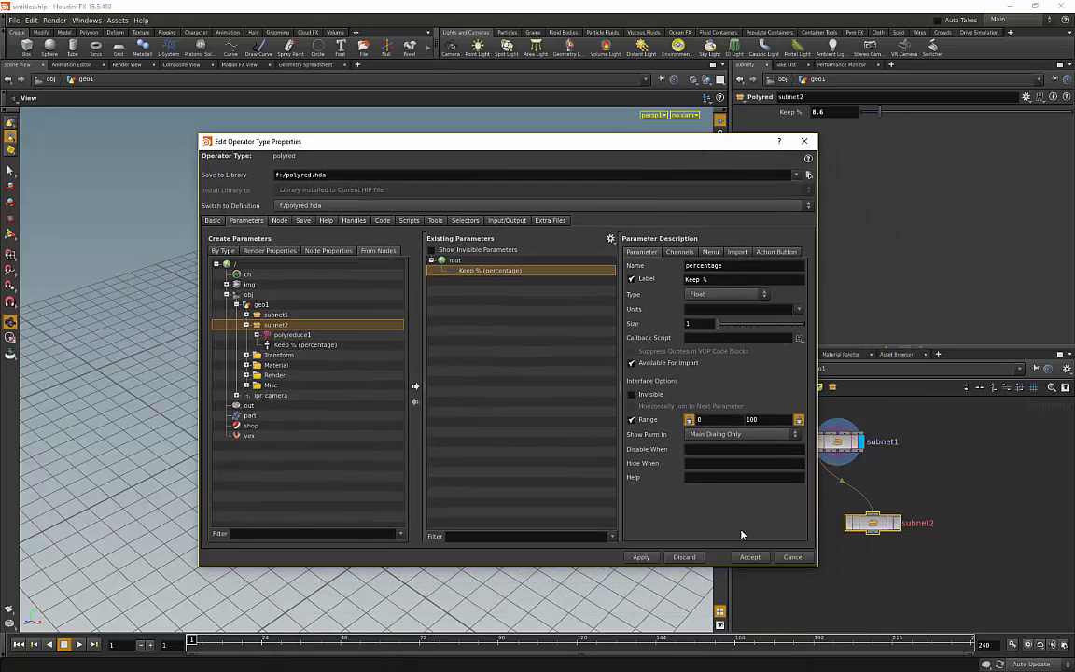
pyautogui.click(751, 556)
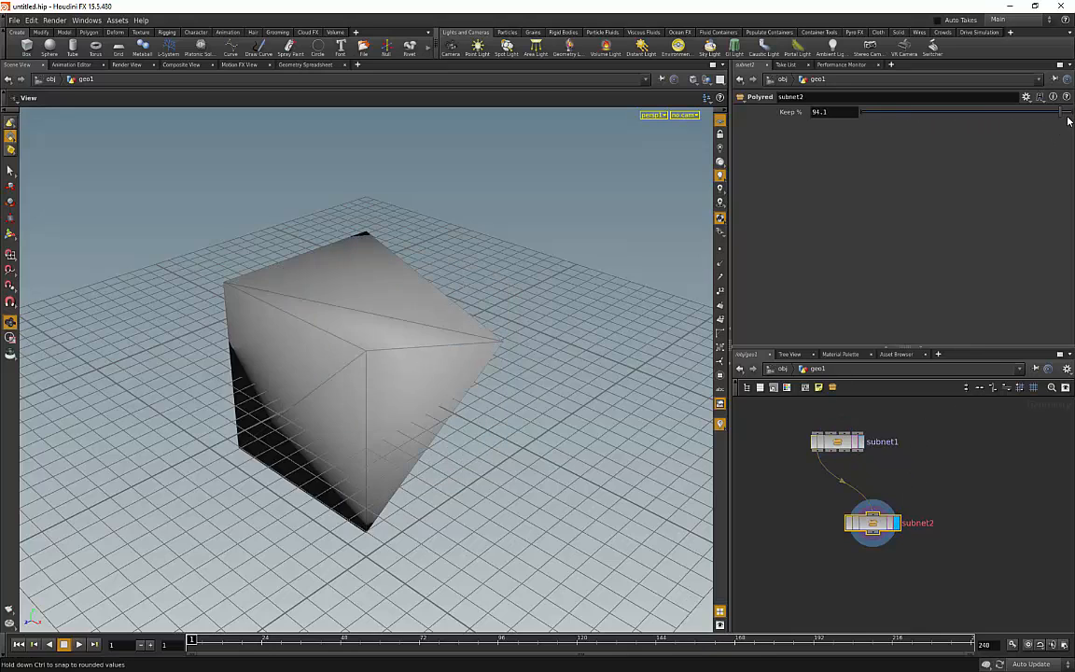
pyautogui.rightClick(872, 522)
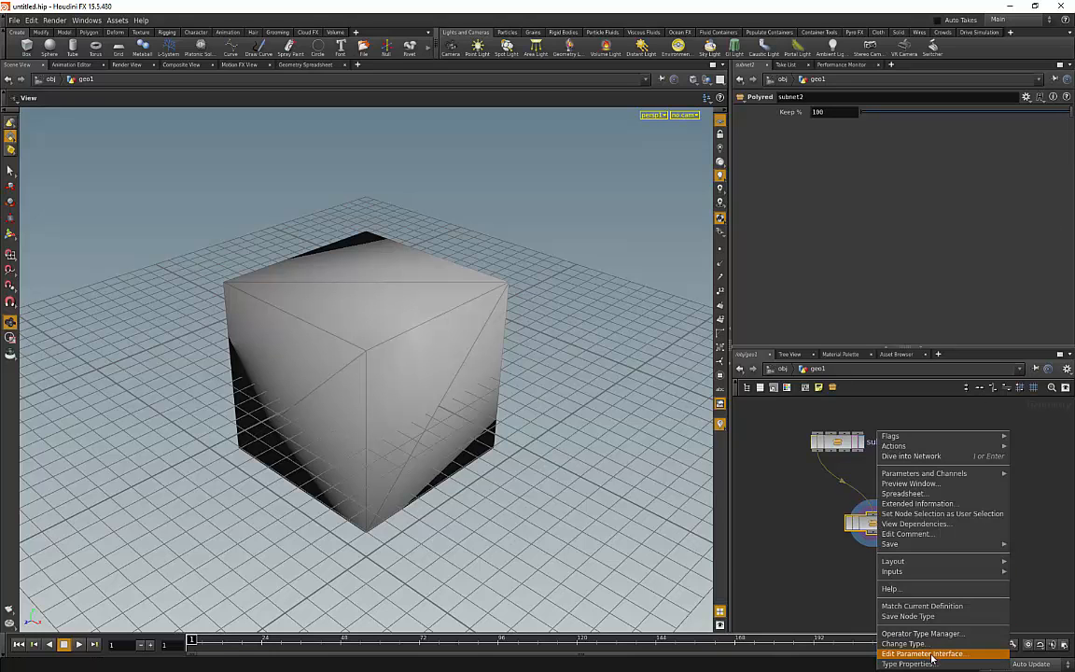
pyautogui.click(921, 654)
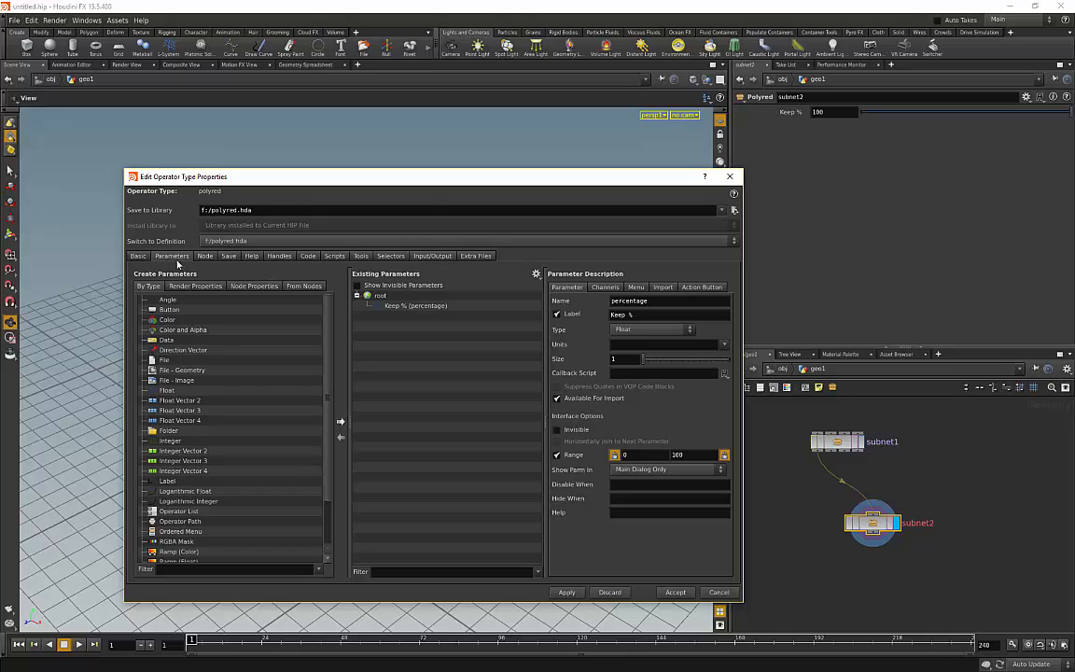
pyautogui.moveTo(418, 466)
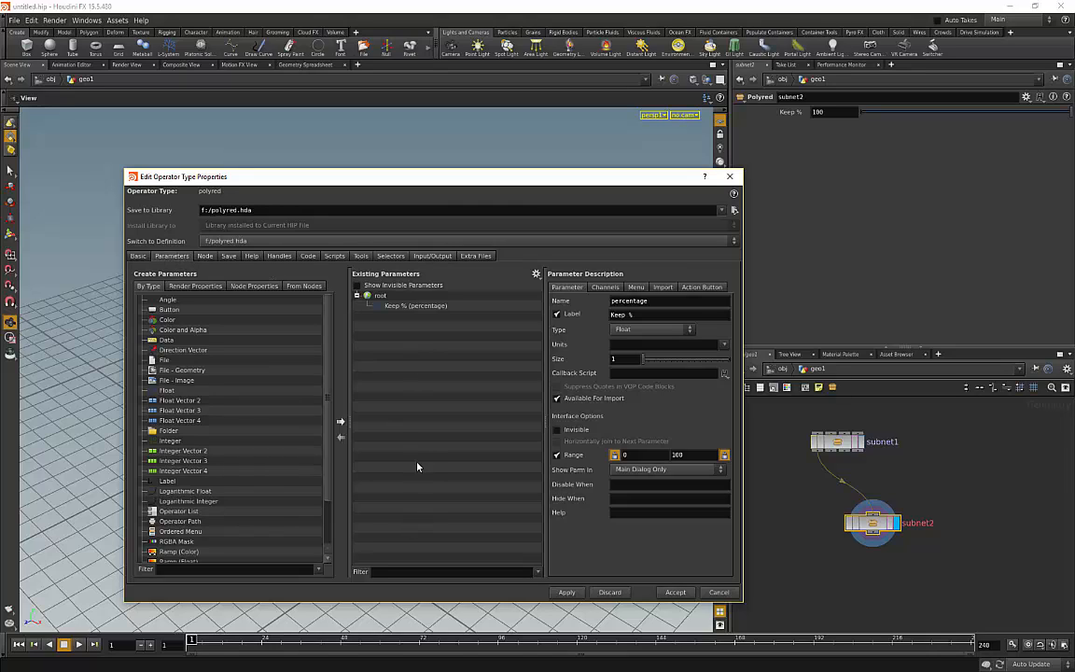
pyautogui.moveTo(310, 358)
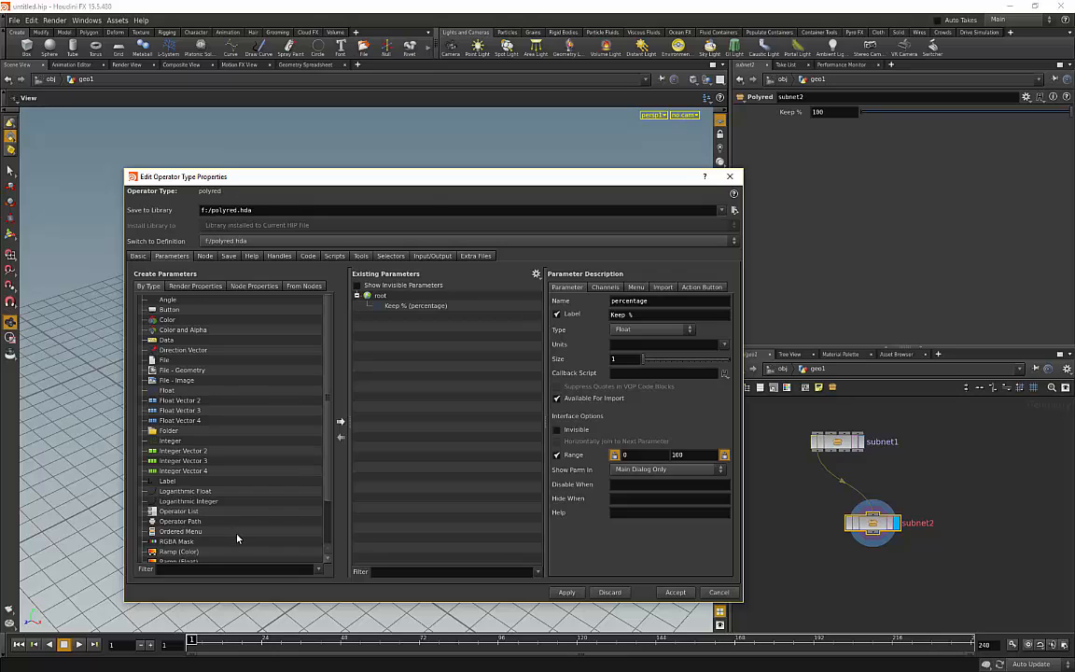
pyautogui.moveTo(511, 418)
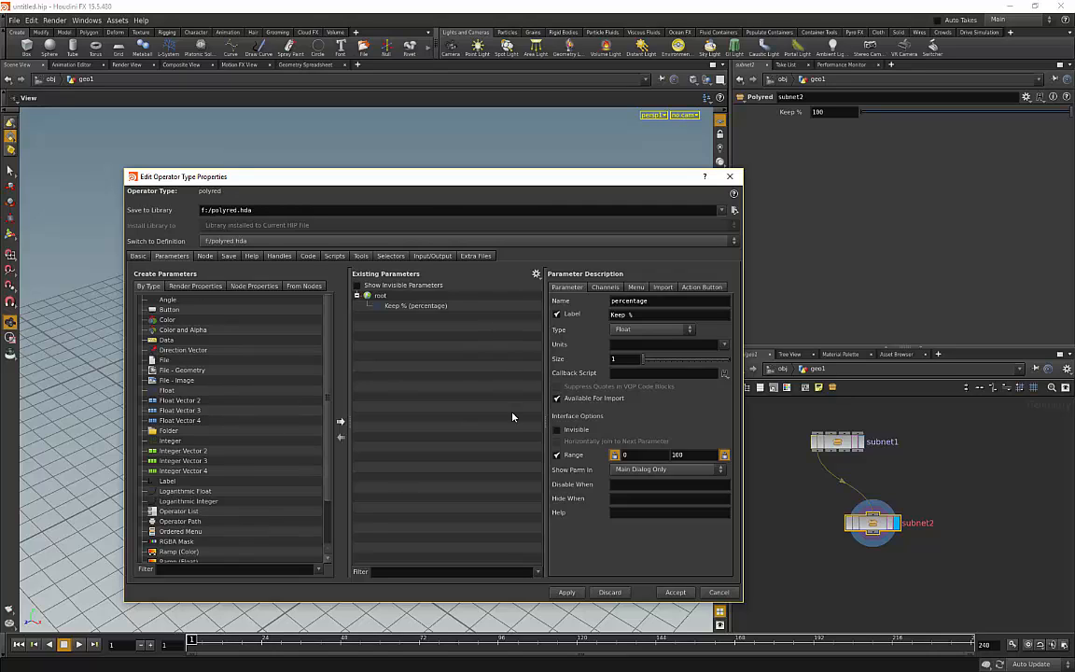
pyautogui.moveTo(840, 408)
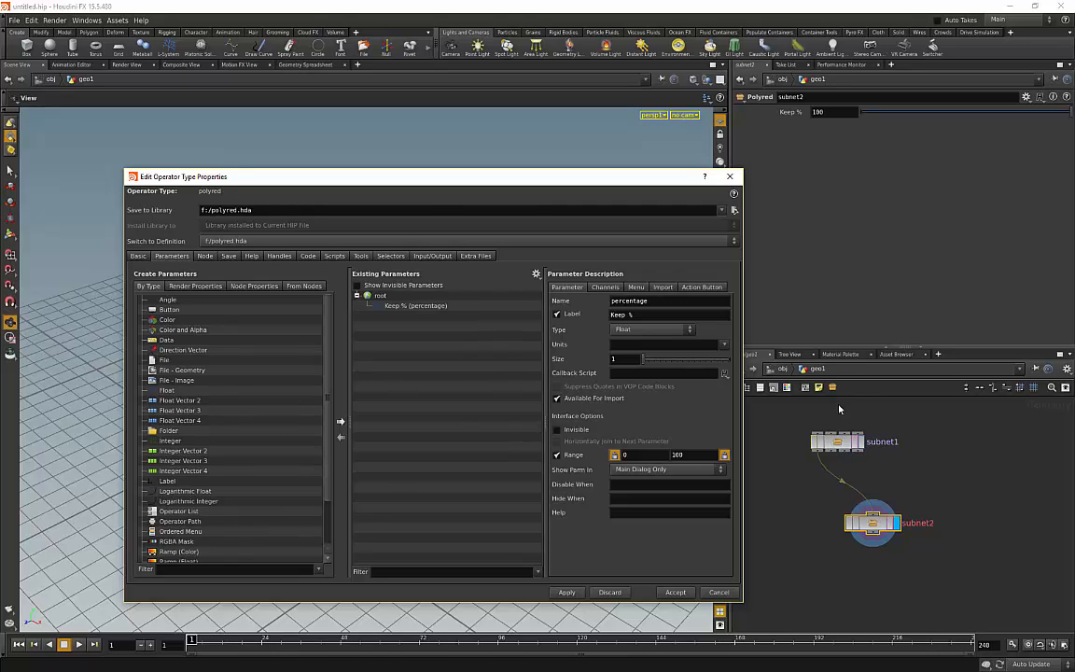
pyautogui.moveTo(887, 407)
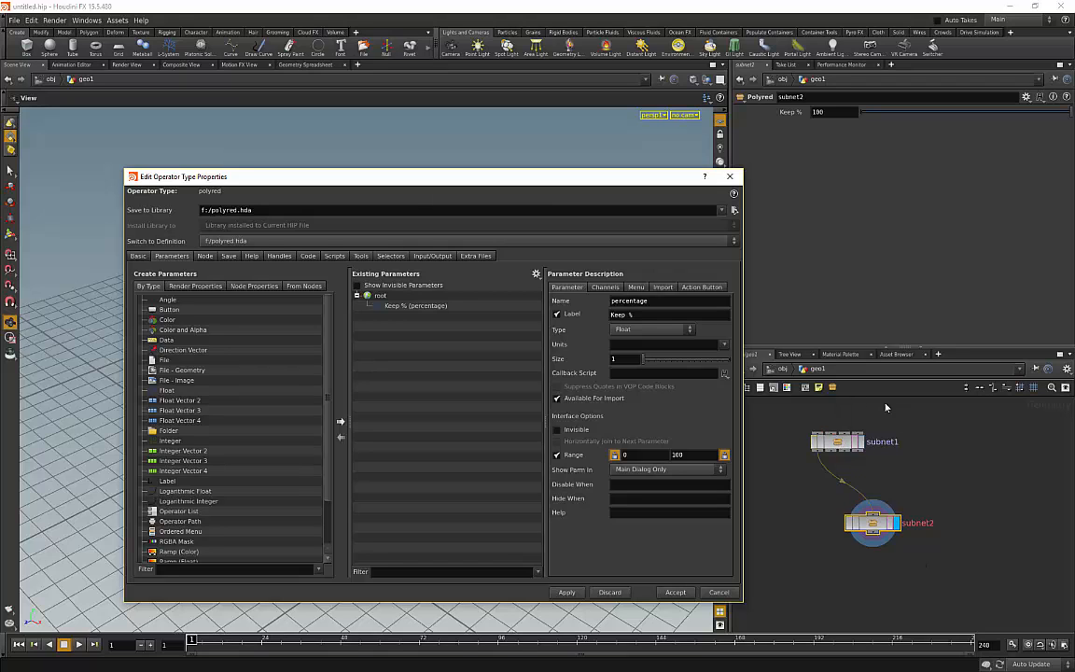
pyautogui.moveTo(563, 179)
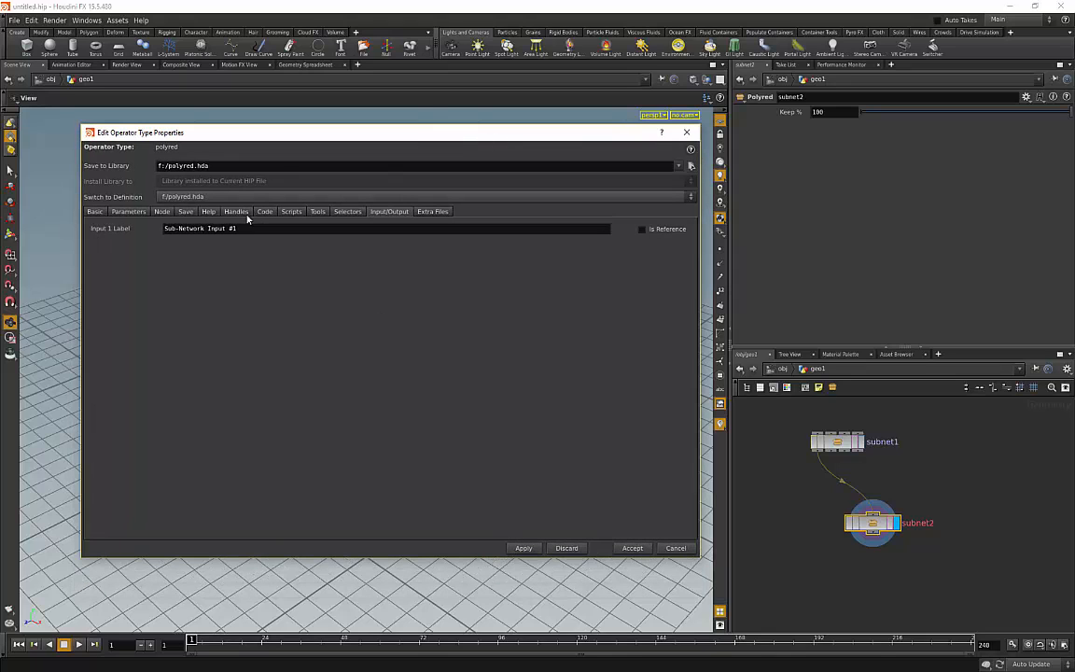
pyautogui.moveTo(145, 215)
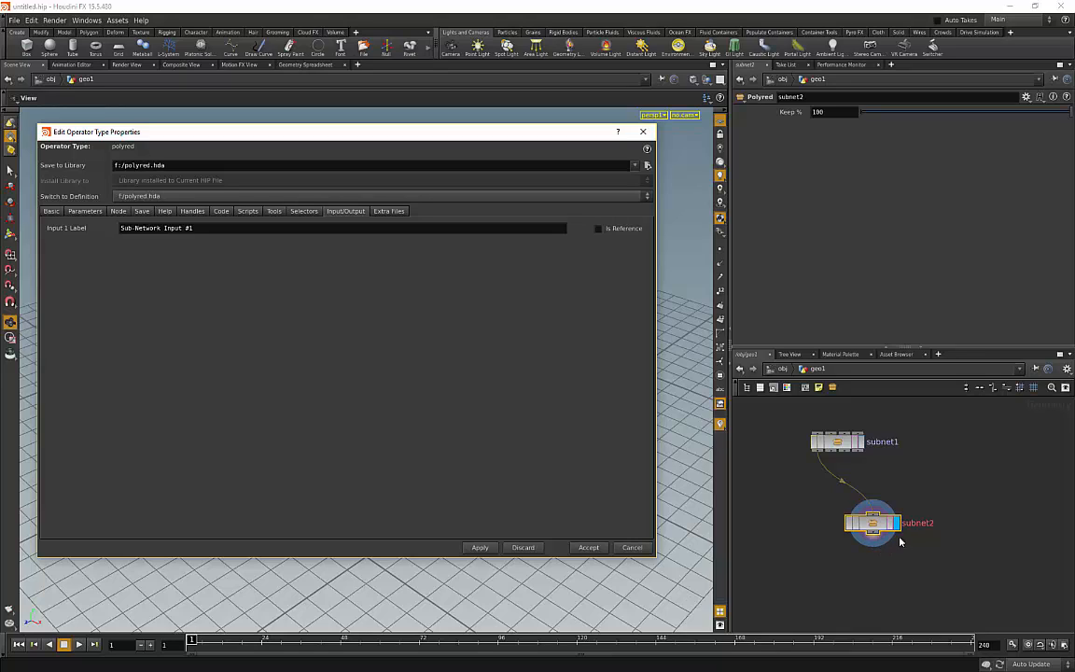
pyautogui.moveTo(930, 541)
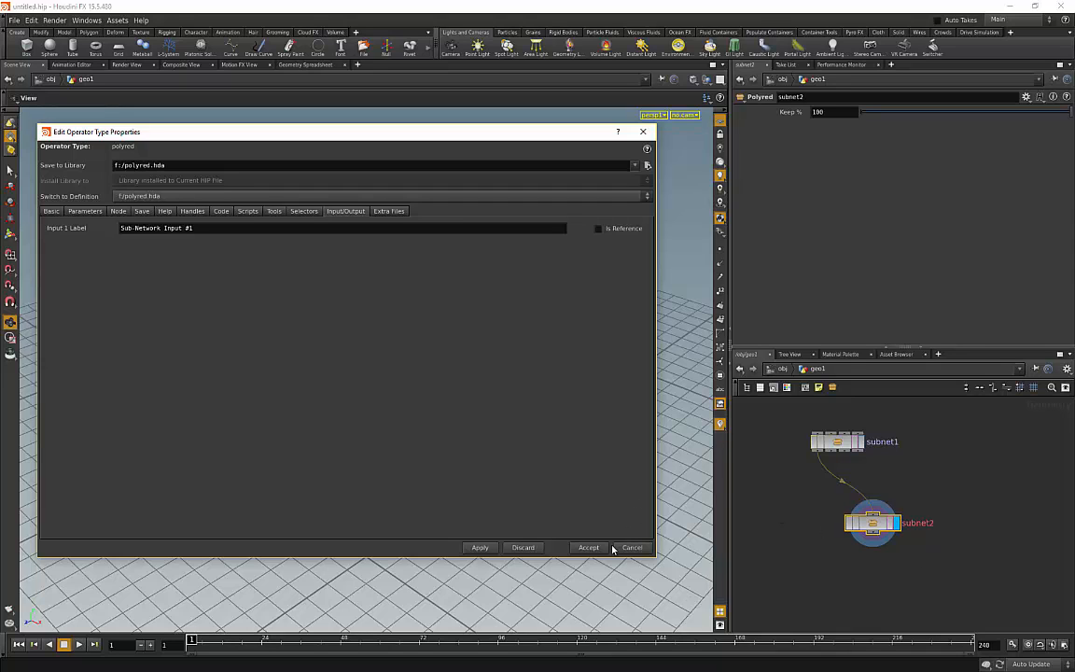
pyautogui.click(590, 547)
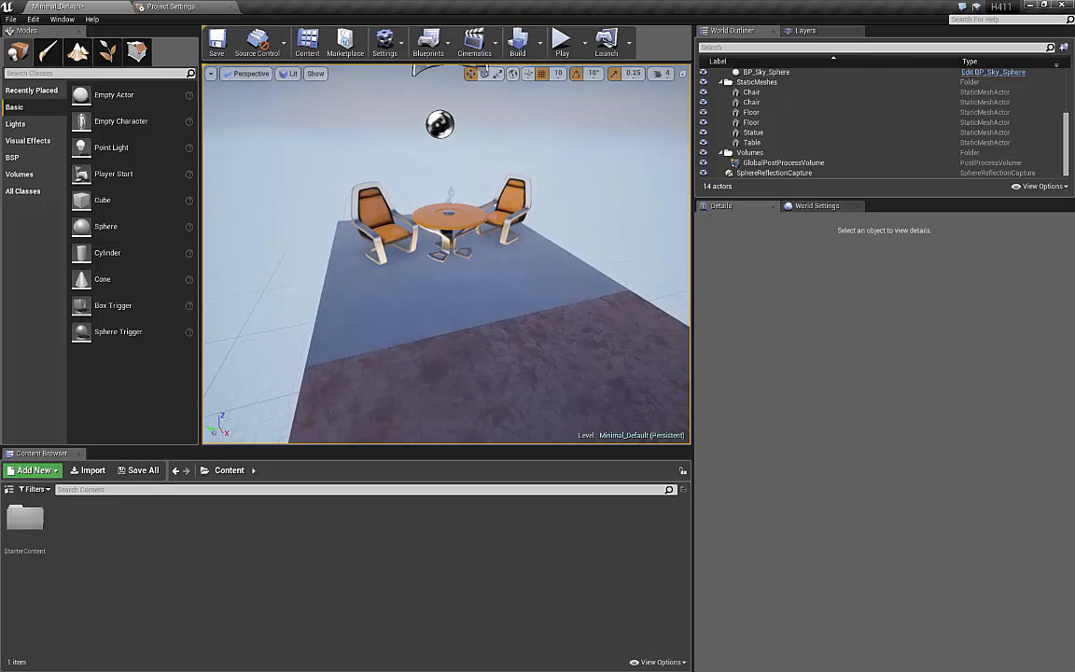
# Import polyred.hda into the Content Browser.
pyautogui.click(88, 471)
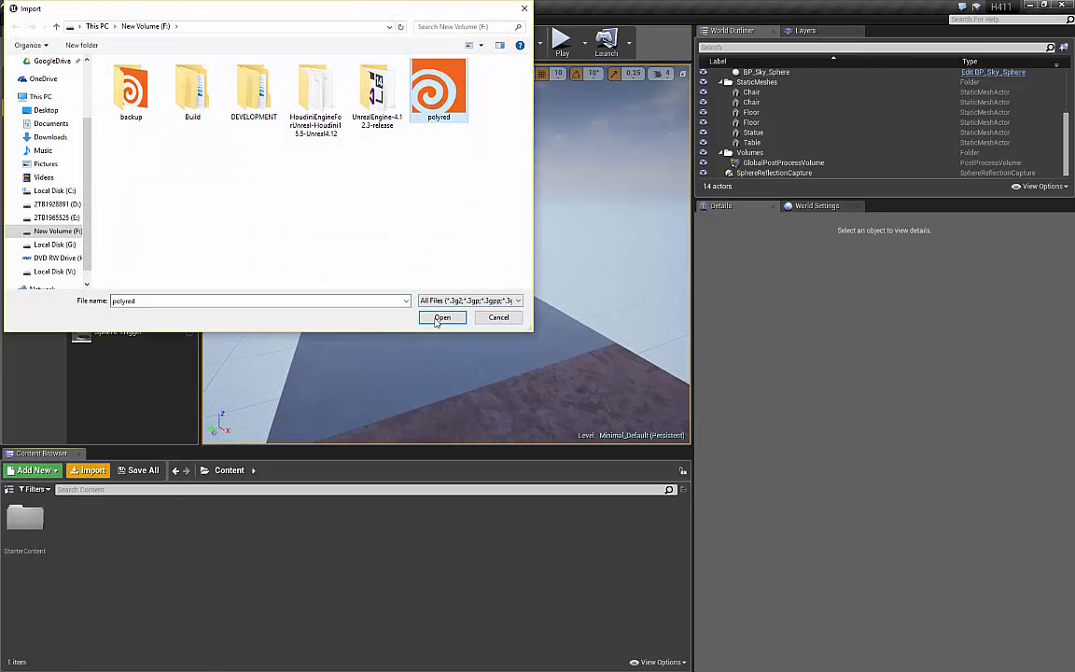
pyautogui.click(441, 318)
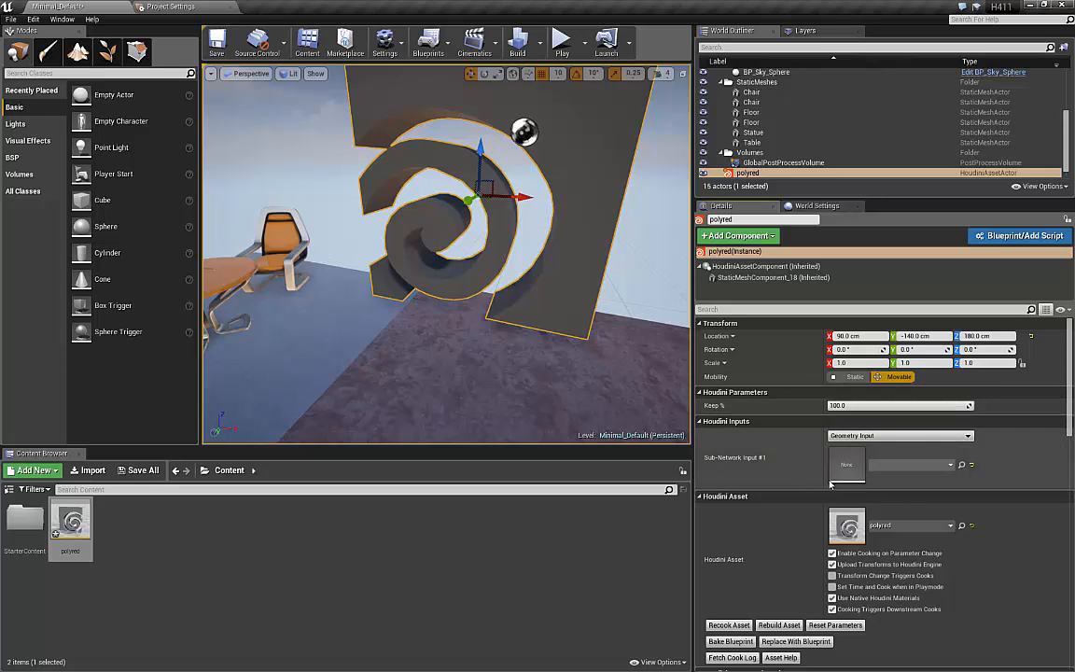
# Try Asset and Curve input types on polyred's first input, ending on Geometry Input.
pyautogui.click(899, 435)
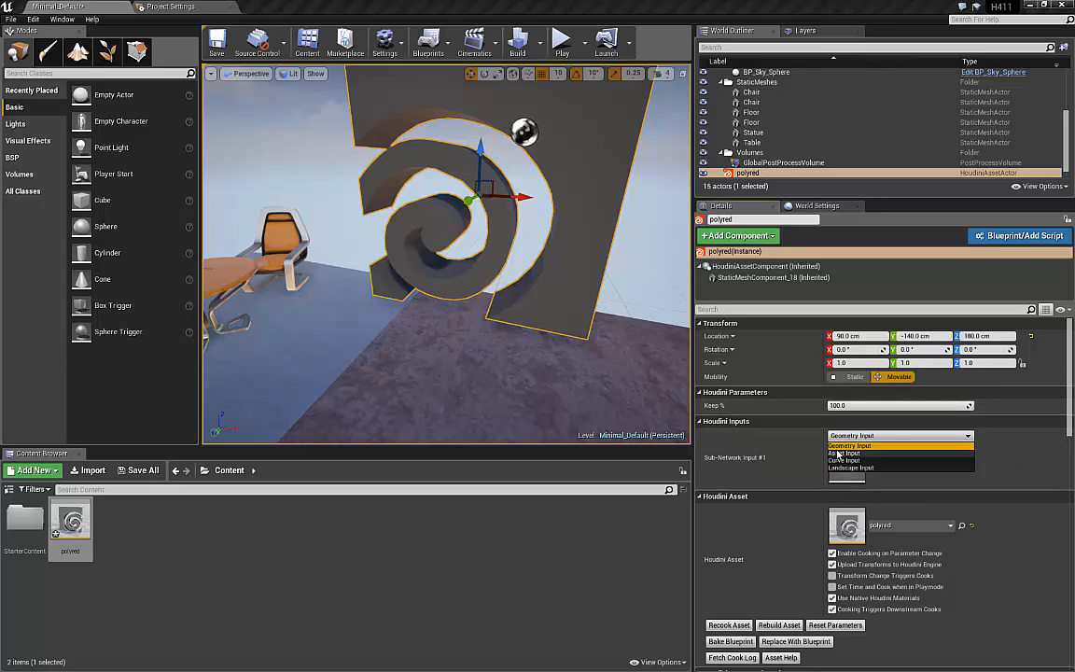
pyautogui.click(845, 454)
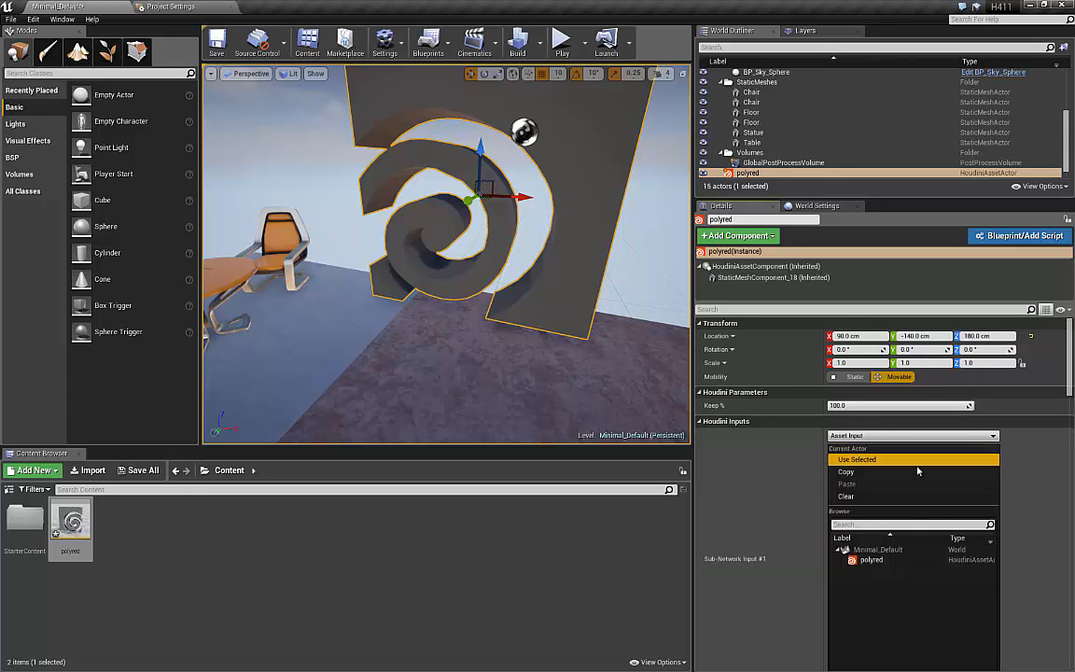
pyautogui.click(912, 435)
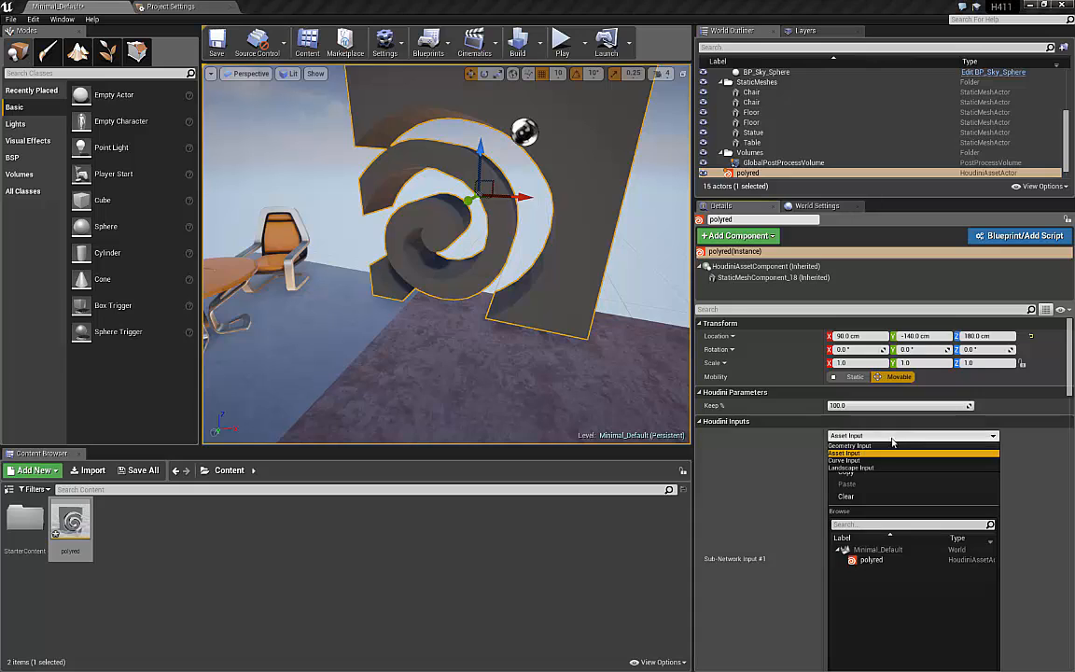
pyautogui.click(844, 459)
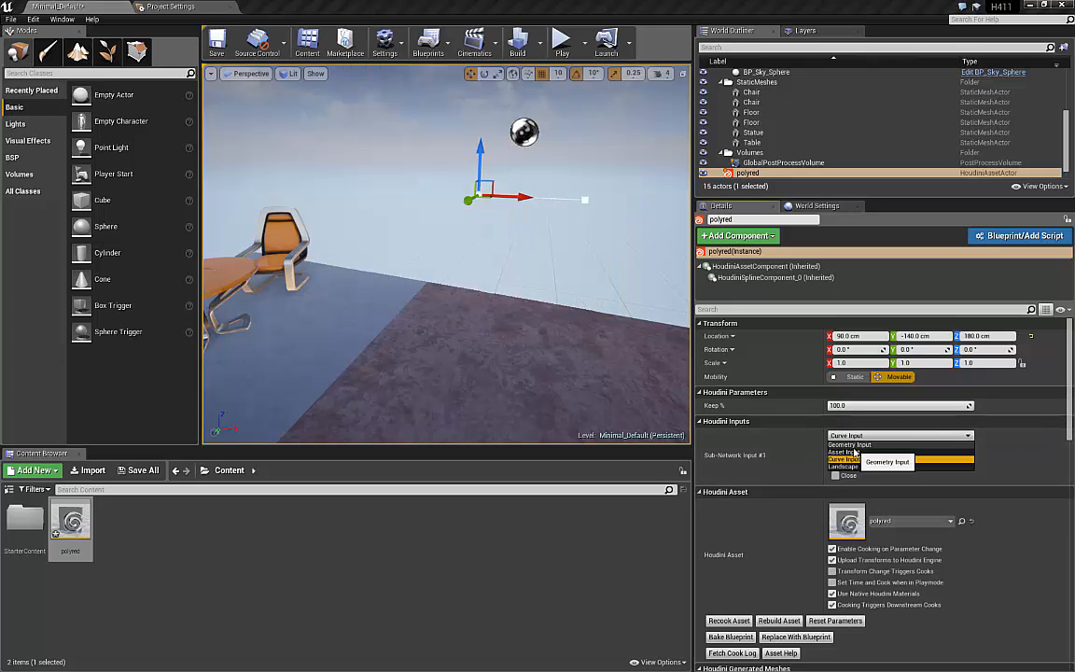
pyautogui.click(889, 463)
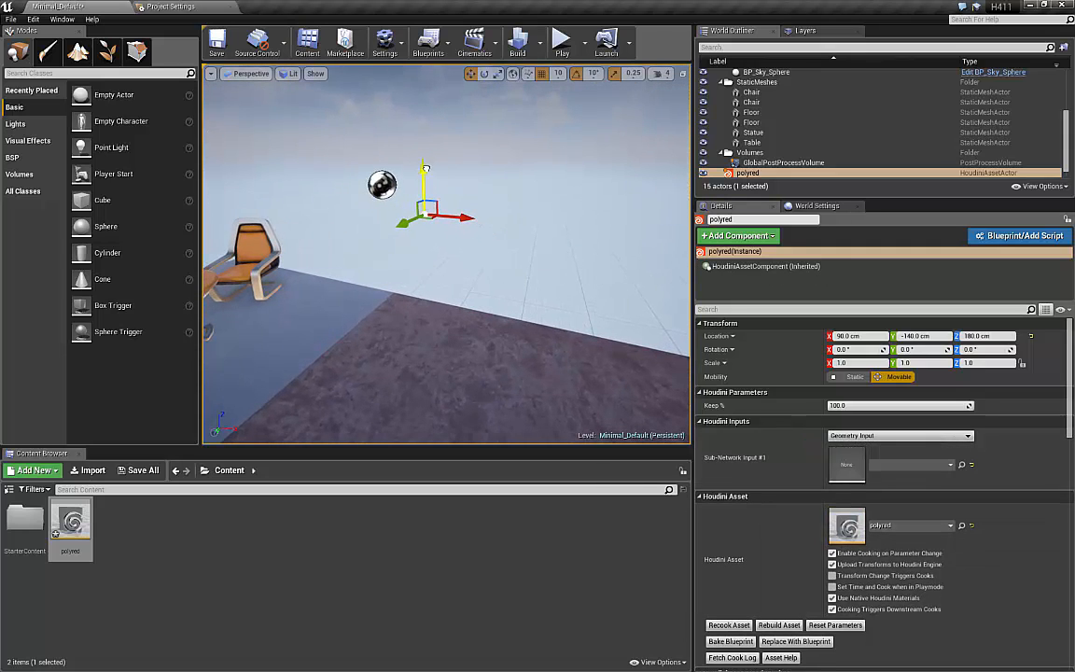
# Select the table, switch the viewport to wireframe, and reselect the polyred actor.
pyautogui.moveTo(425, 190); pyautogui.dragTo(354, 351)
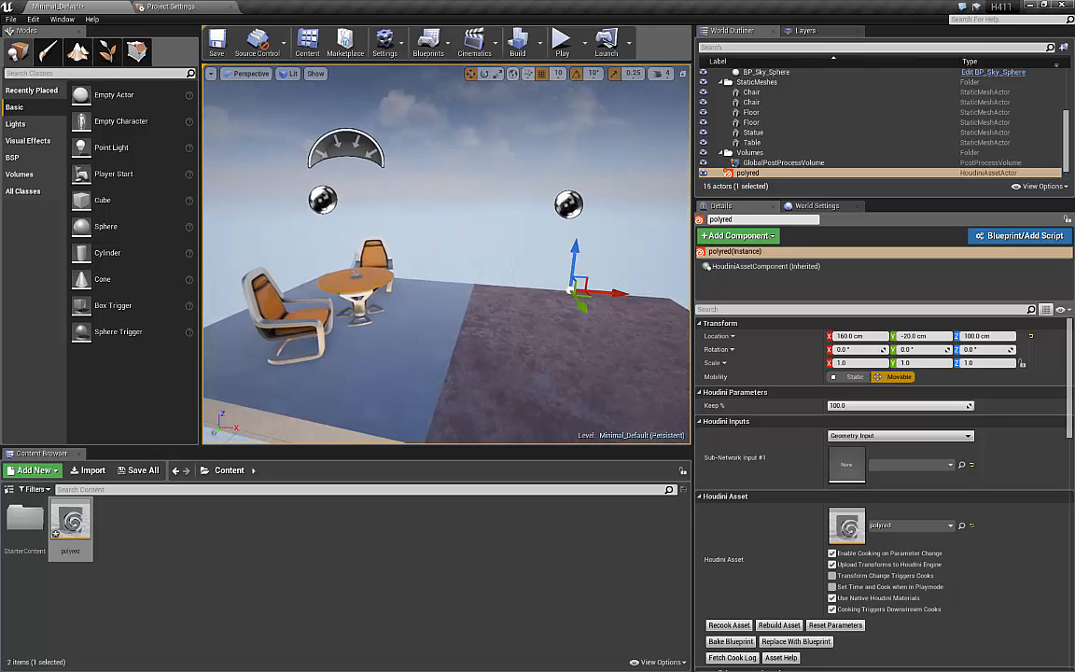
pyautogui.click(752, 142)
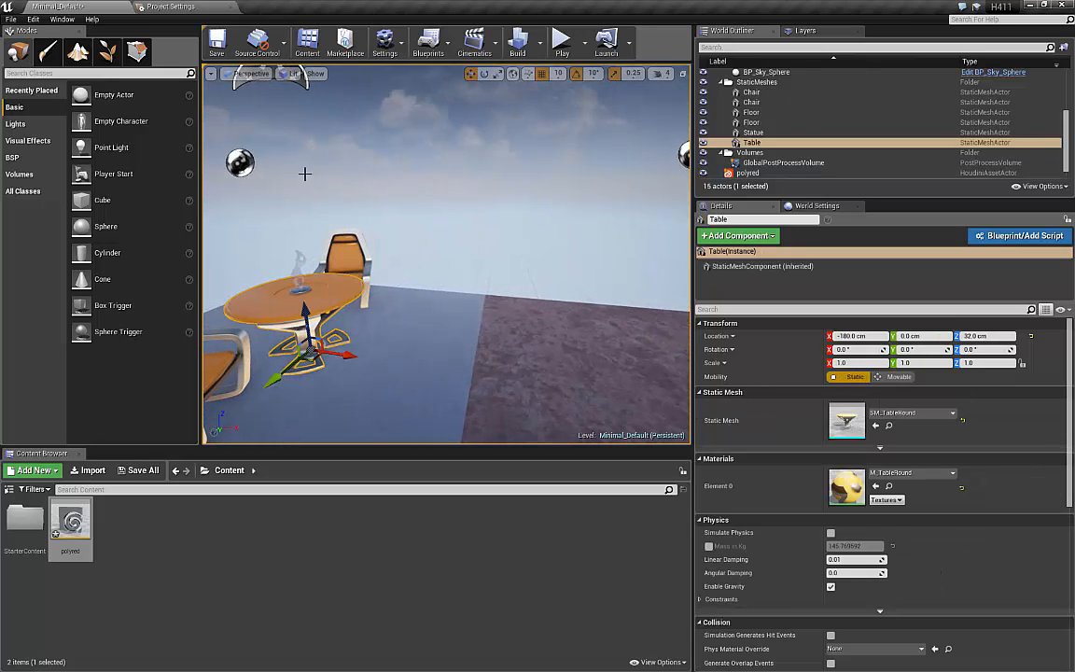
pyautogui.click(293, 75)
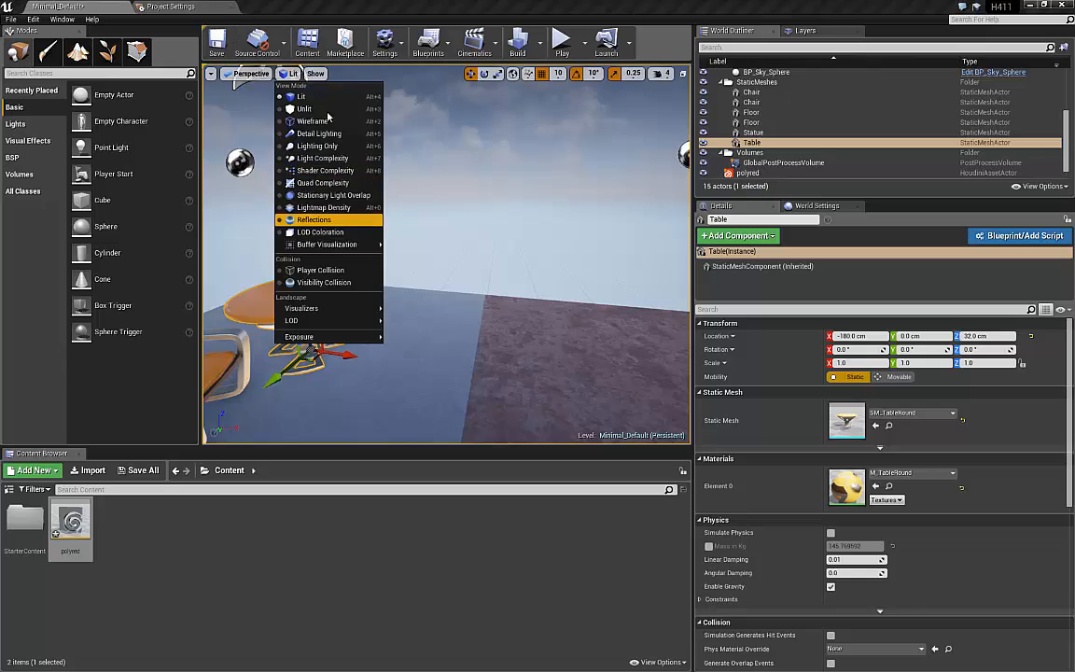
pyautogui.click(314, 122)
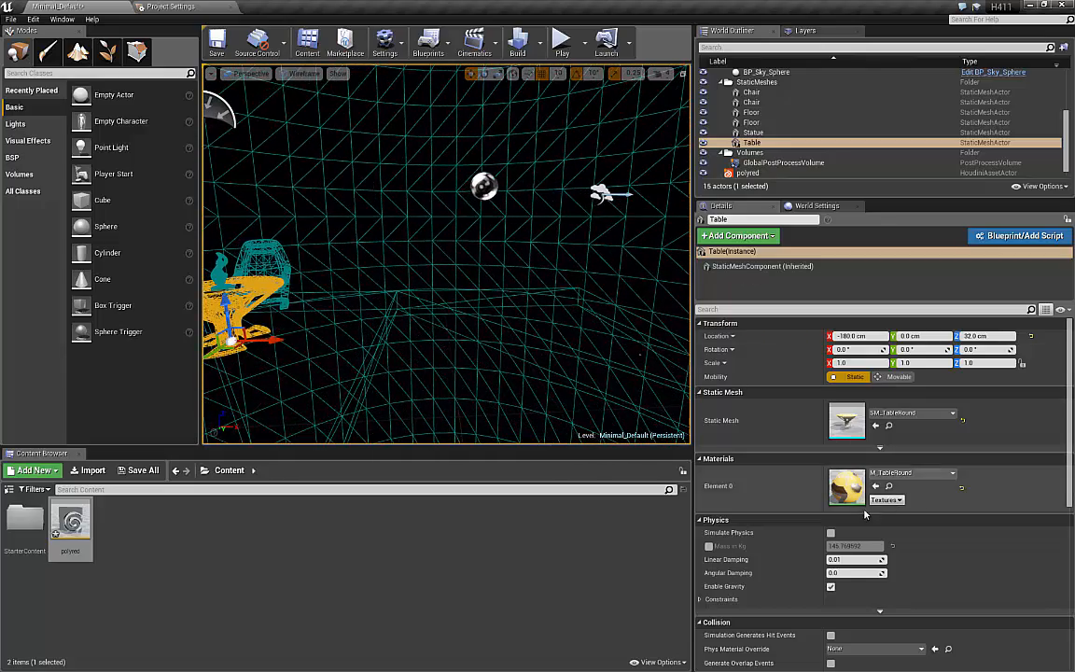
pyautogui.click(746, 171)
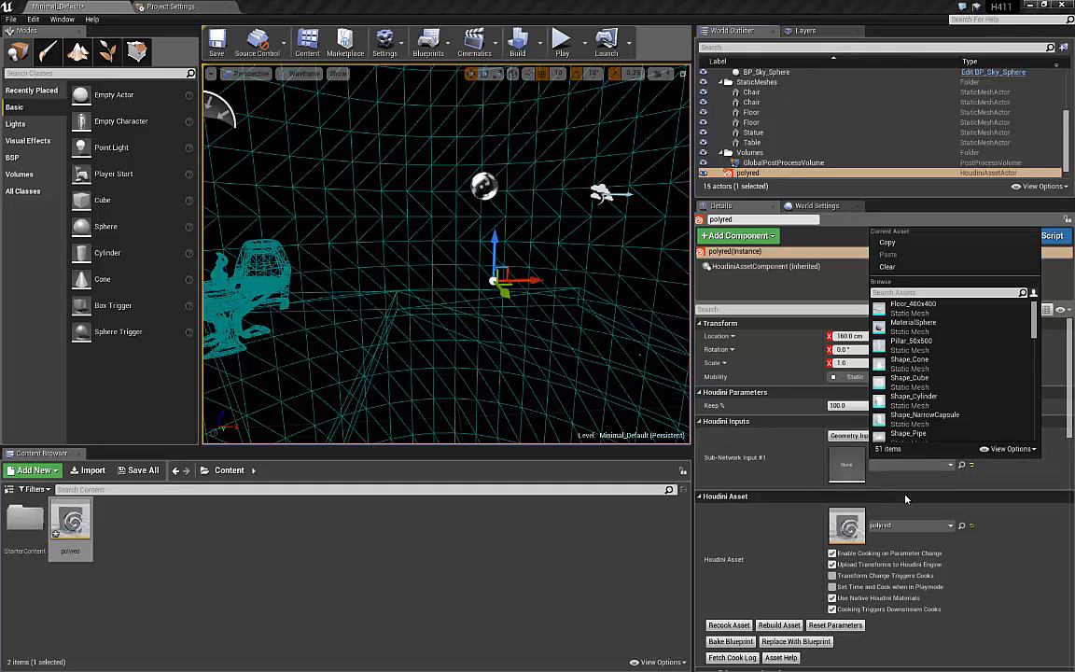
# Search 'table' and feed SM_TableRound into polyred's geometry input.
pyautogui.write('table')
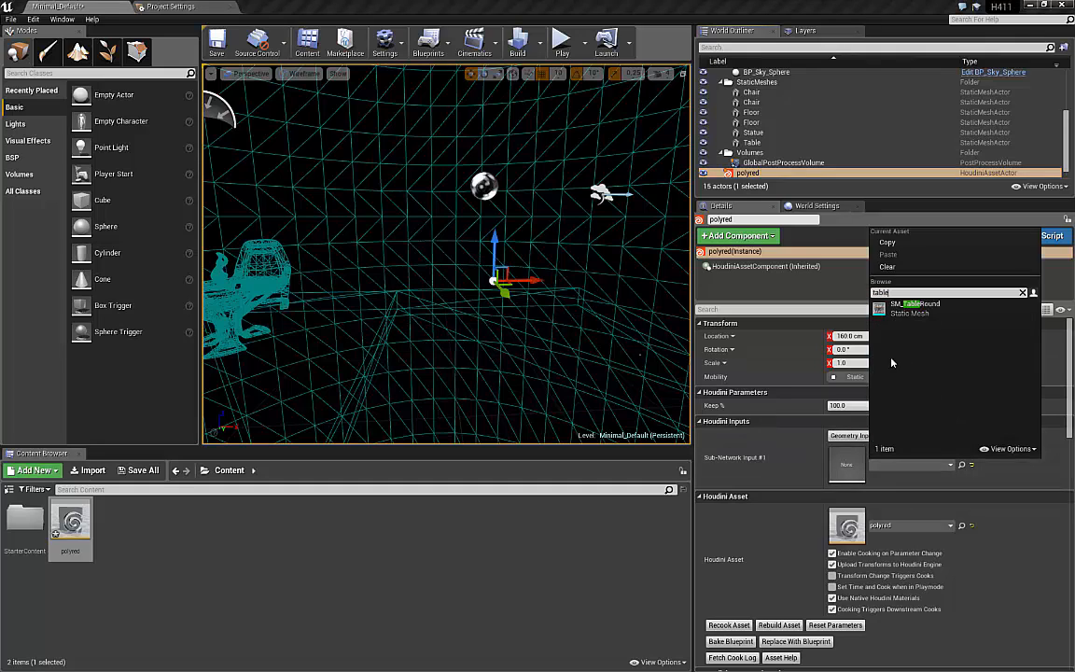
pyautogui.click(914, 302)
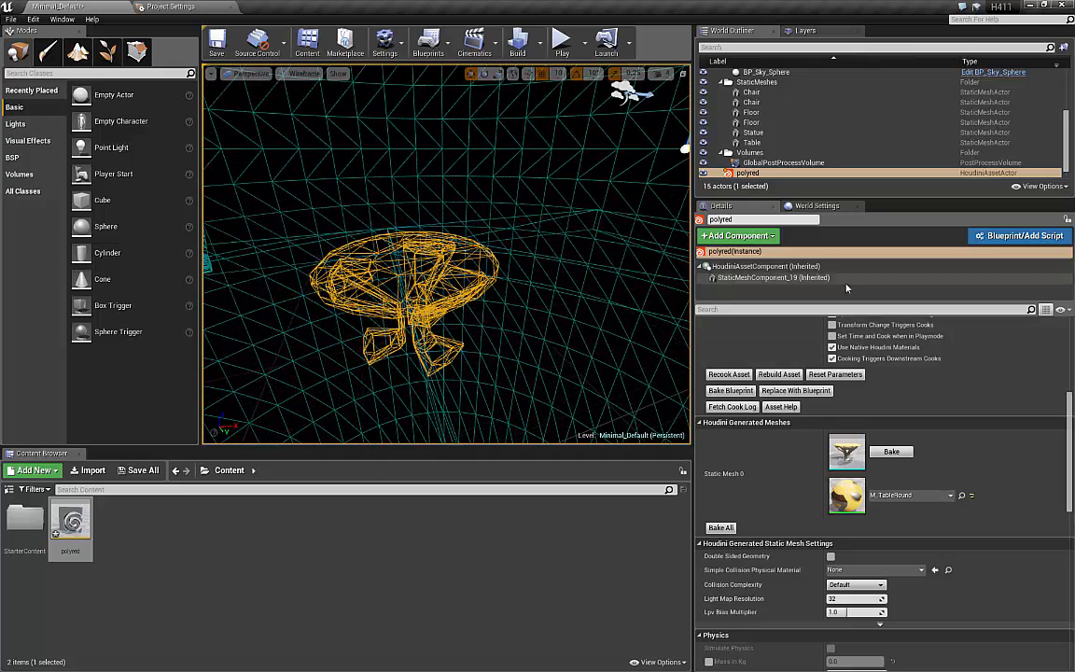
# Switch the viewport to Lit shading and reframe the view around the generated table.
pyautogui.click(303, 75)
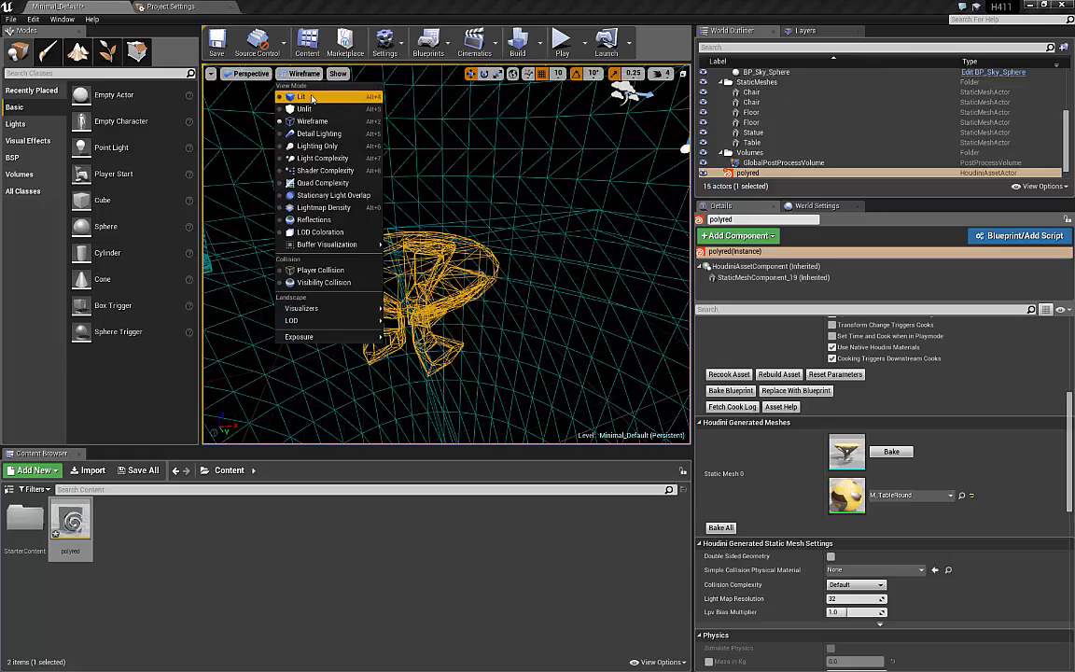
pyautogui.click(301, 97)
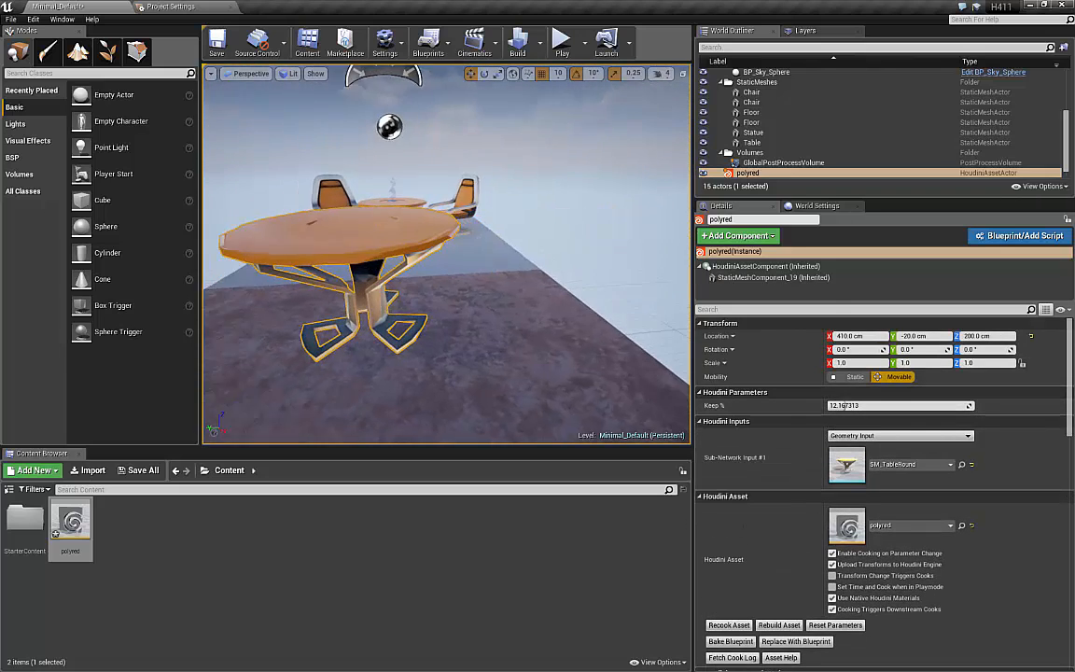
pyautogui.moveTo(373, 261); pyautogui.dragTo(513, 307)
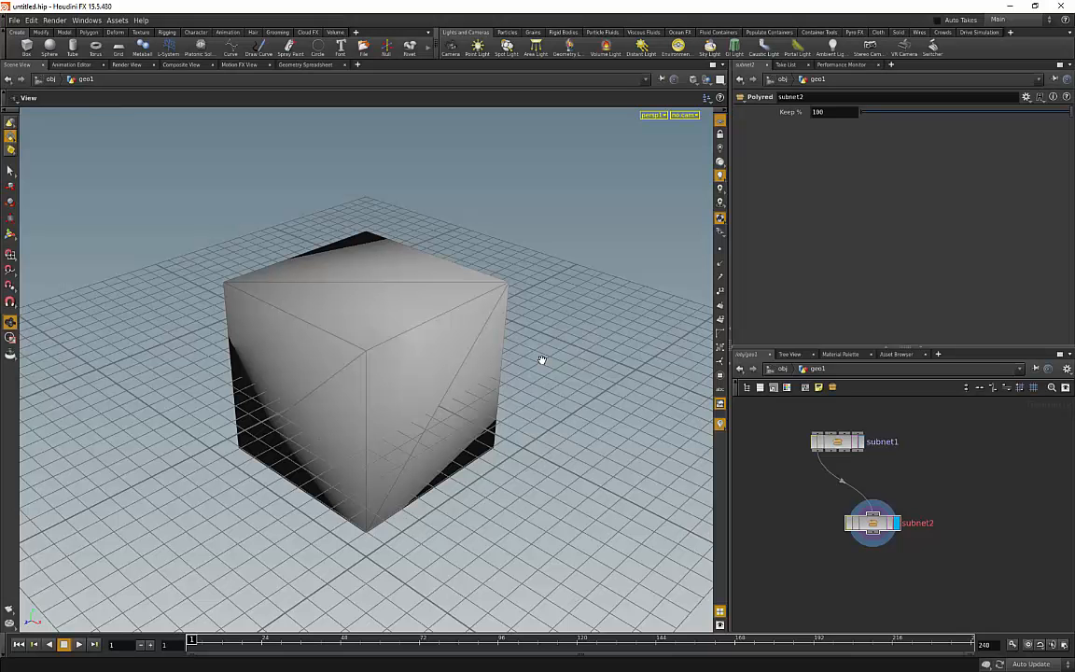
pyautogui.moveTo(966, 504)
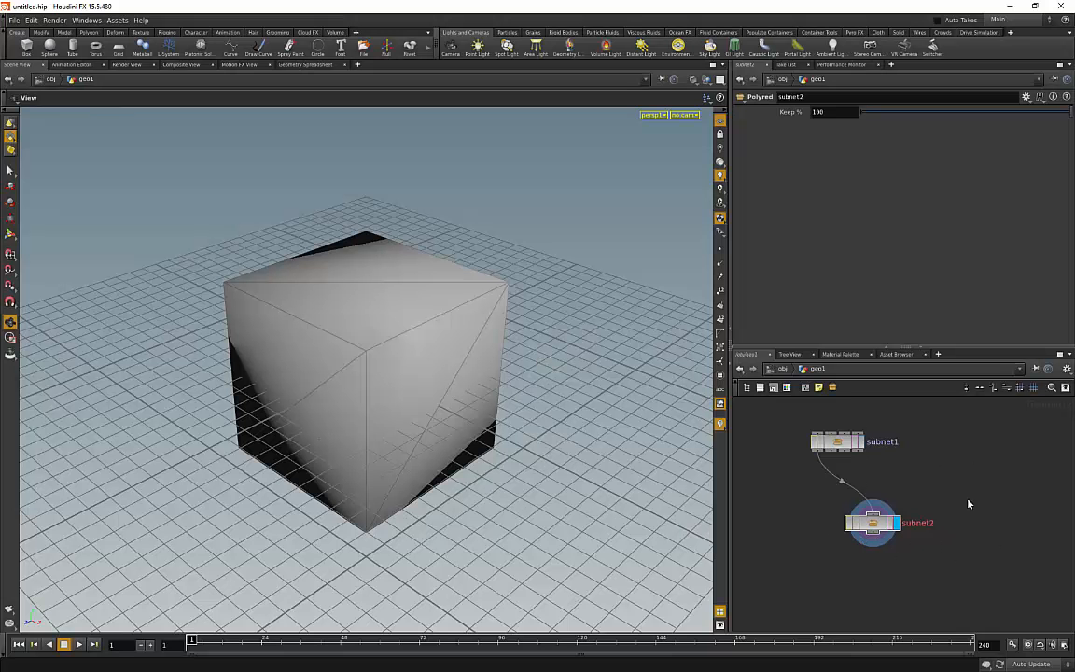
# Dive into subnet2 and bring up the node menu to add a scatter node.
pyautogui.doubleClick(871, 523)
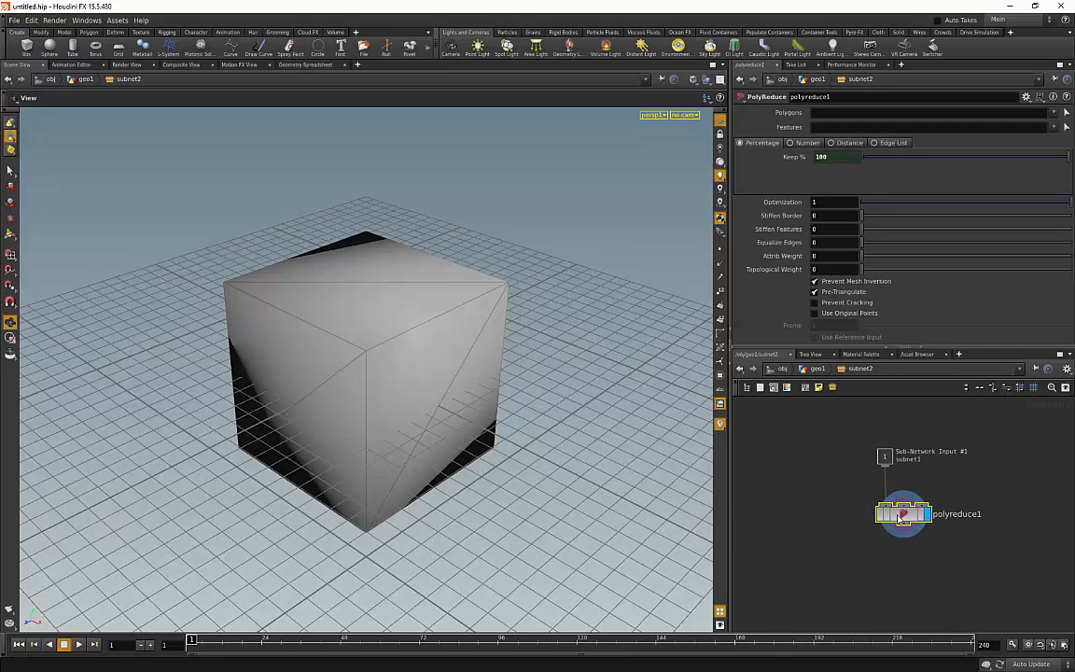
pyautogui.rightClick(903, 513)
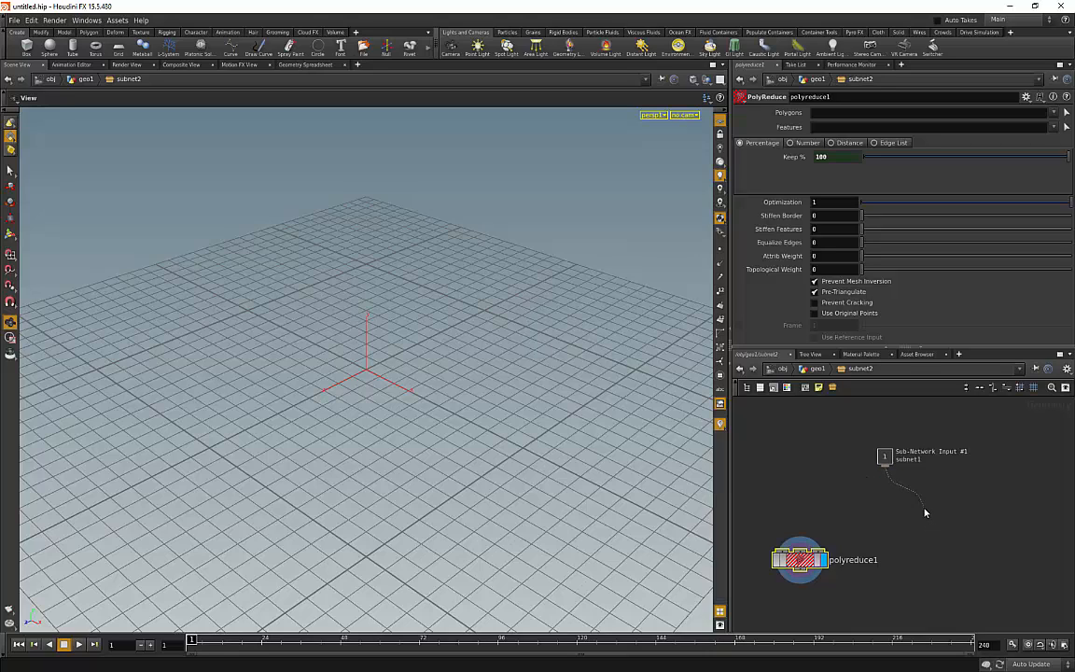
pyautogui.press('Tab')
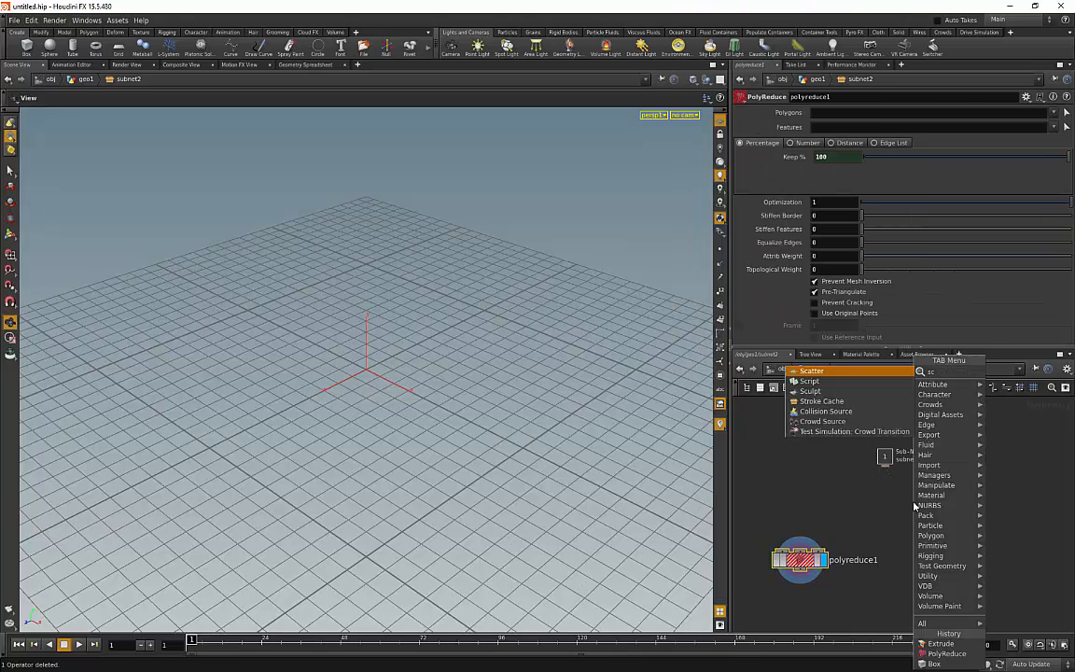
# Place a Scatter node wired to the subnetwork input and display its scattered points.
pyautogui.click(812, 370)
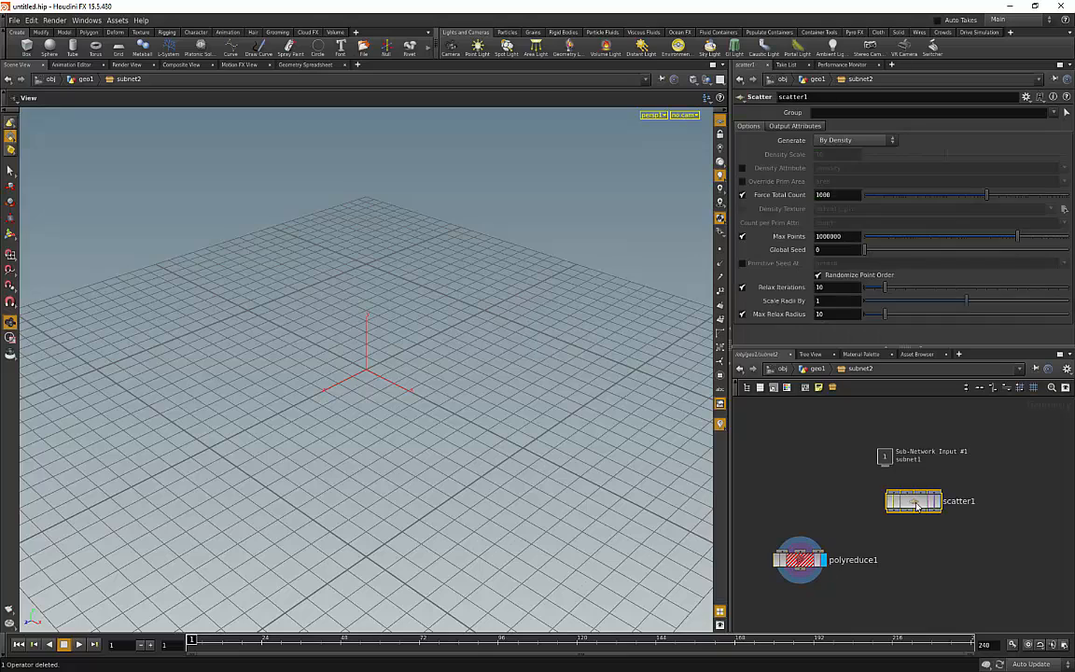
pyautogui.moveTo(912, 500); pyautogui.dragTo(924, 526)
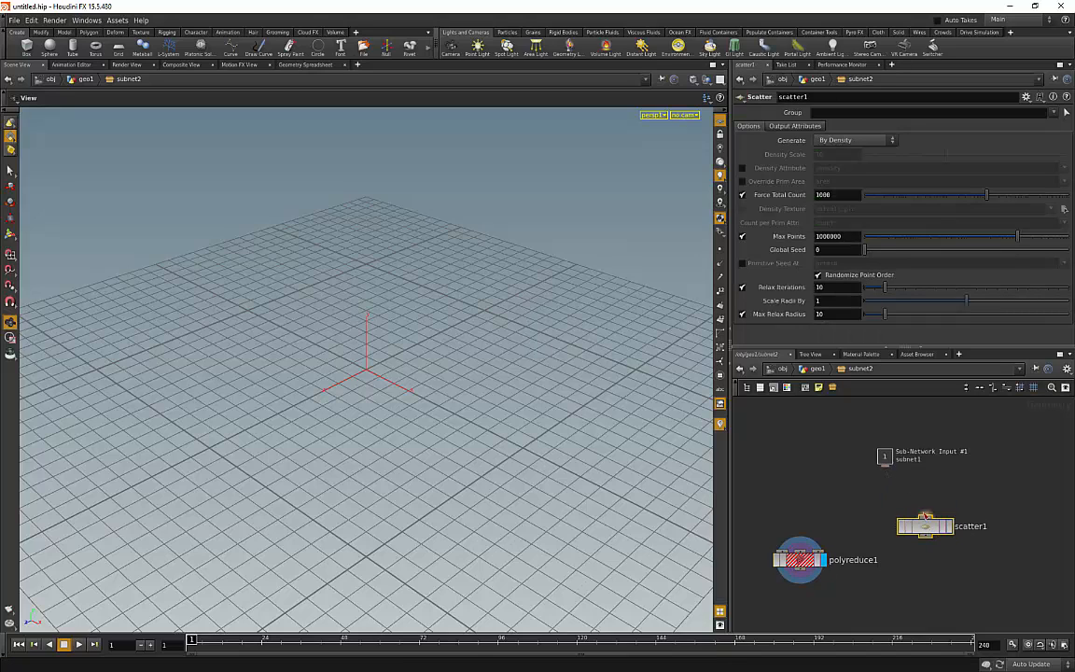
pyautogui.click(926, 526)
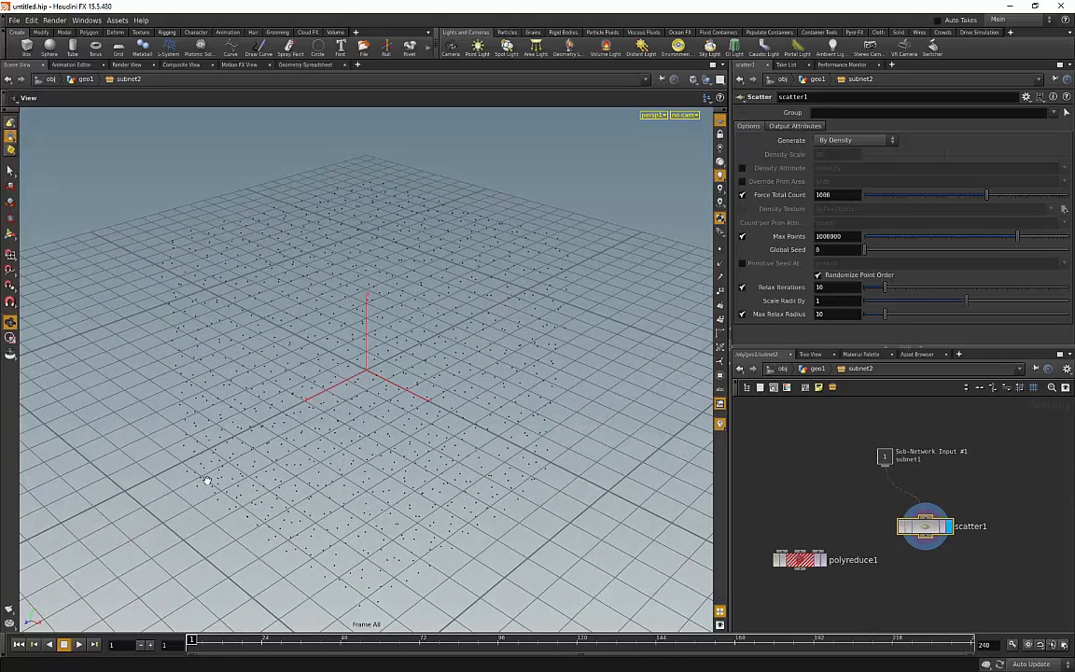
pyautogui.moveTo(414, 474)
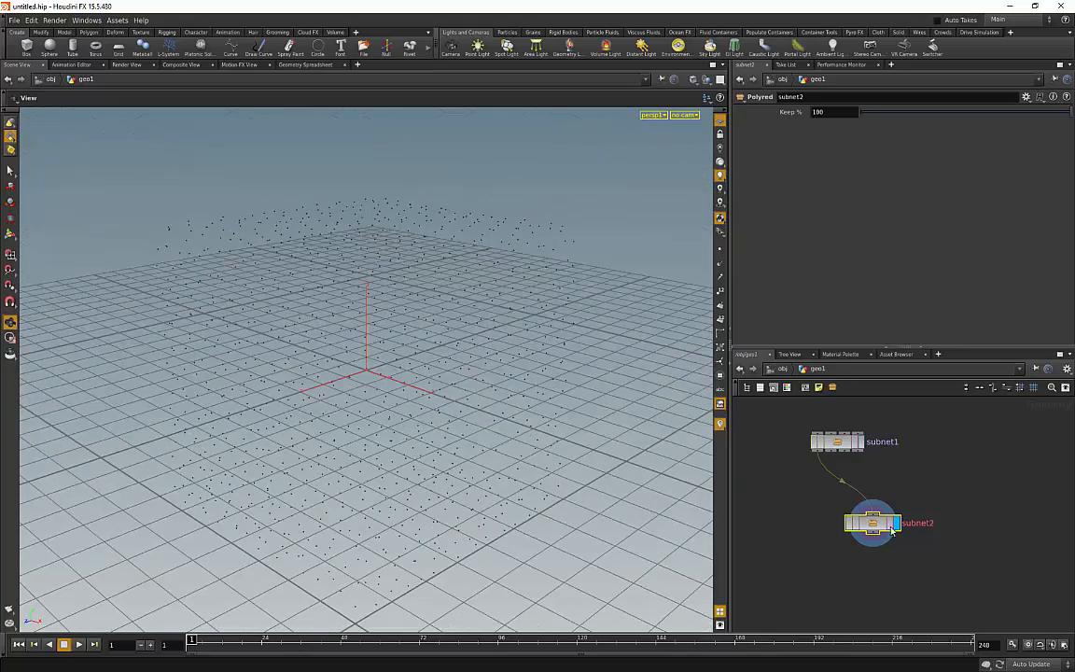
pyautogui.doubleClick(872, 523)
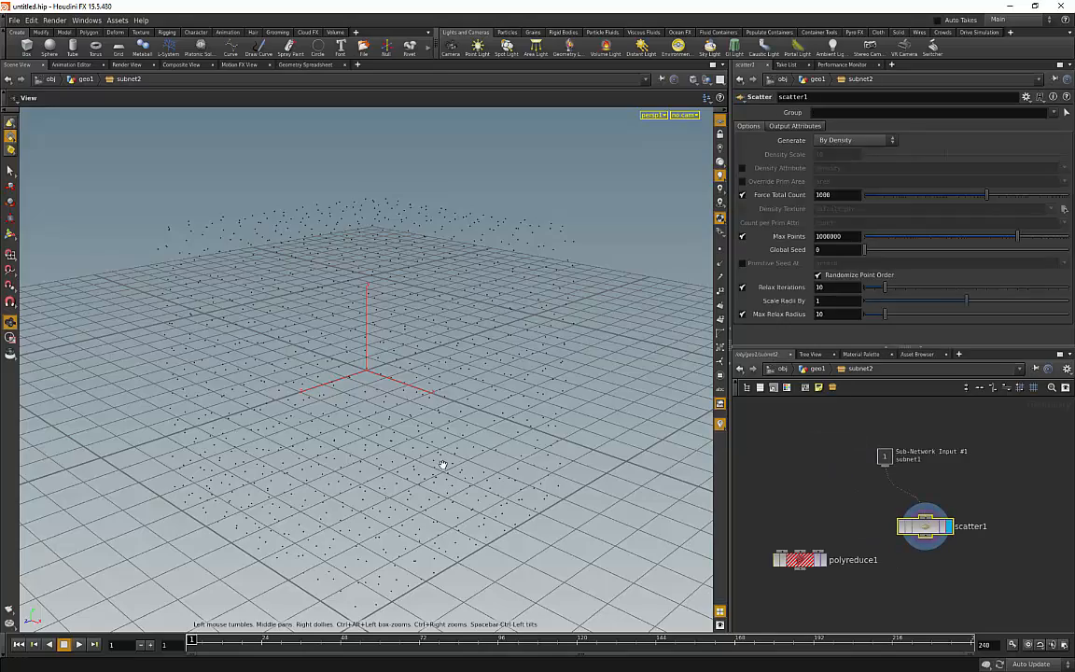
pyautogui.moveTo(444, 465); pyautogui.dragTo(470, 414)
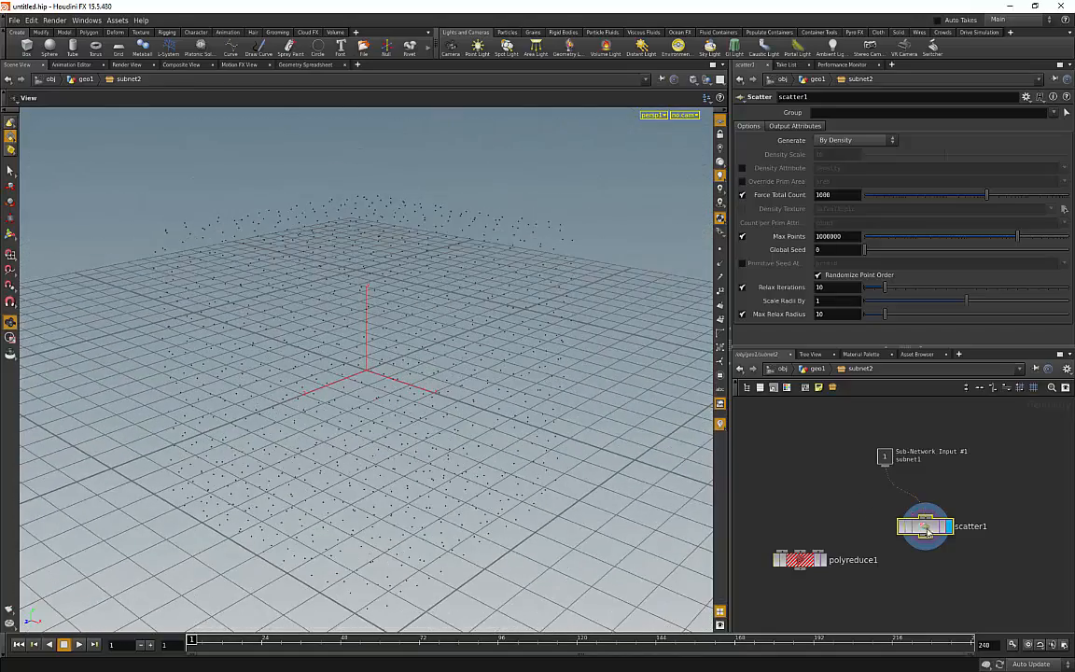
pyautogui.moveTo(923, 526); pyautogui.dragTo(963, 515)
pyautogui.write('vorono')
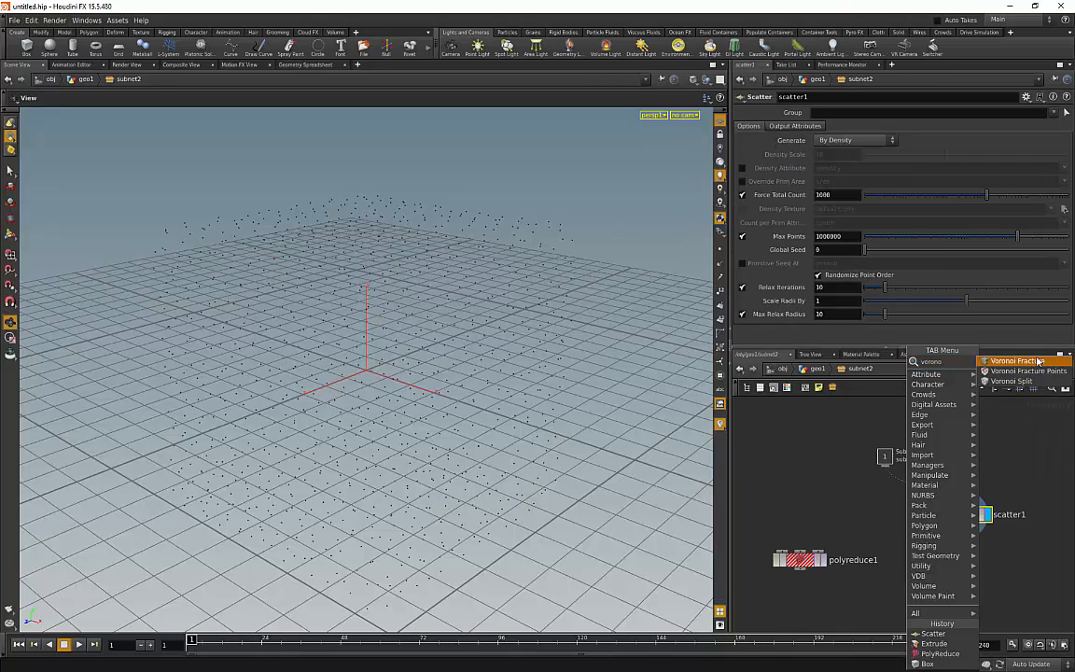
# Add a Voronoi Fracture node fed by polyreduce1 geometry and scatter1 points.
pyautogui.click(1023, 362)
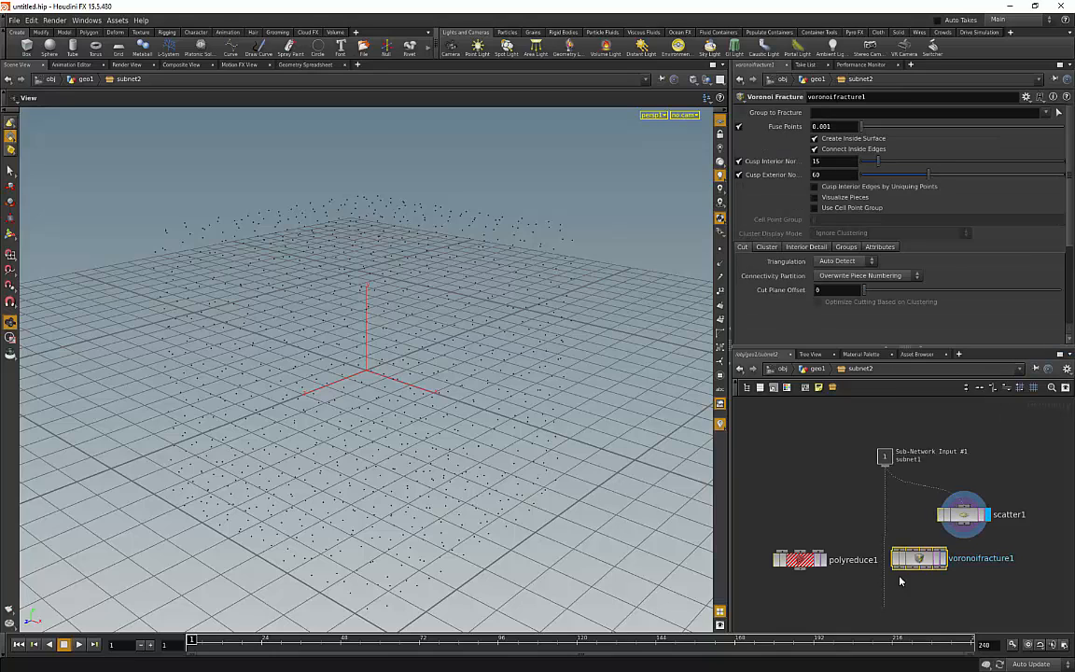
pyautogui.click(918, 558)
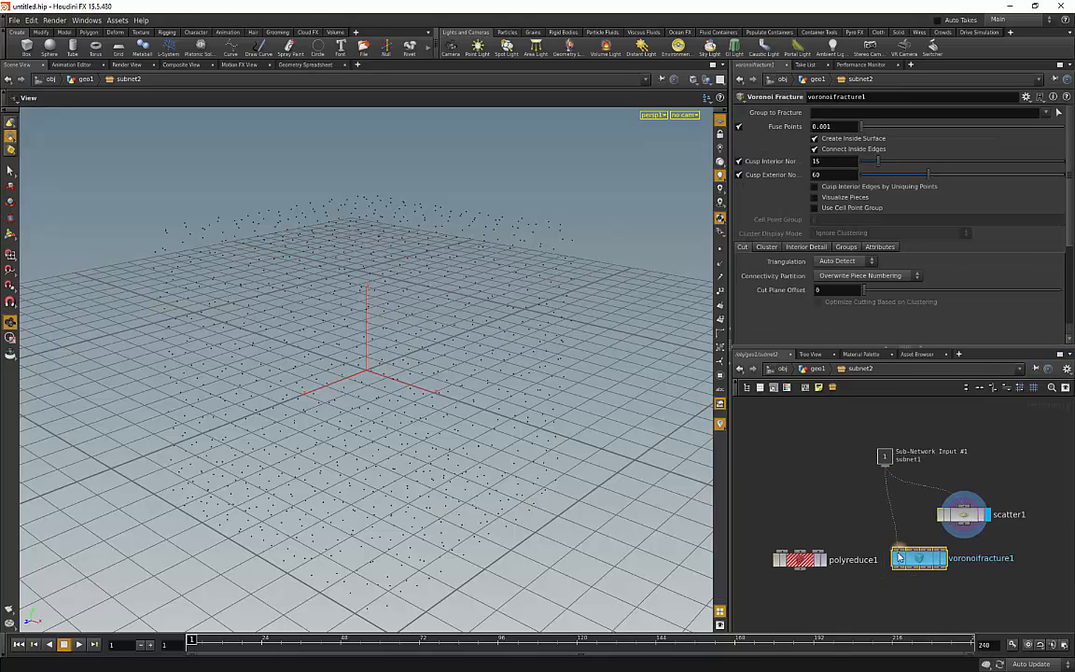
pyautogui.moveTo(918, 556); pyautogui.dragTo(918, 575)
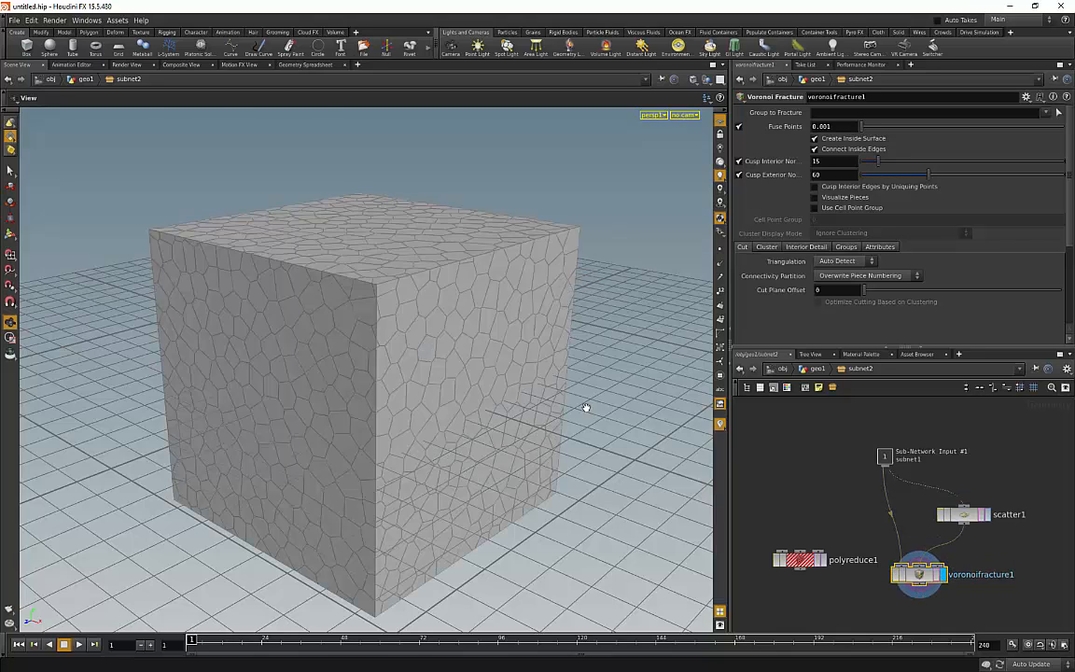
# Orbit the viewport to inspect the fractured cube from below, above and the sides.
pyautogui.moveTo(586, 407); pyautogui.dragTo(564, 306)
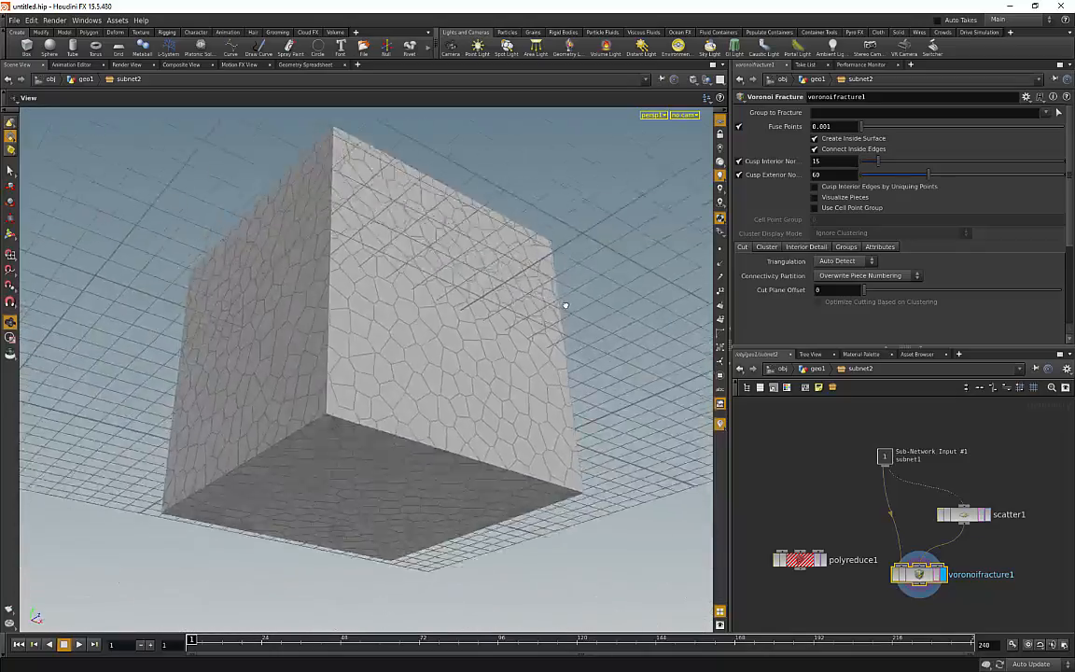
pyautogui.moveTo(563, 306); pyautogui.dragTo(545, 422)
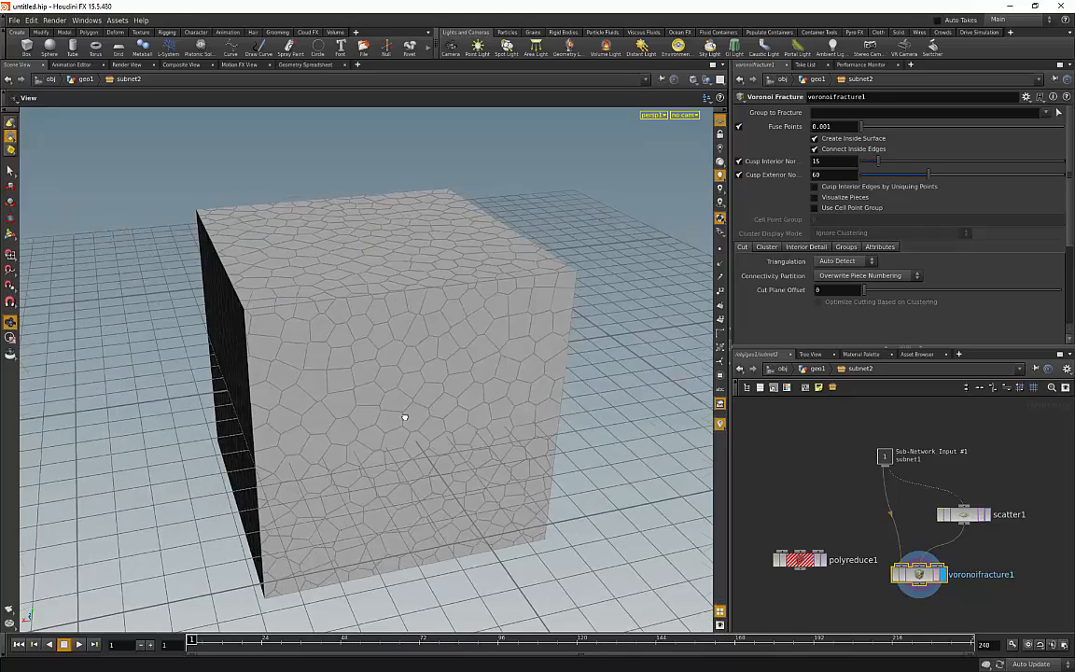
pyautogui.moveTo(403, 418); pyautogui.dragTo(534, 366)
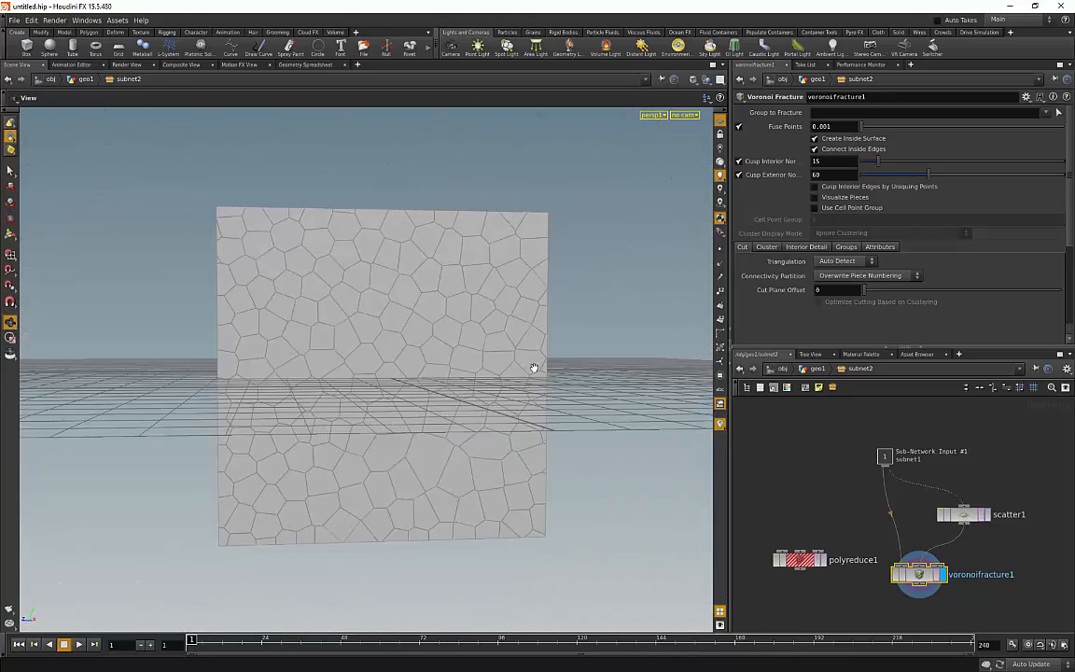
pyautogui.moveTo(519, 374)
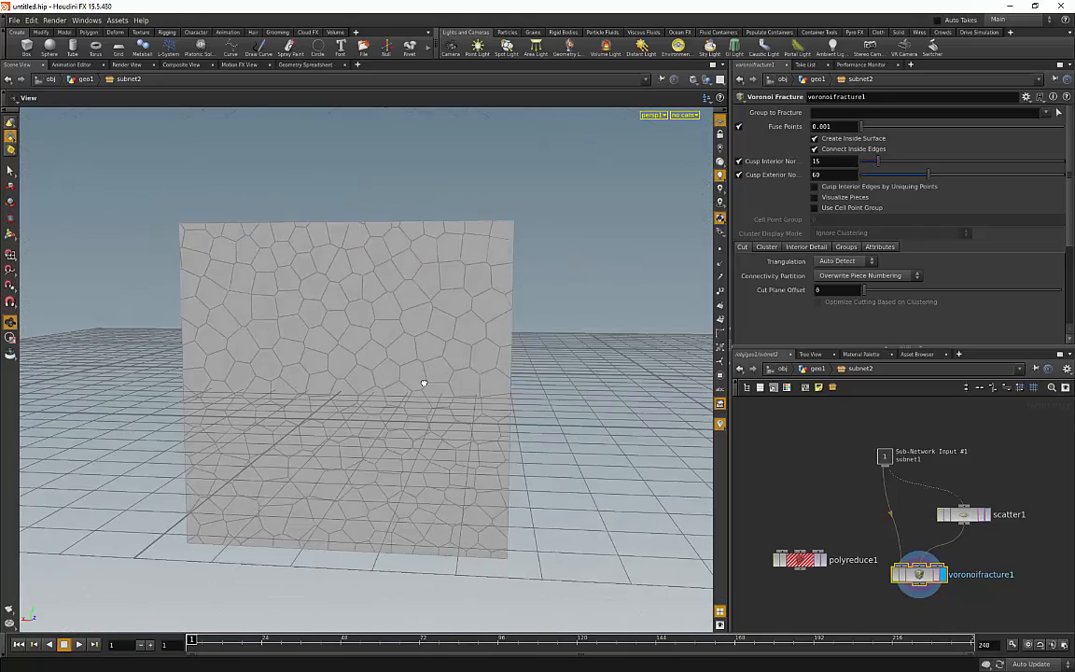
pyautogui.moveTo(424, 384); pyautogui.dragTo(492, 415)
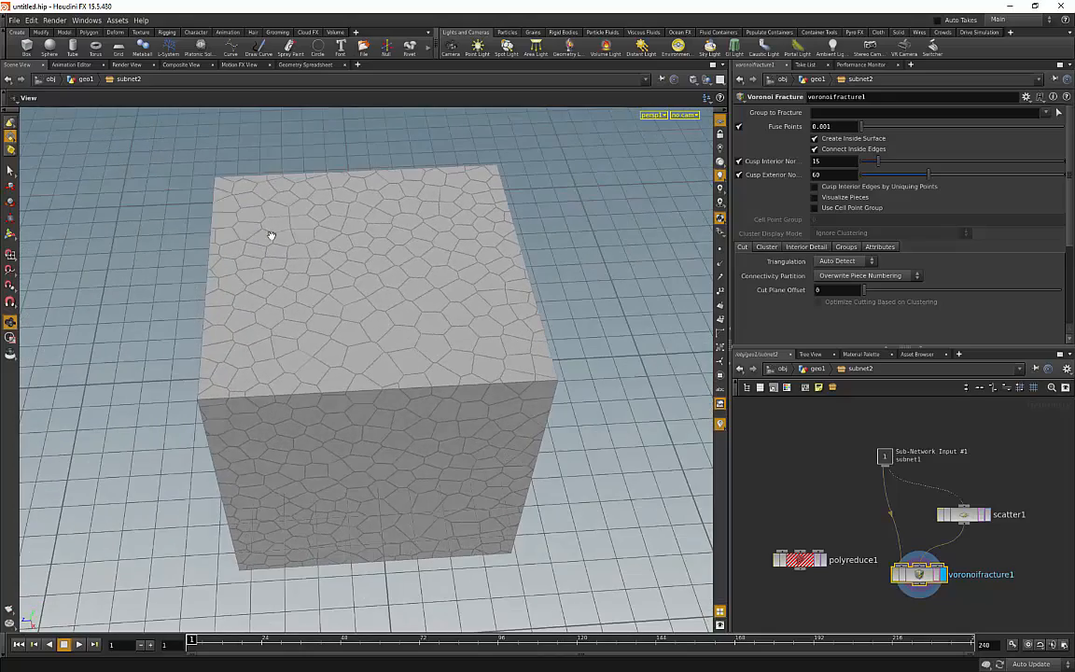
pyautogui.moveTo(388, 303)
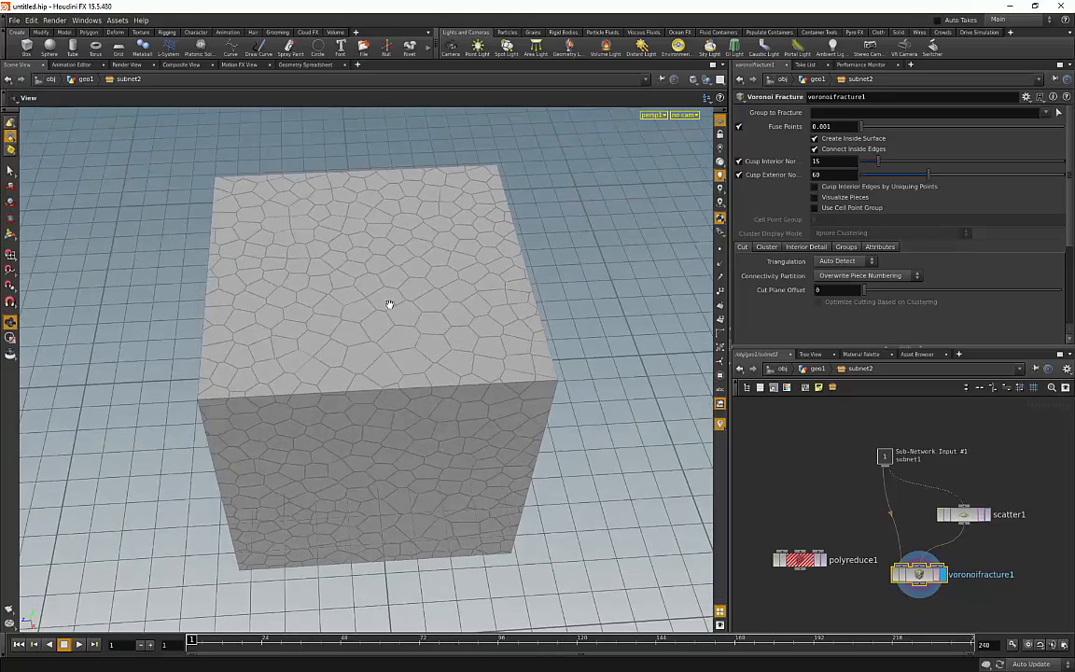
pyautogui.moveTo(389, 302); pyautogui.dragTo(388, 411)
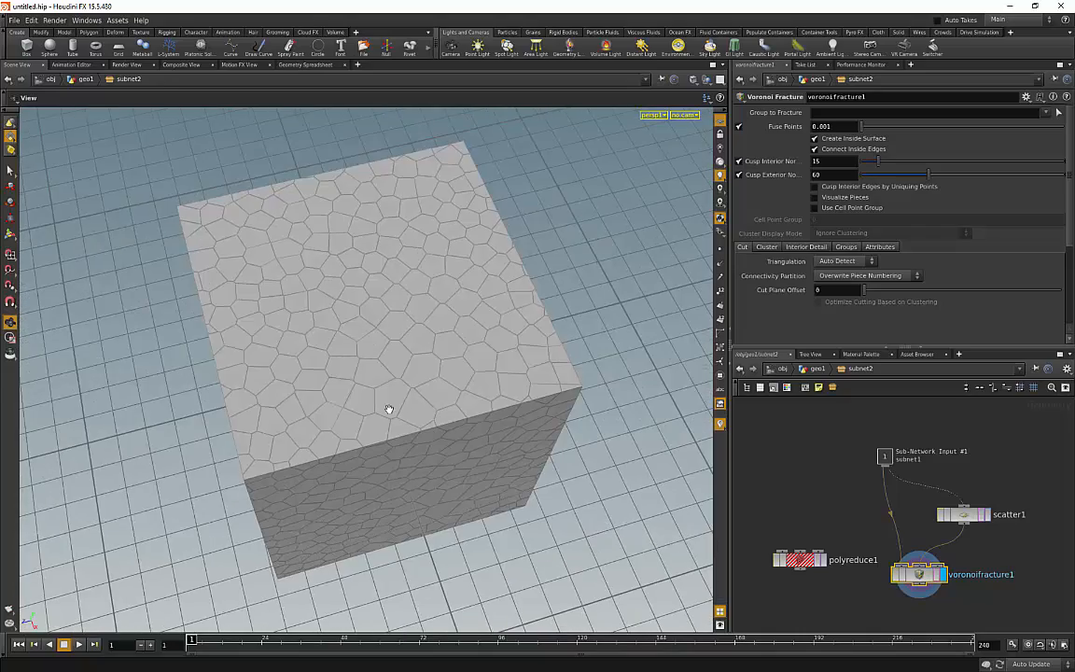
pyautogui.moveTo(388, 409); pyautogui.dragTo(340, 280)
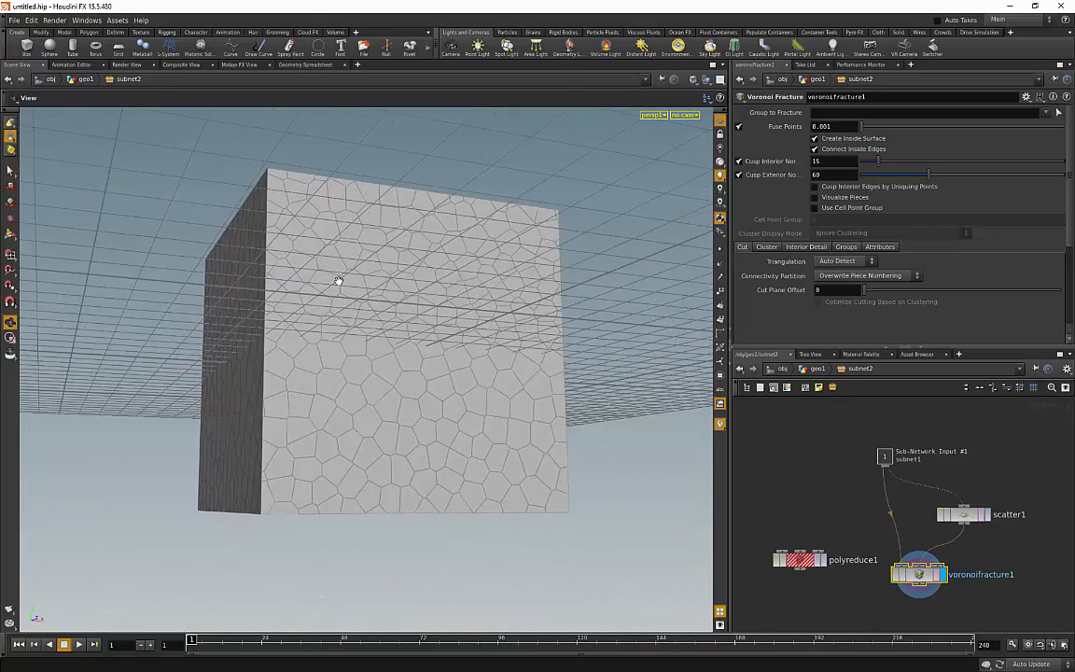
pyautogui.moveTo(339, 280); pyautogui.dragTo(328, 493)
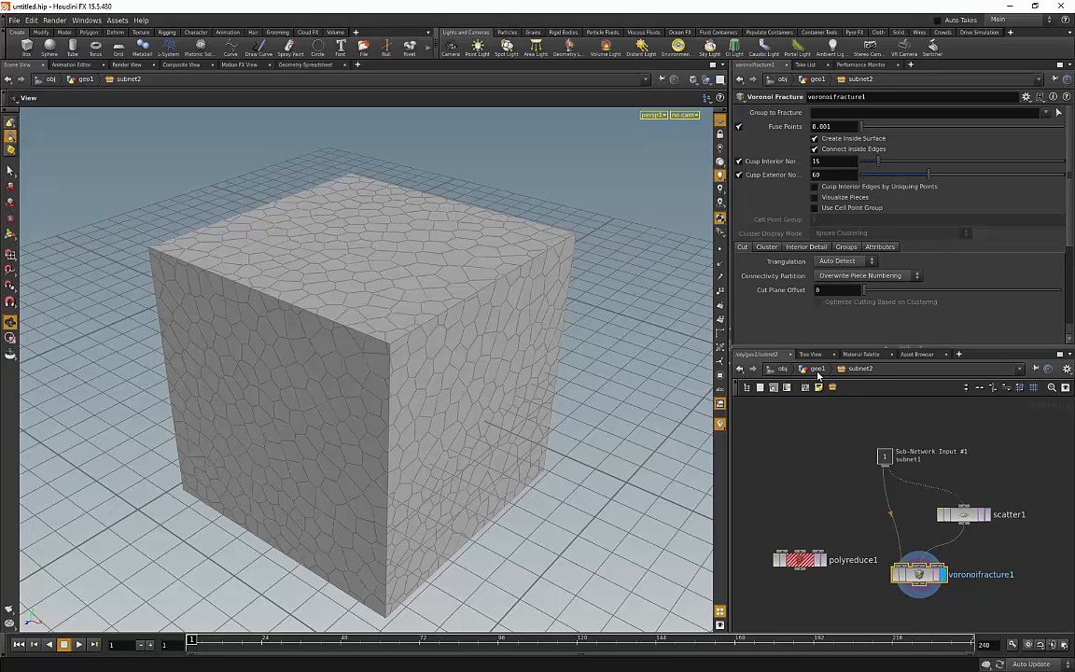
# Review the polyred asset's Type Properties for its input label and Keep % parameter, then close them.
pyautogui.rightClick(919, 575)
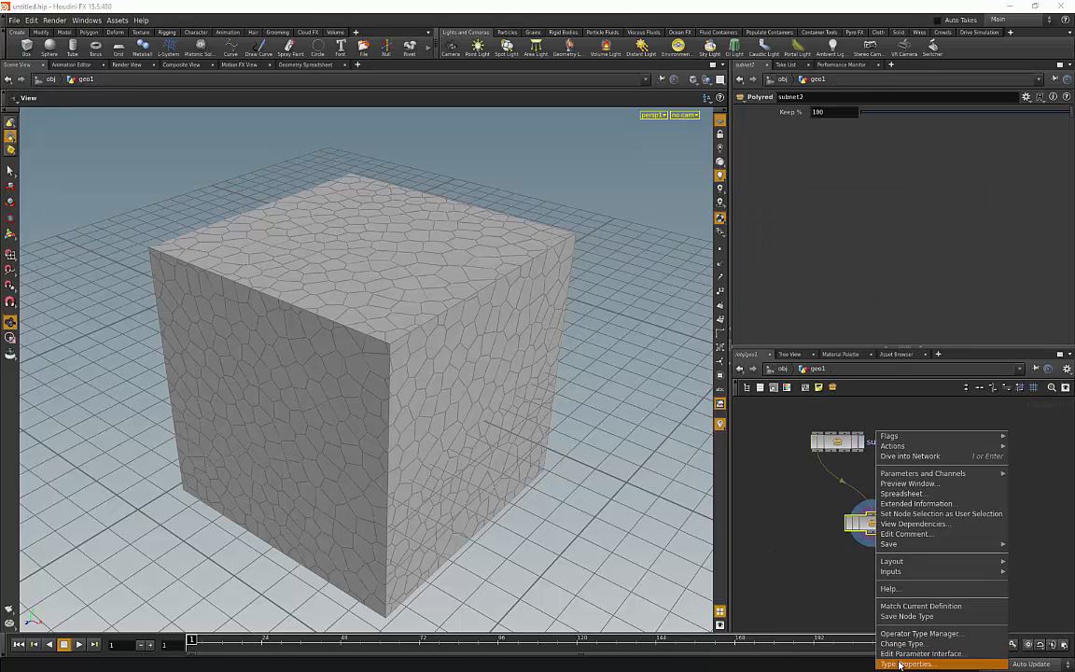
pyautogui.click(905, 664)
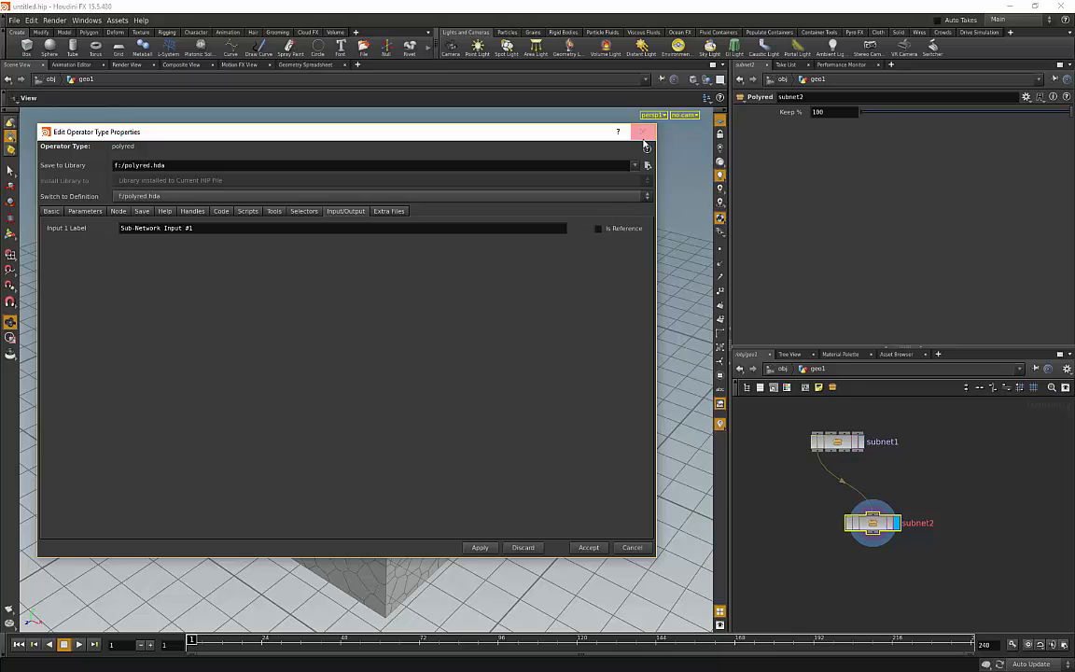
pyautogui.rightClick(869, 522)
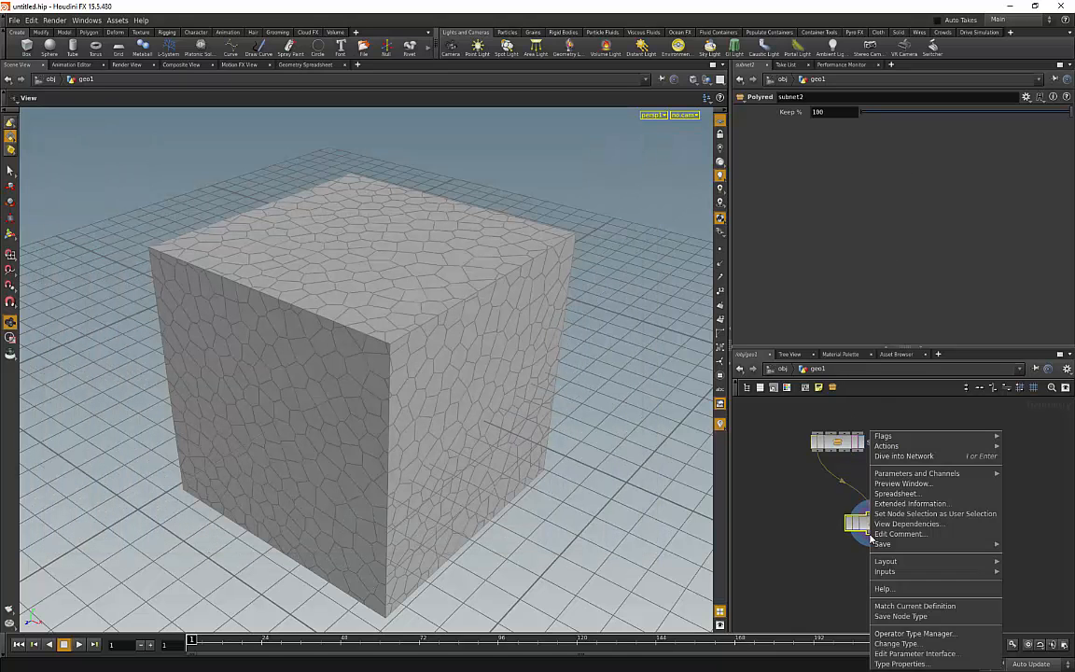
pyautogui.click(900, 664)
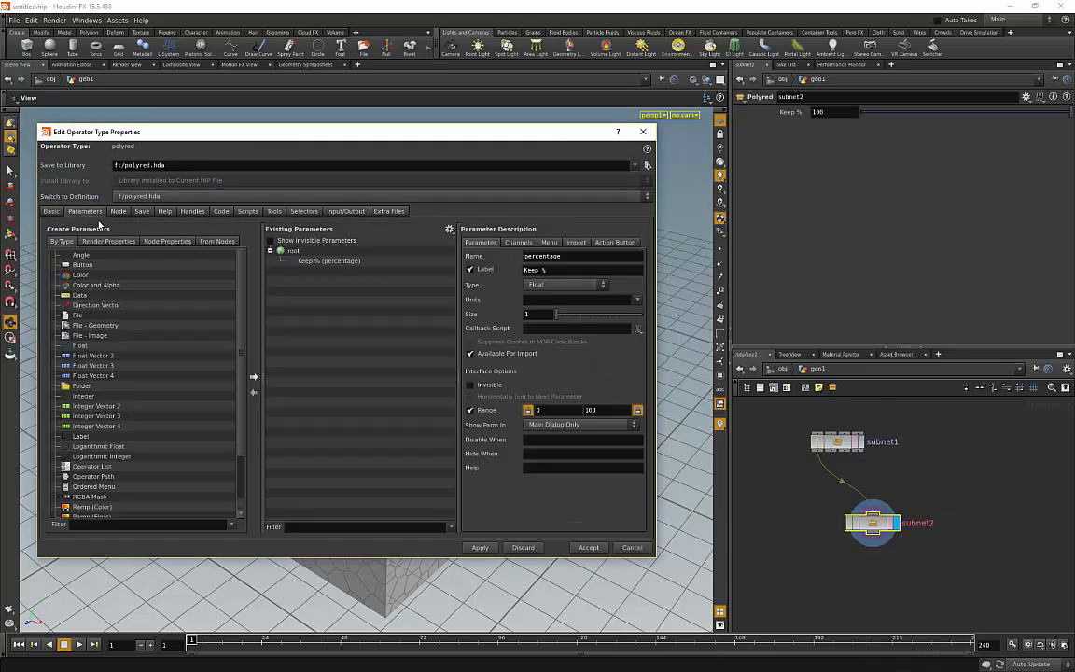
pyautogui.click(329, 261)
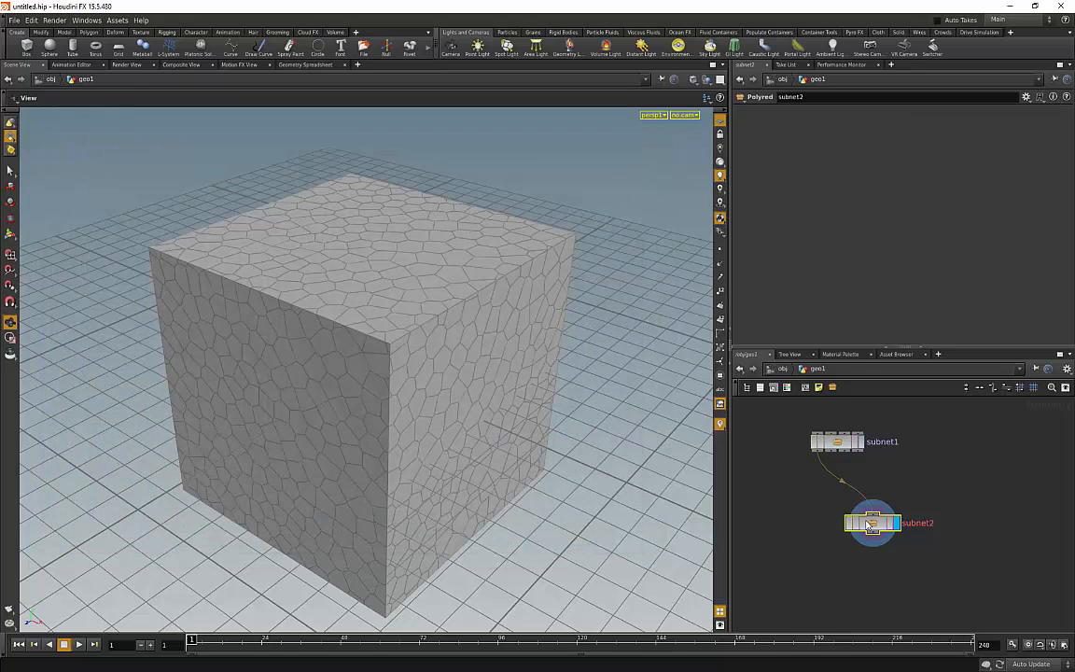
pyautogui.doubleClick(872, 522)
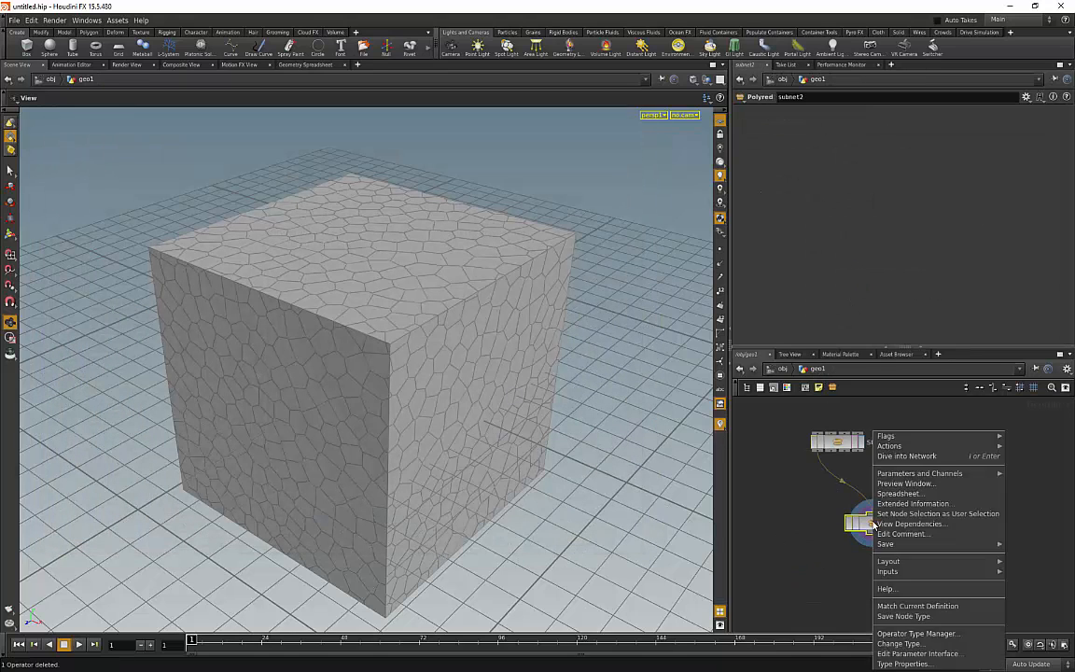
pyautogui.click(903, 665)
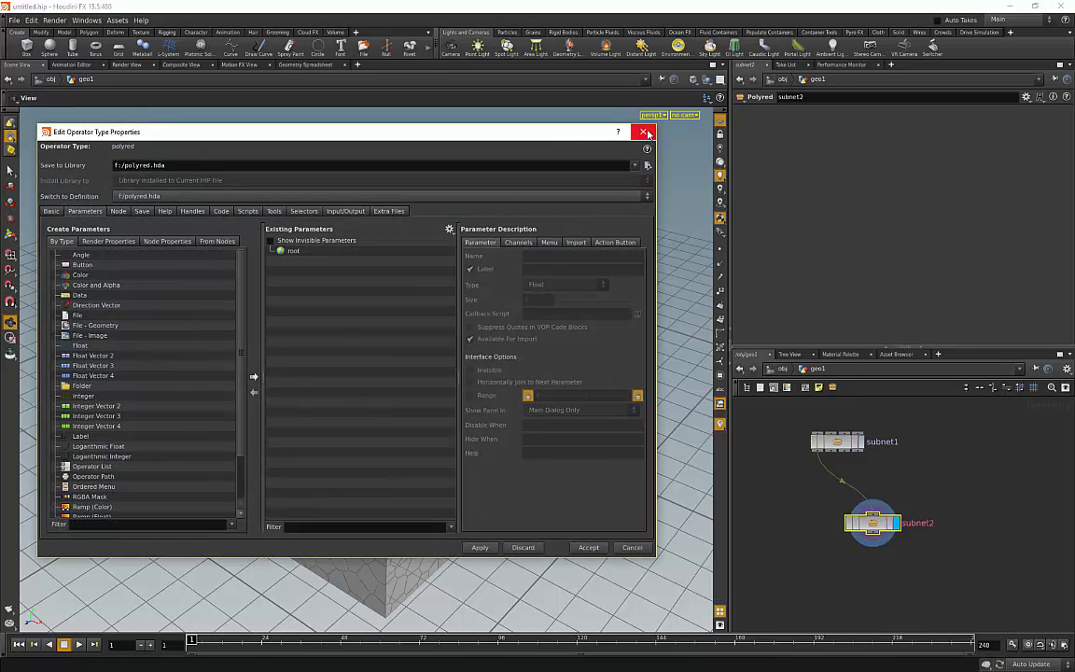
pyautogui.click(646, 130)
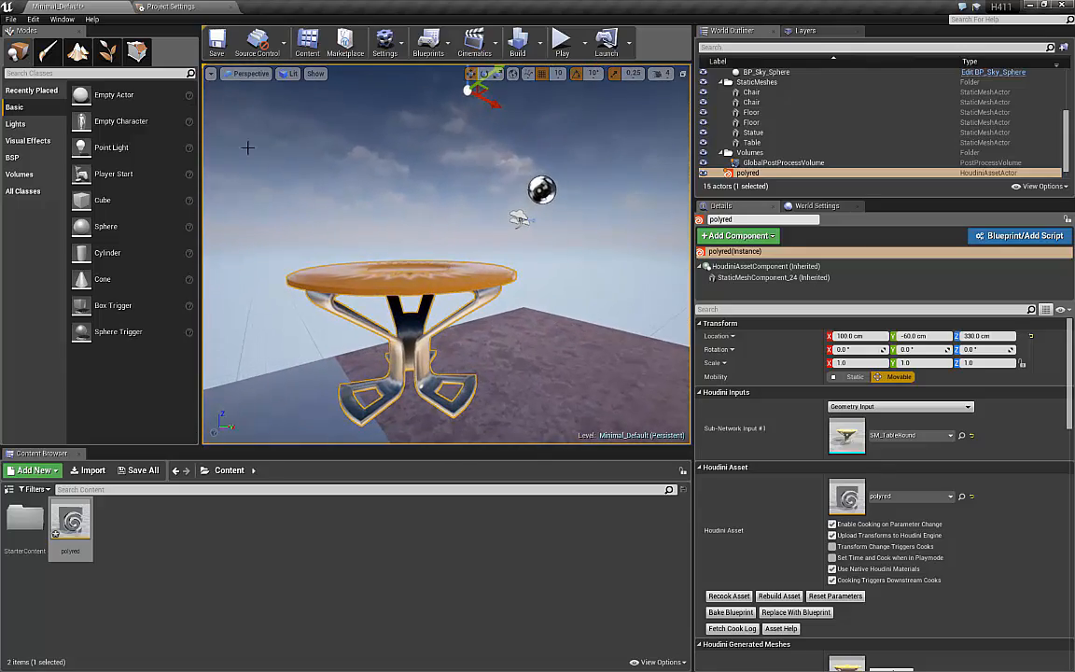
# Show the level in Wireframe and scroll Details to the Houdini Generated Meshes list.
pyautogui.click(287, 75)
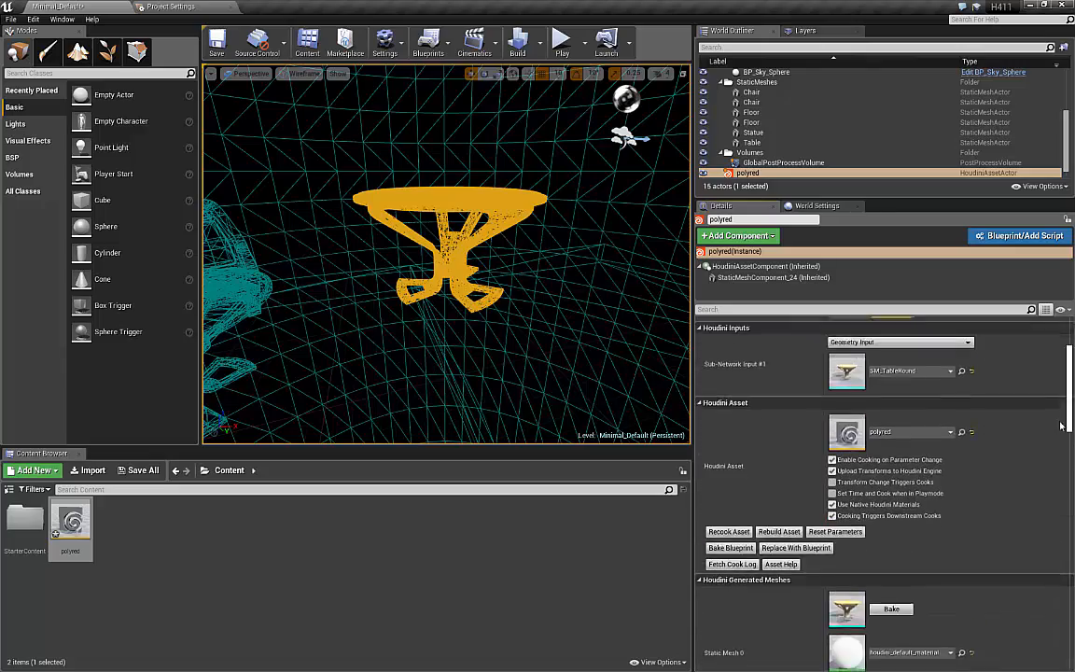
pyautogui.scroll(-3)
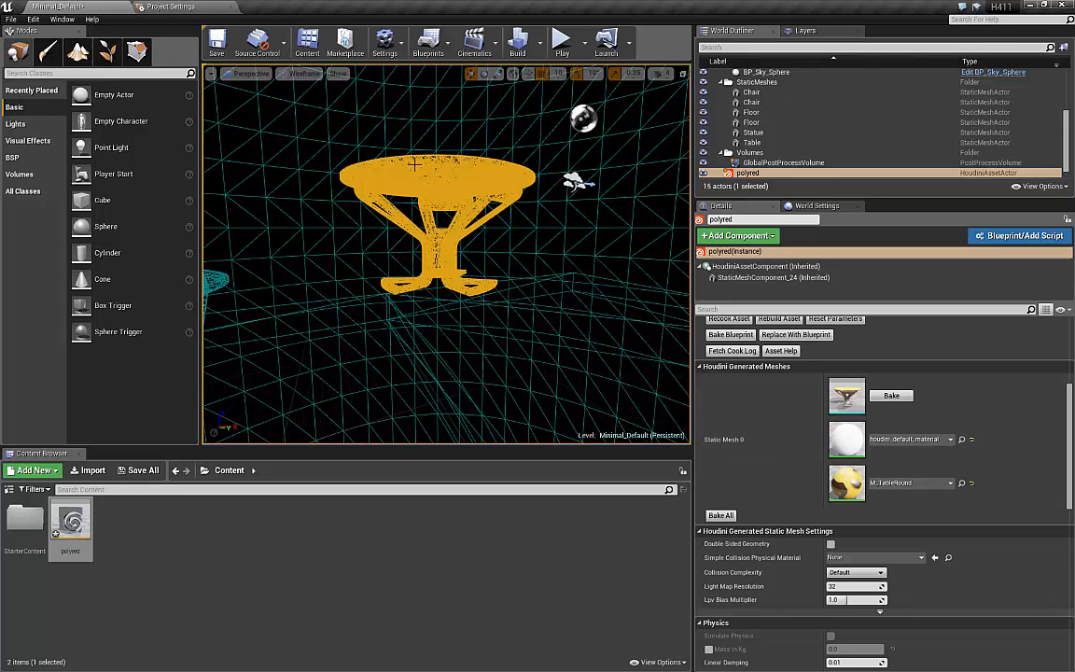
pyautogui.moveTo(844, 441)
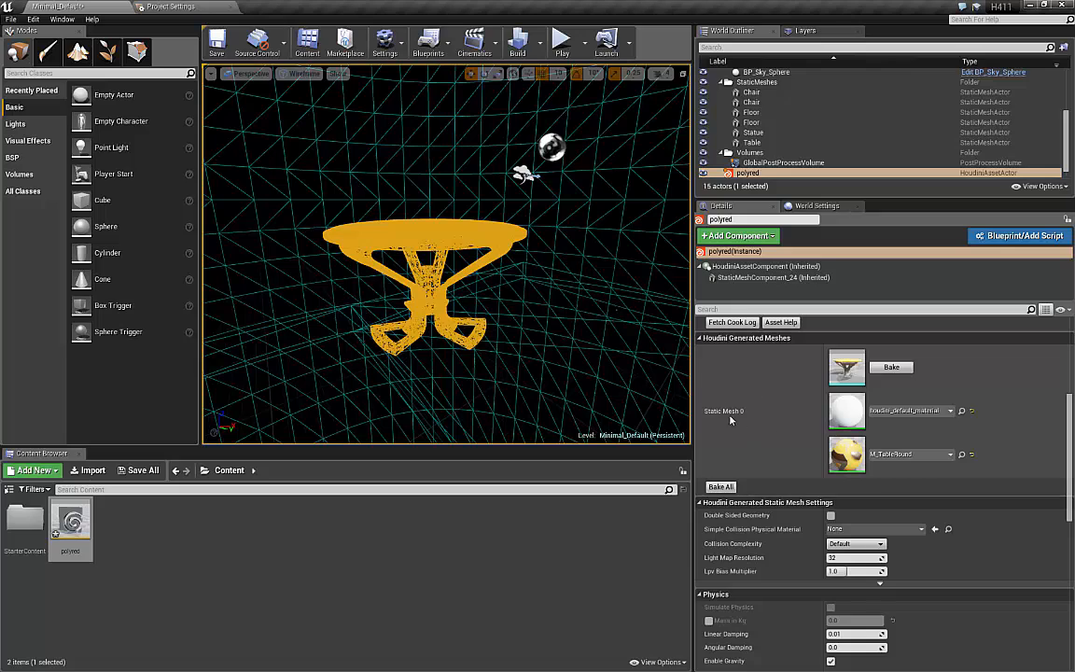
pyautogui.moveTo(730, 418)
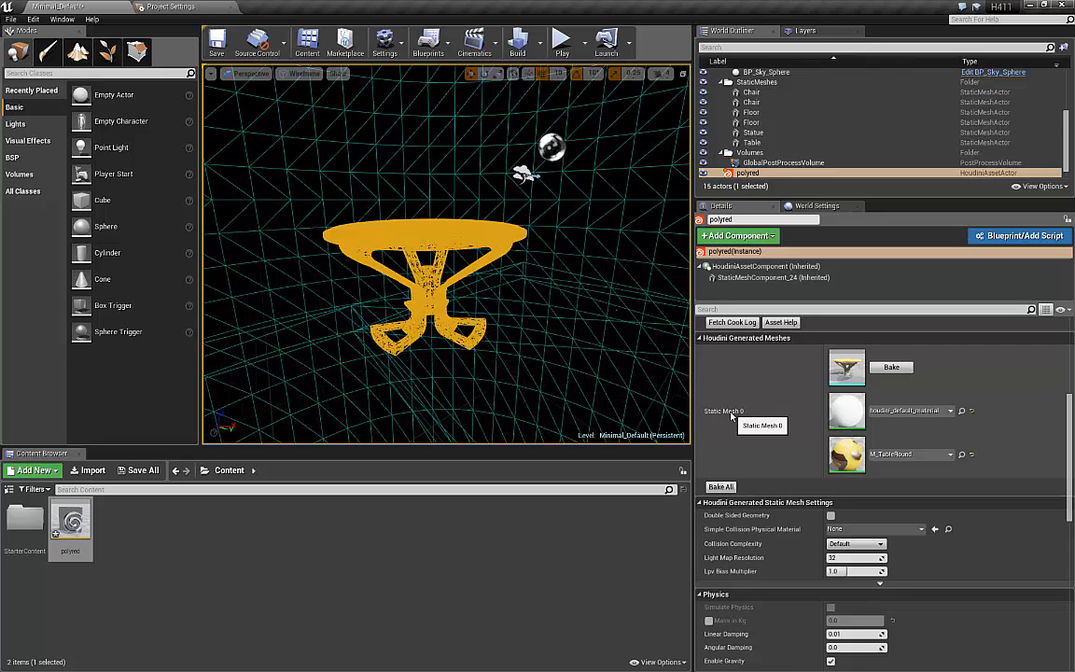
pyautogui.moveTo(586, 430)
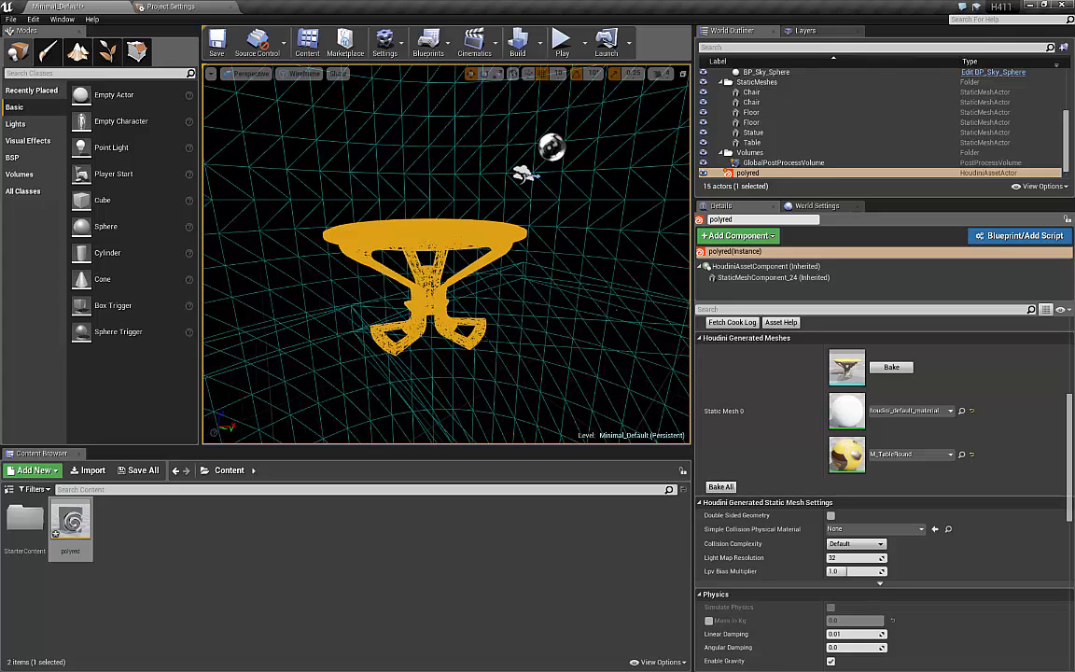
# Return the viewport to Lit shading and bring up Edit > Project Settings.
pyautogui.click(291, 75)
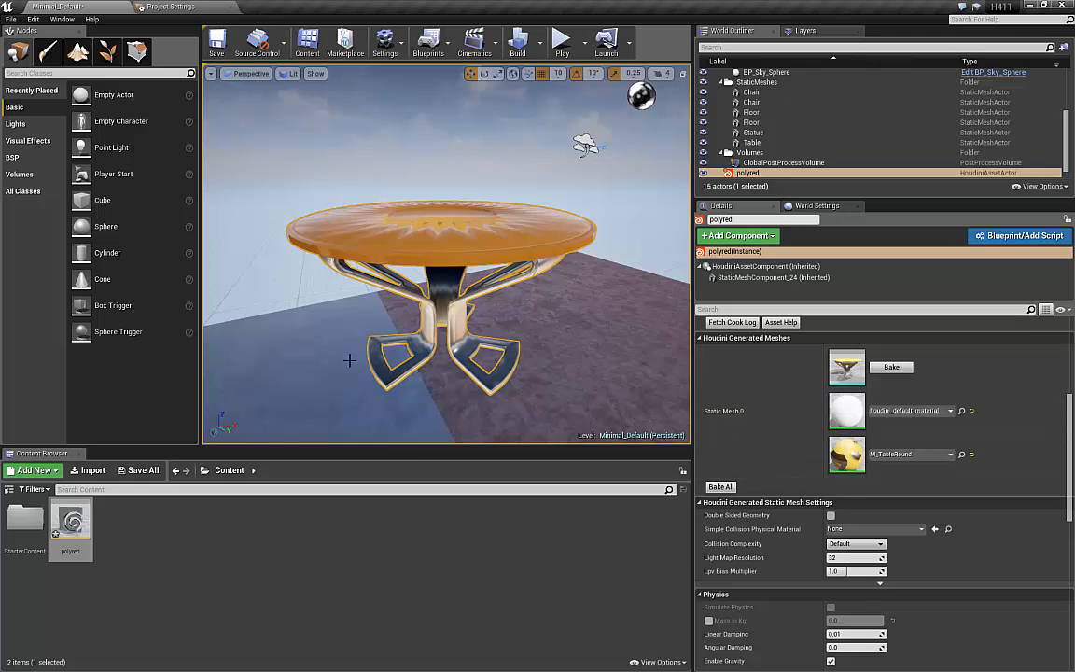
pyautogui.moveTo(60, 297)
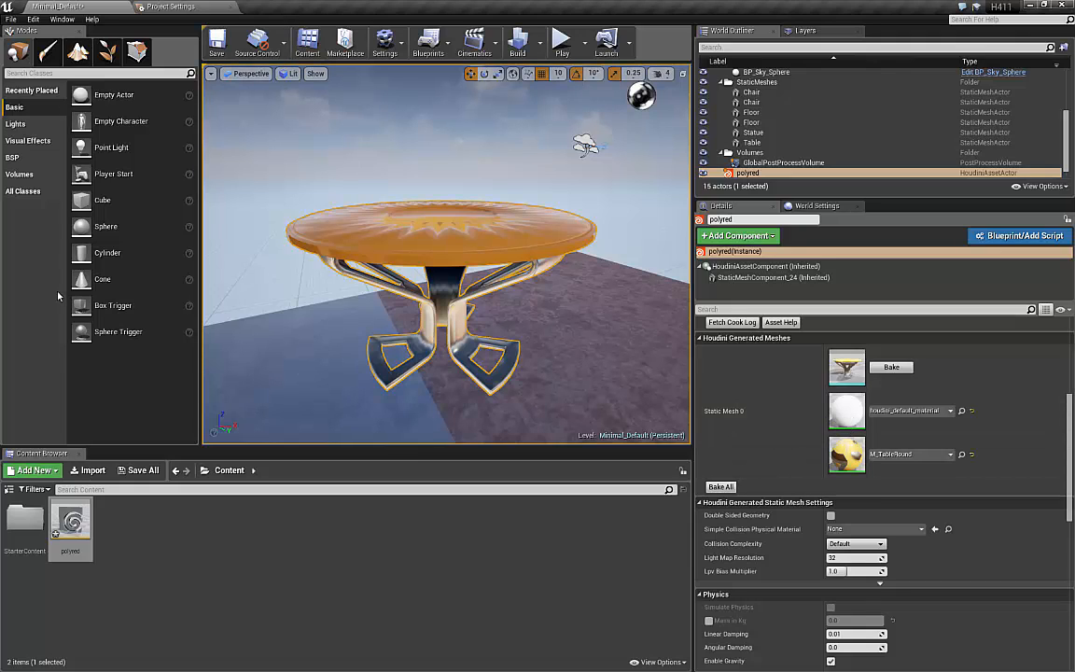
pyautogui.click(62, 18)
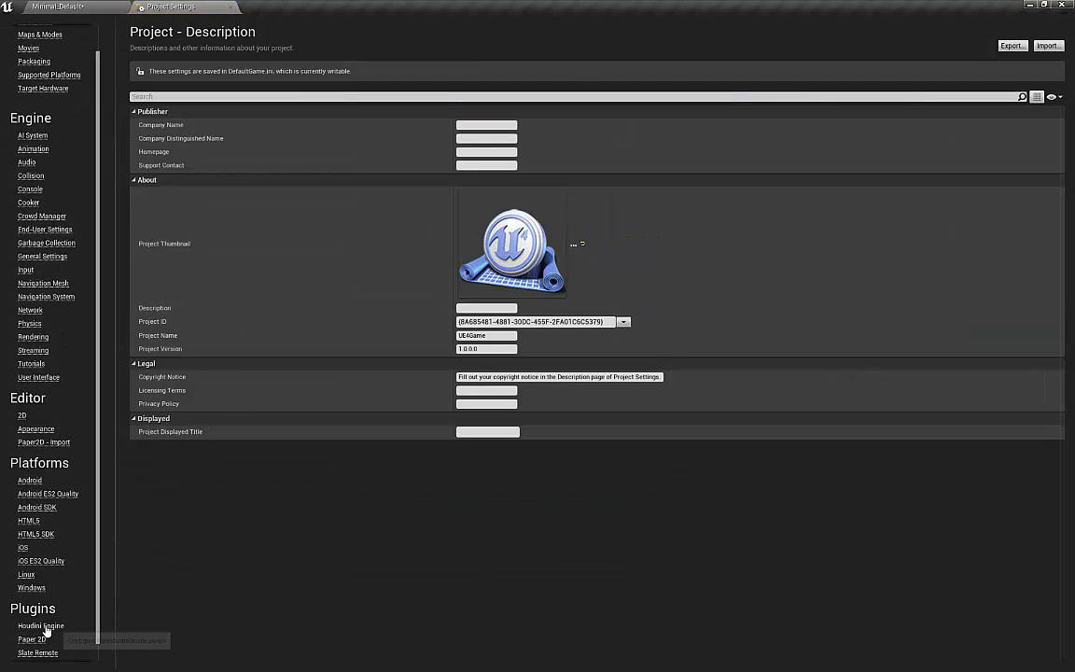
# Inspect the Houdini Engine plugin's collision group prefixes, then close Project Settings.
pyautogui.click(42, 626)
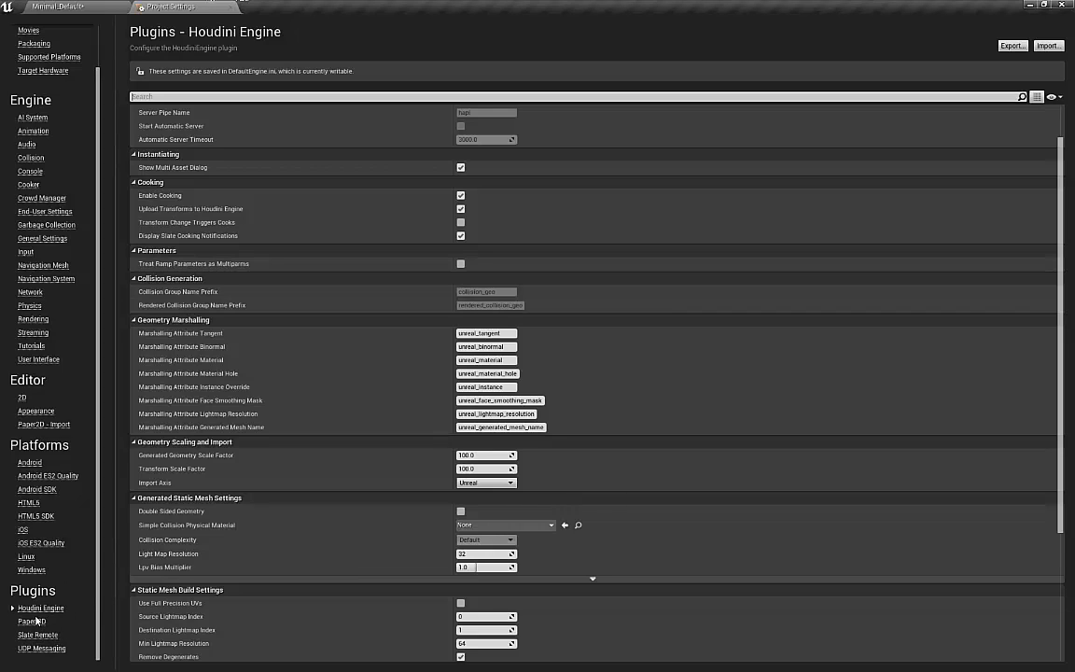
pyautogui.moveTo(686, 343)
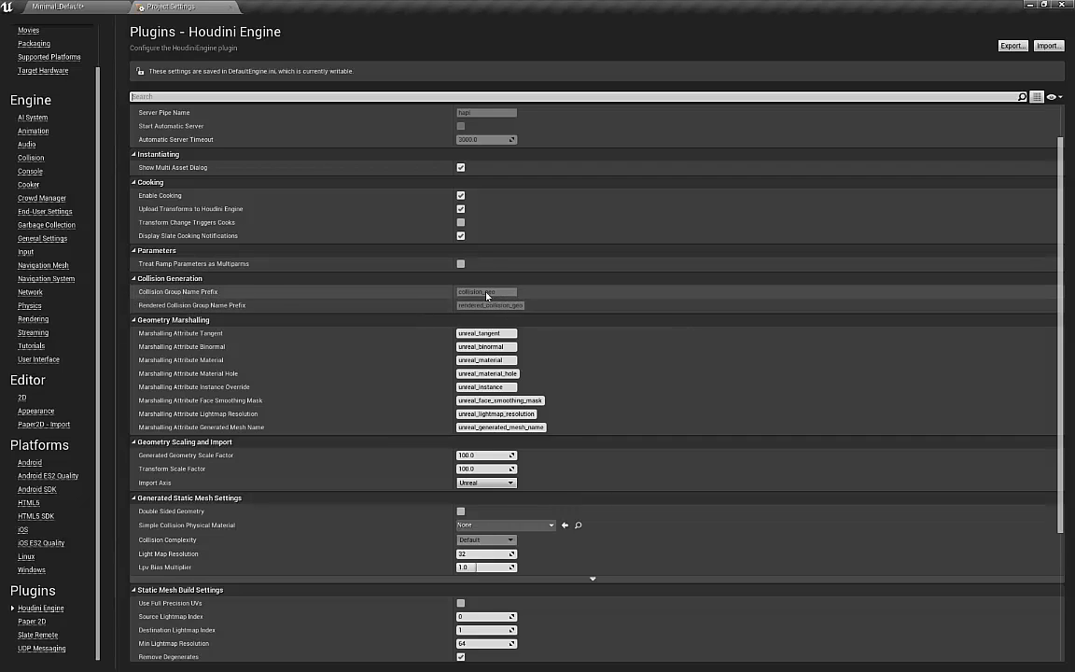
pyautogui.moveTo(486, 295)
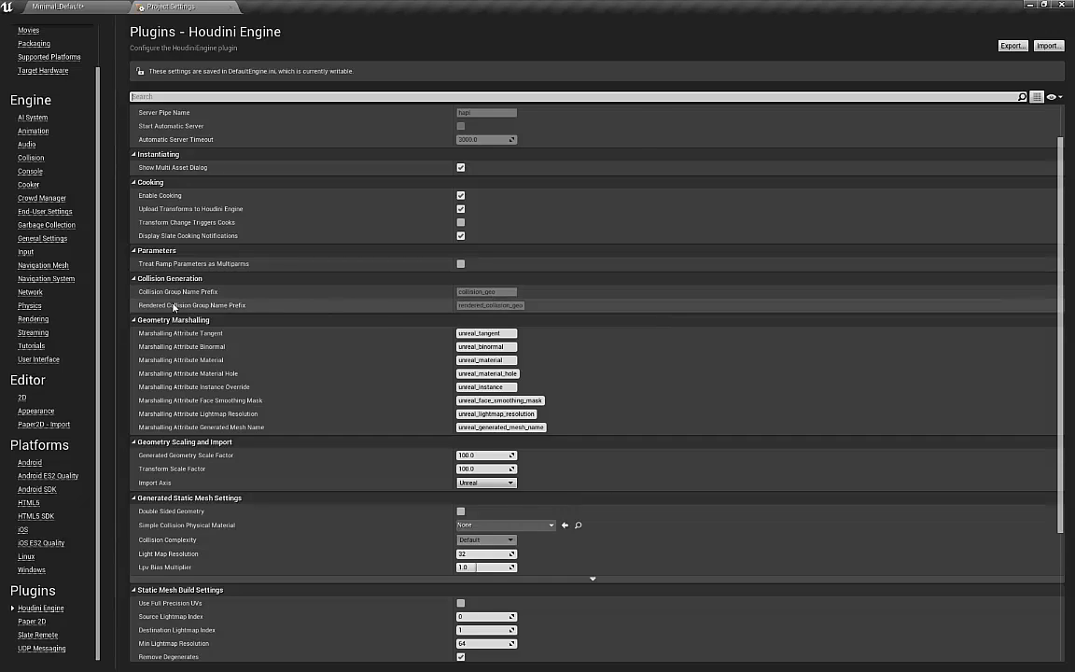
pyautogui.moveTo(496, 314)
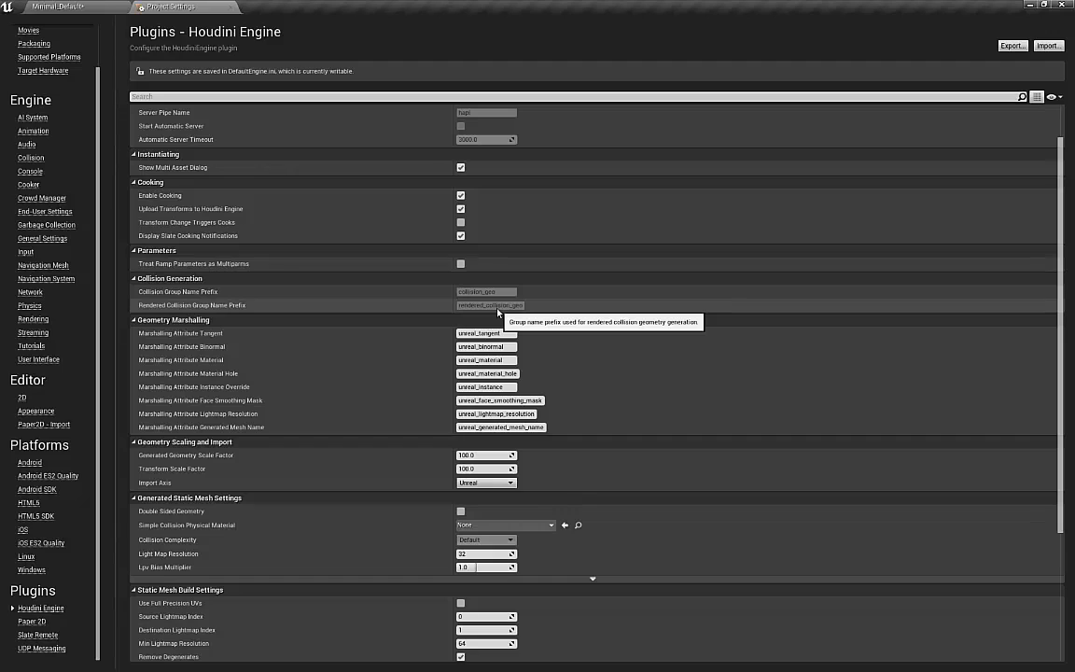
pyautogui.moveTo(608, 313)
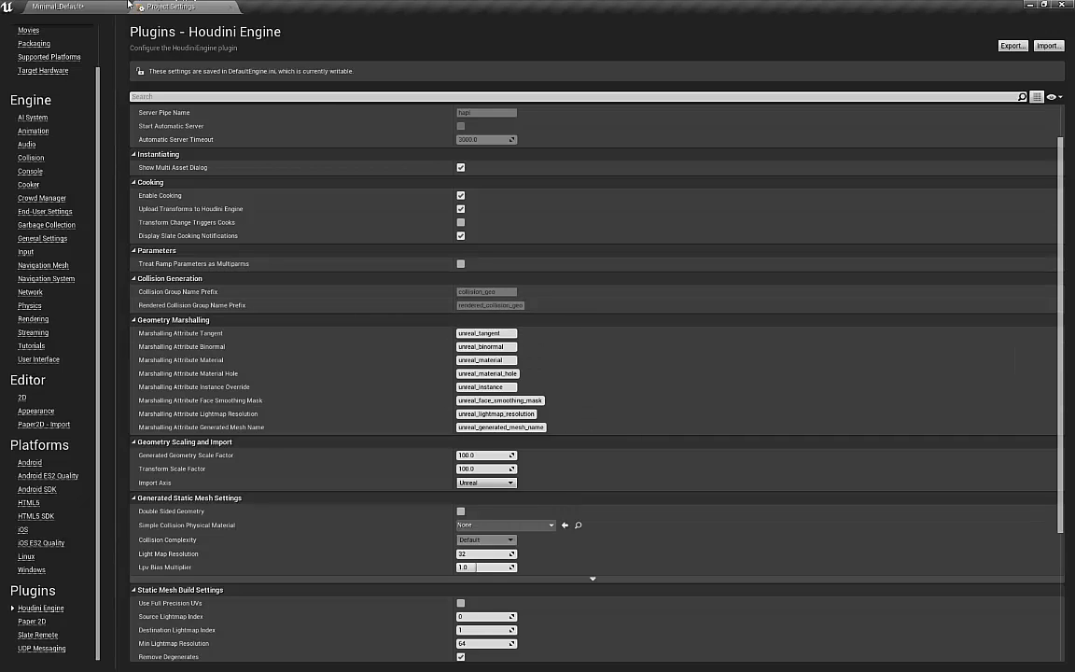
pyautogui.click(66, 8)
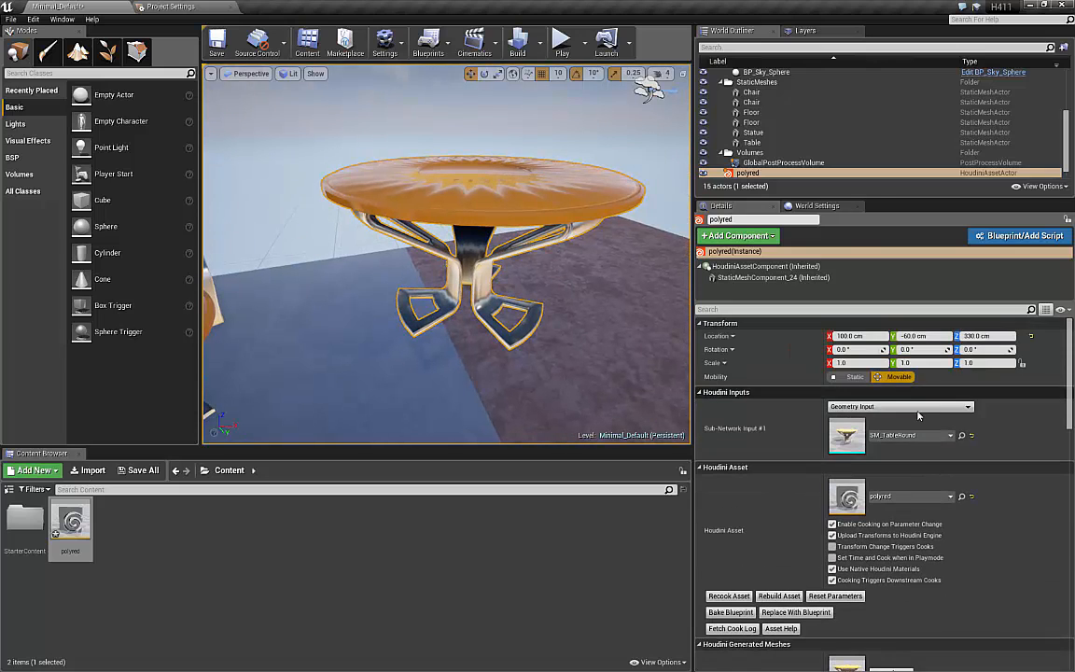
# Filter the Sub-Network Input #1 static mesh list with the search term 'chai'.
pyautogui.click(945, 435)
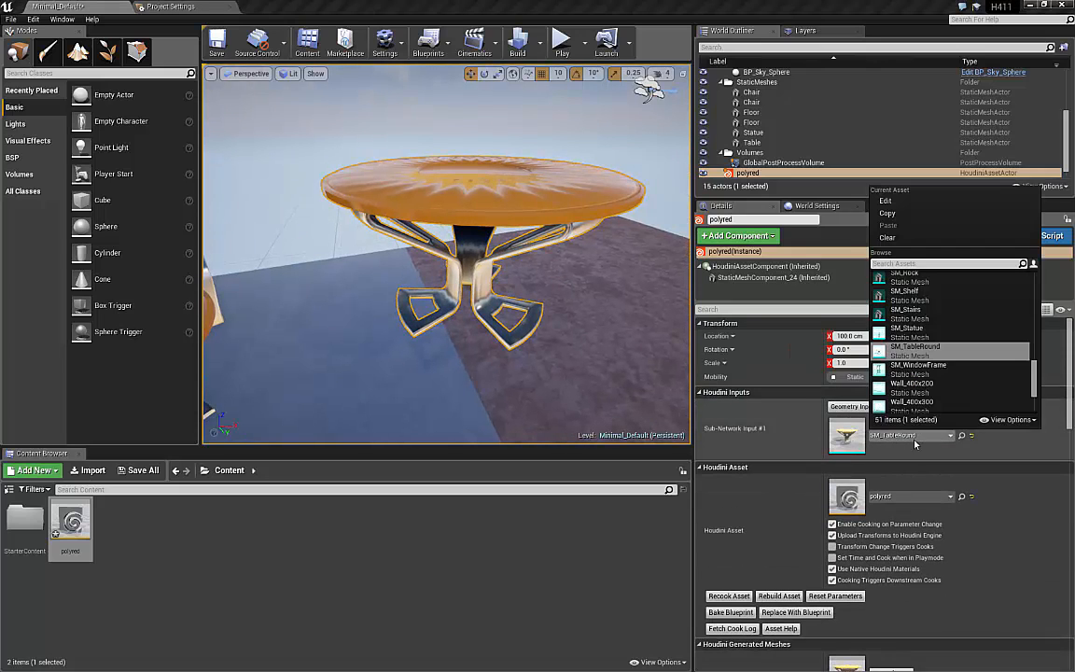
pyautogui.write('chai')
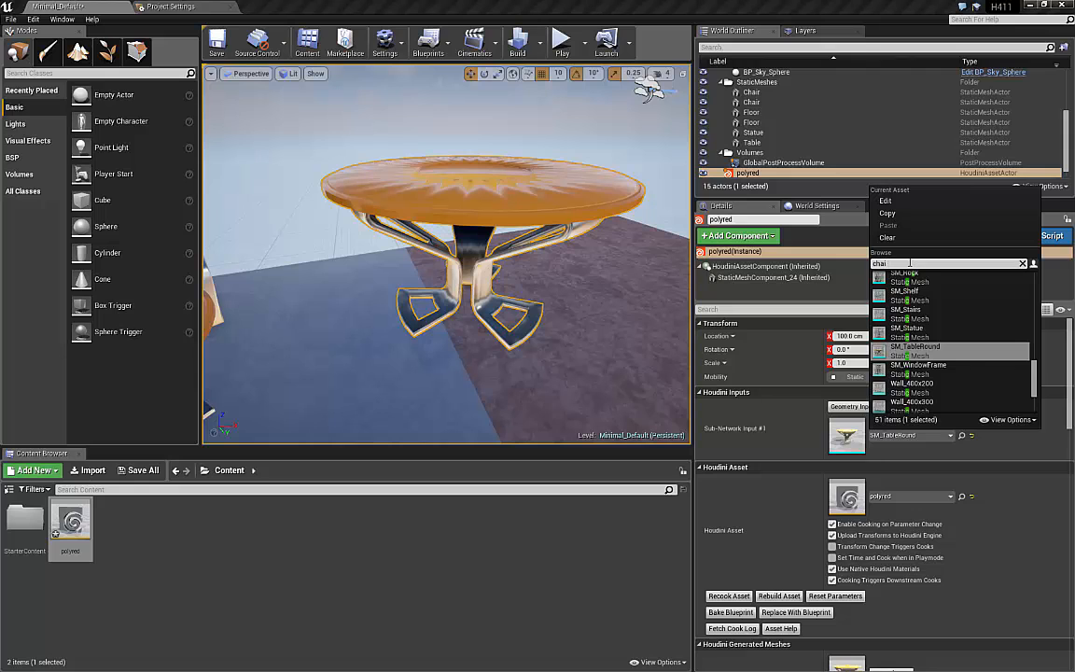